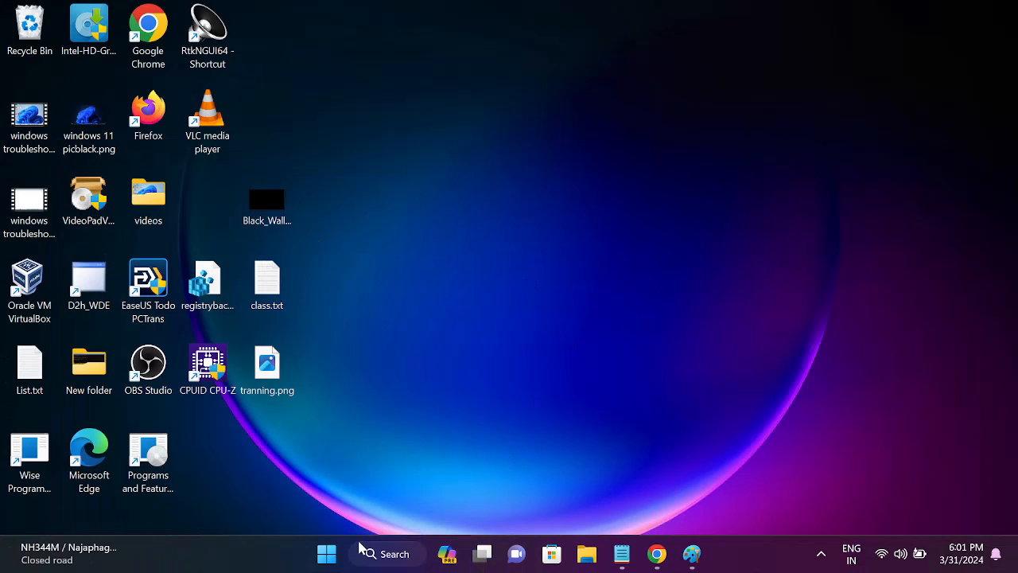
# Launch Command Prompt as administrator via Windows Search, approve UAC, and maximize it
pyautogui.click(388, 554)
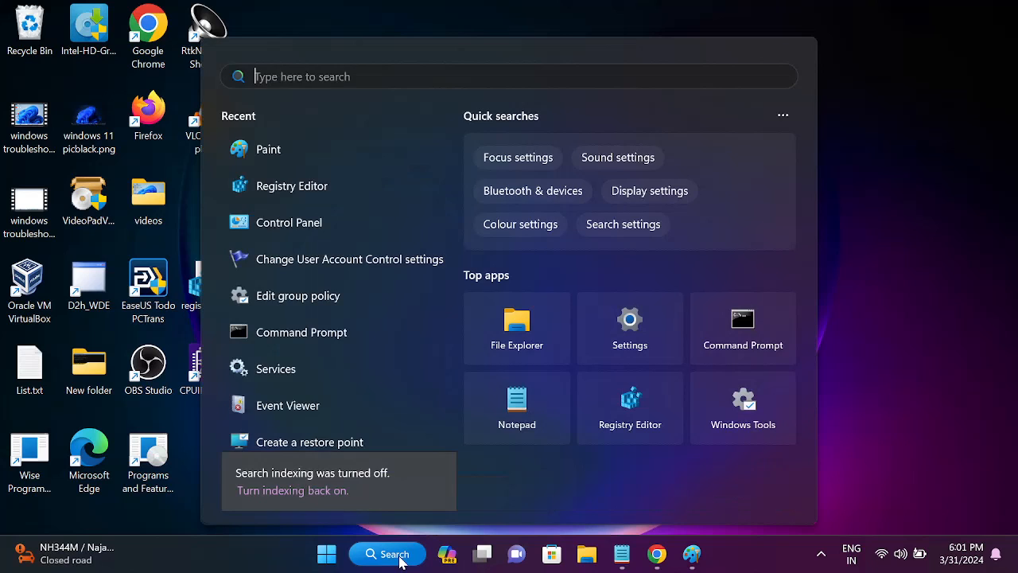
pyautogui.write('cmd')
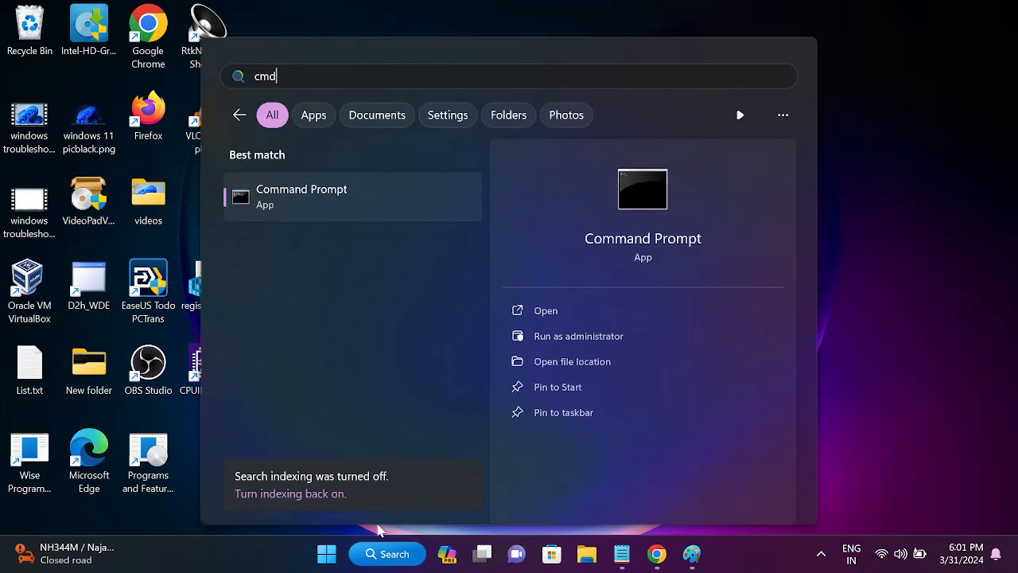
pyautogui.moveTo(579, 335)
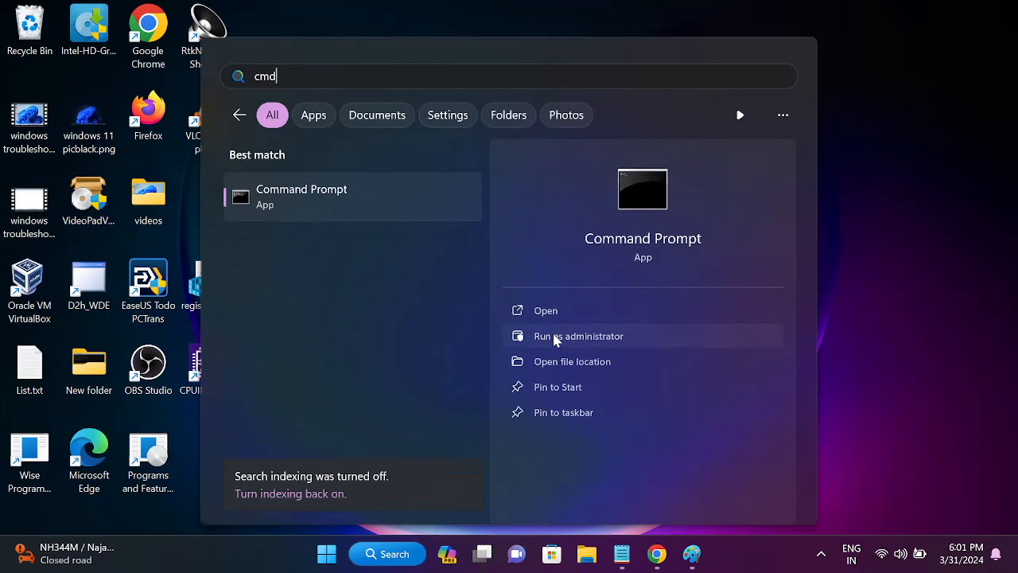
pyautogui.click(579, 336)
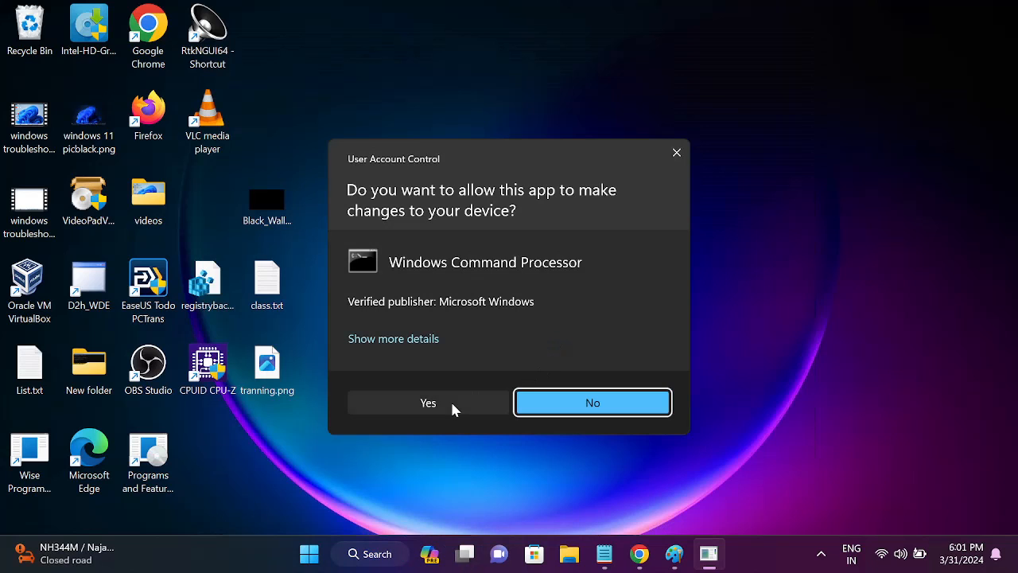
pyautogui.click(428, 401)
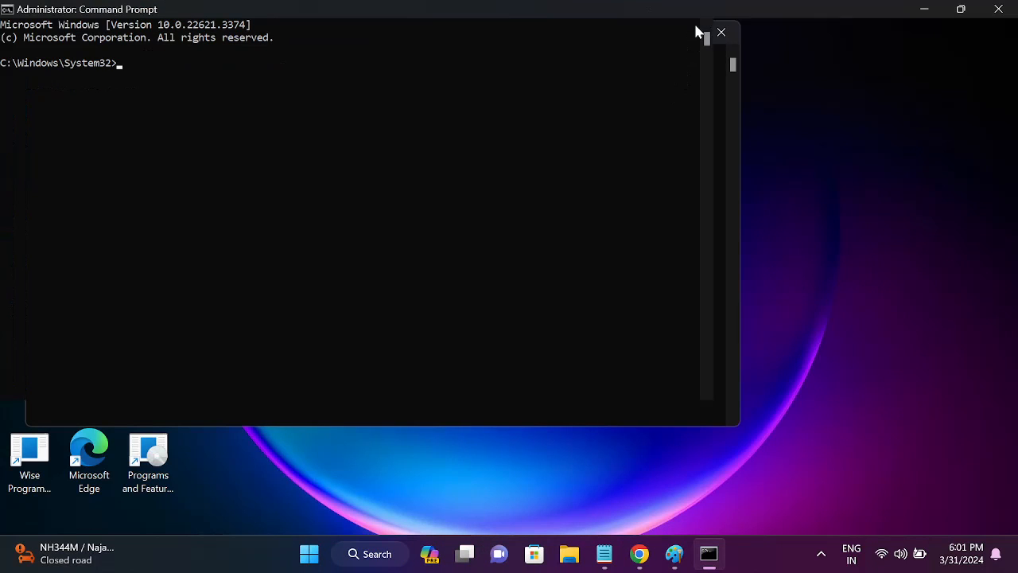
pyautogui.click(961, 10)
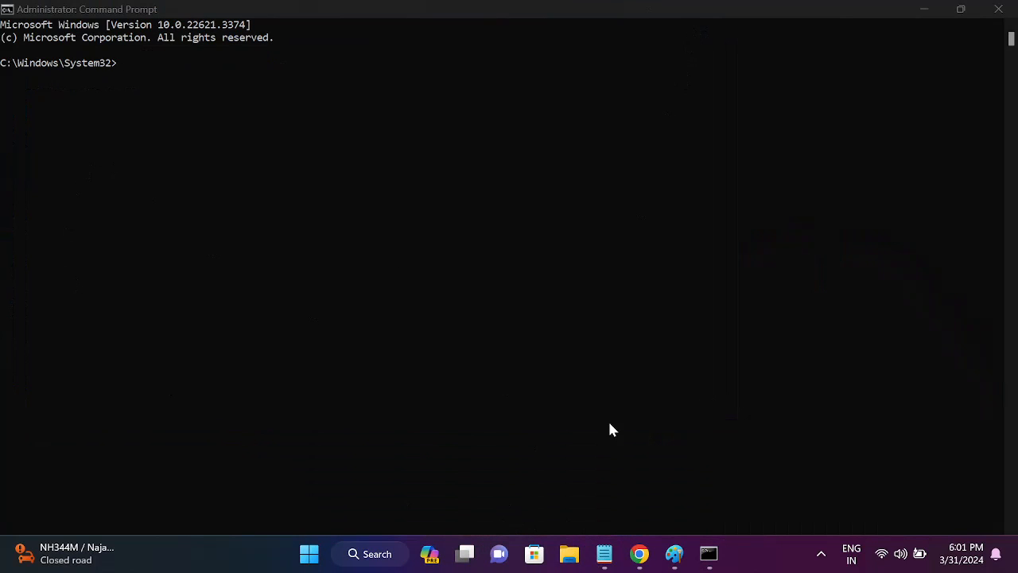
# Run reagentc /disable to turn off the Windows Recovery Environment
pyautogui.click(605, 553)
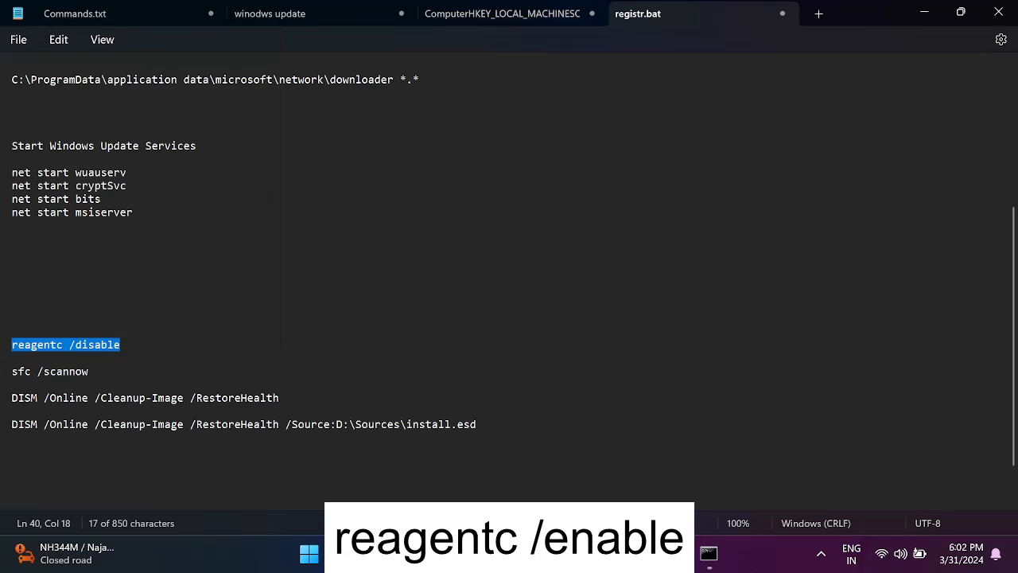
pyautogui.click(709, 553)
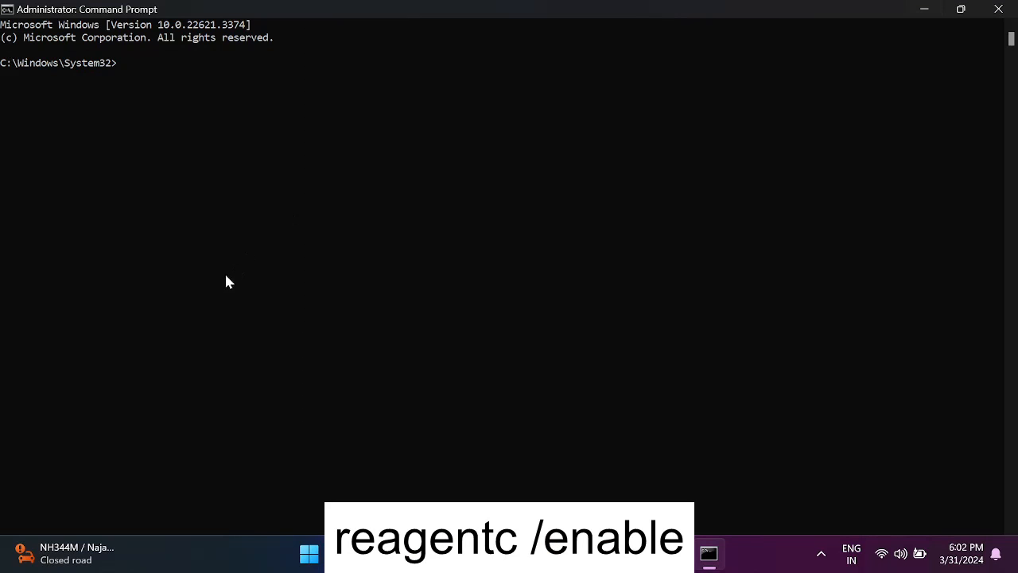
pyautogui.write('reagentc /disable')
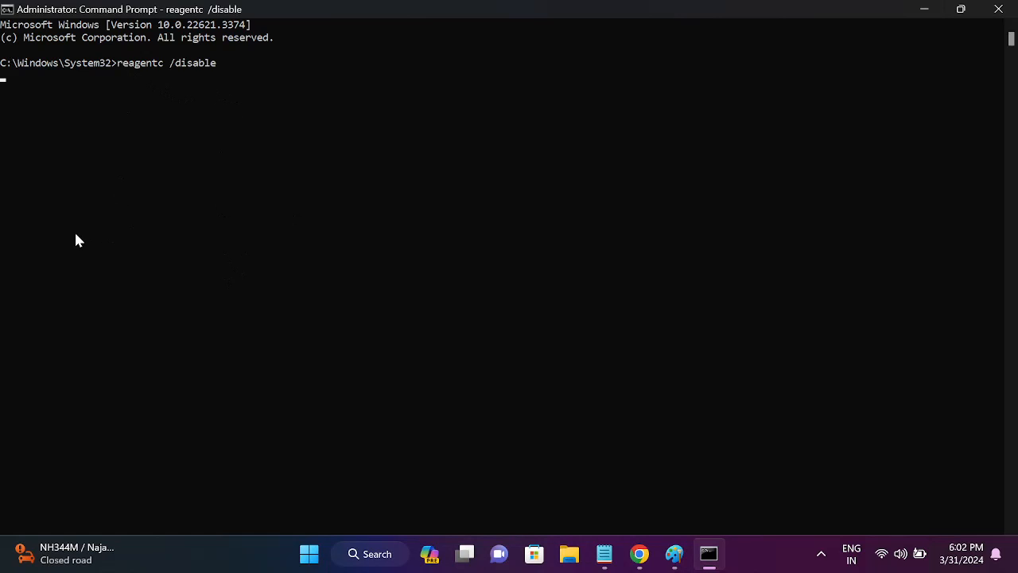
pyautogui.moveTo(212, 178)
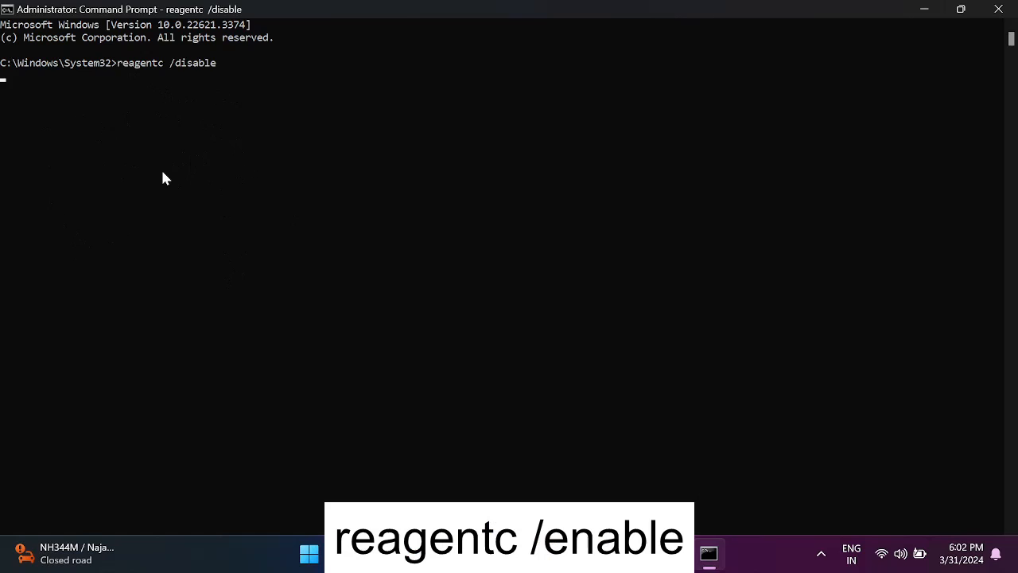
pyautogui.press('Return')
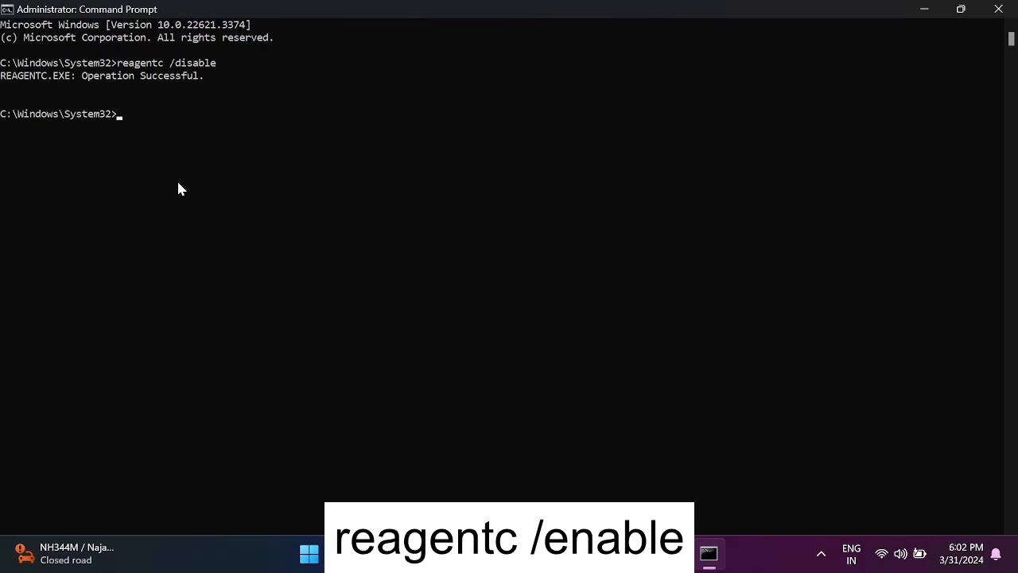
# Recall the command and edit it into reagentc /enable
pyautogui.write('reagentc /disable')
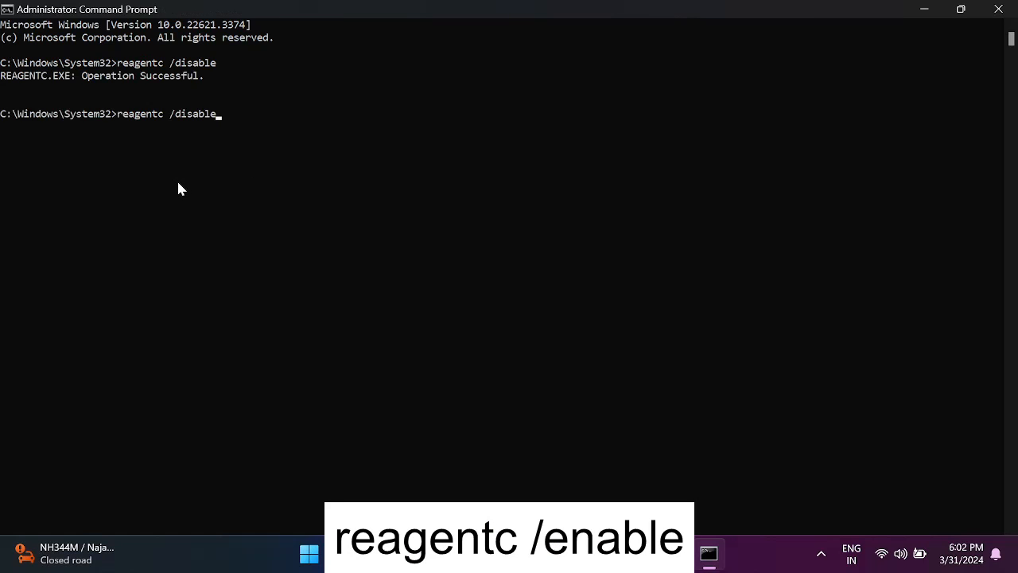
pyautogui.press('Backspace')
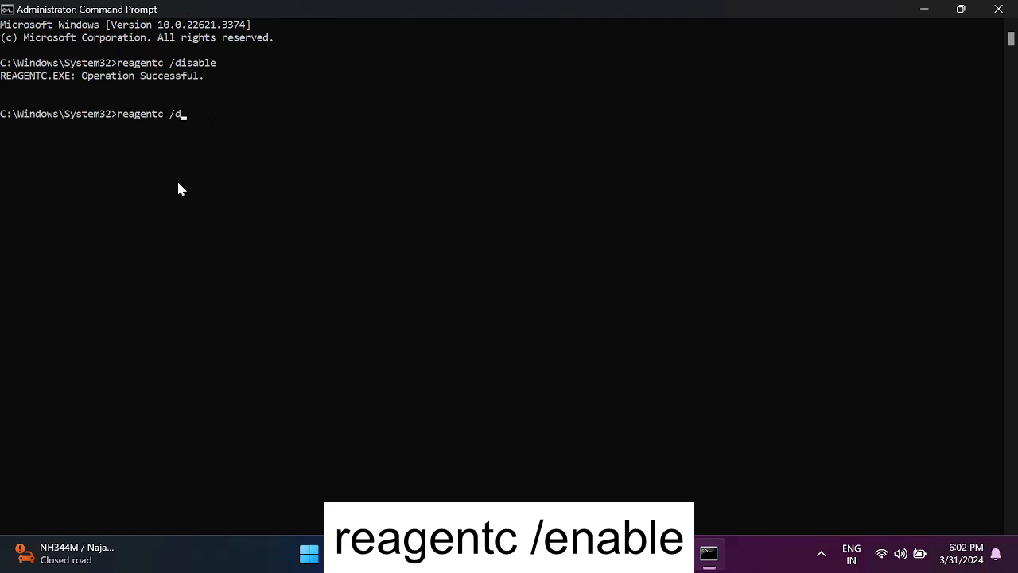
pyautogui.write('en')
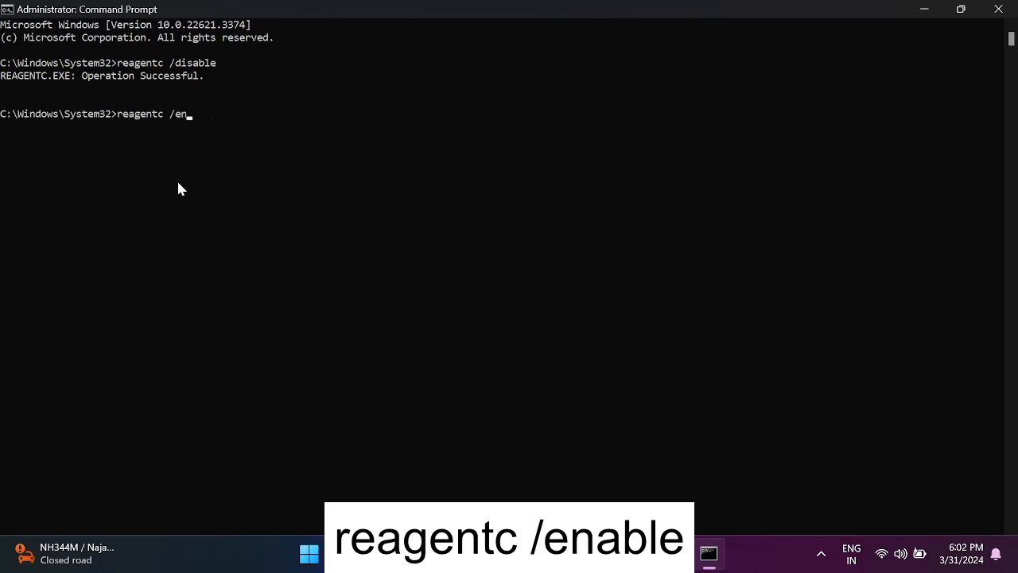
pyautogui.write('able')
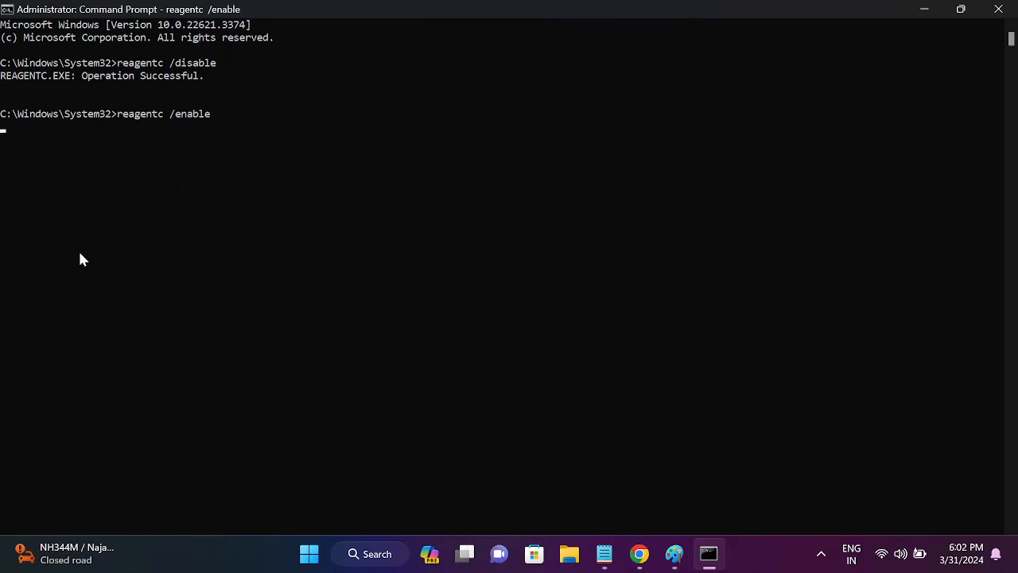
pyautogui.moveTo(23, 143)
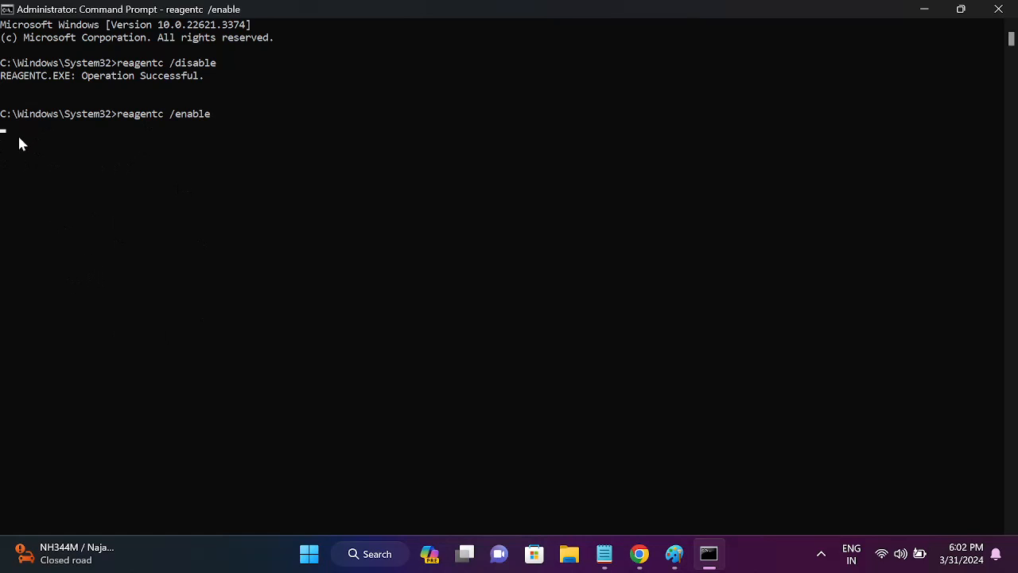
pyautogui.moveTo(60, 96)
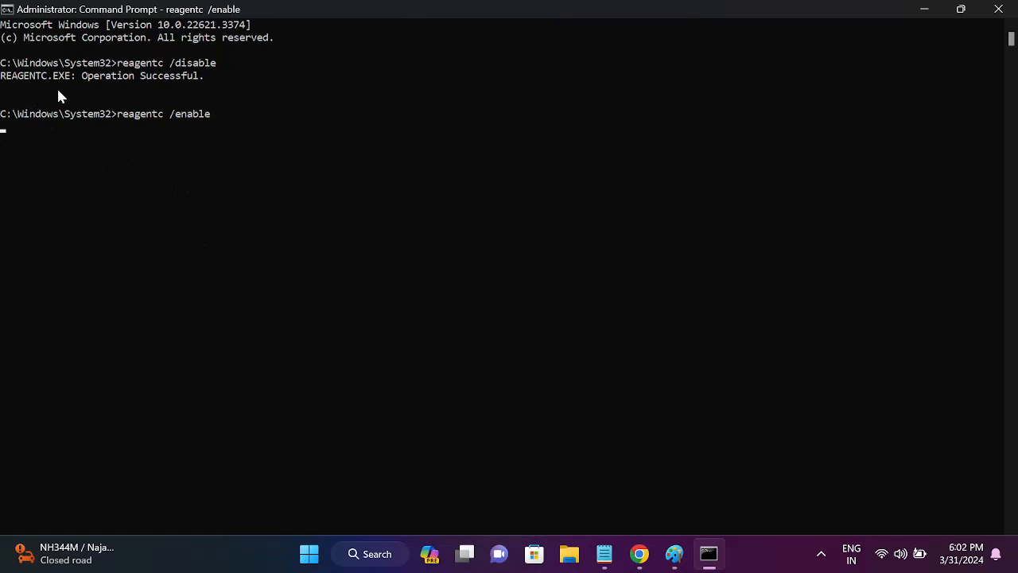
pyautogui.moveTo(381, 485)
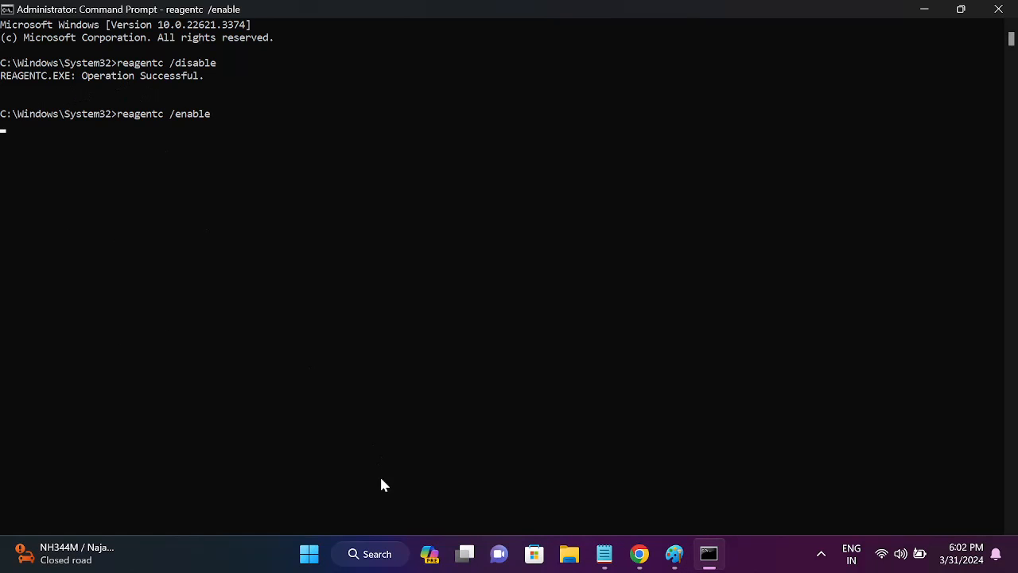
pyautogui.moveTo(114, 86)
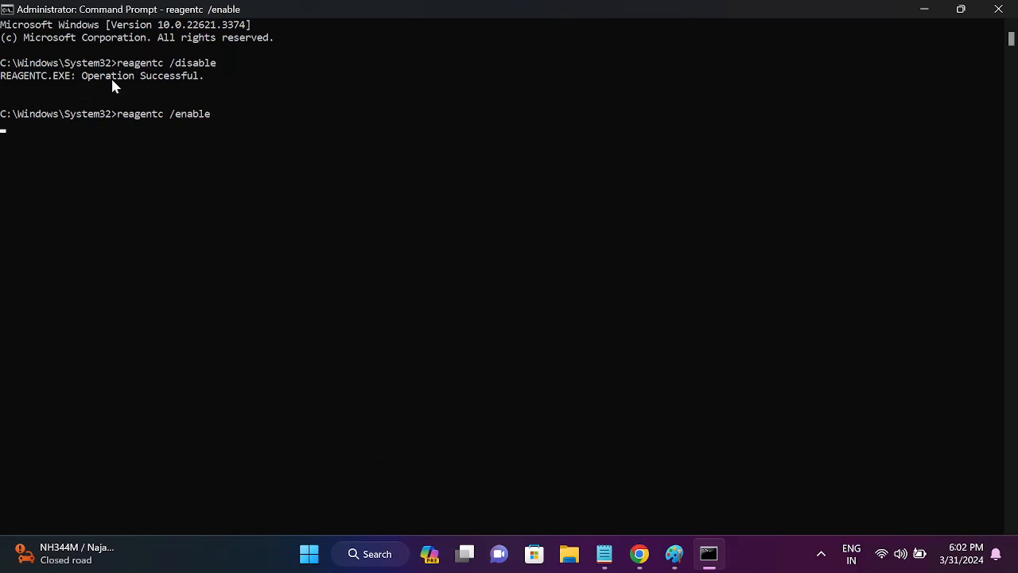
pyautogui.moveTo(210, 229)
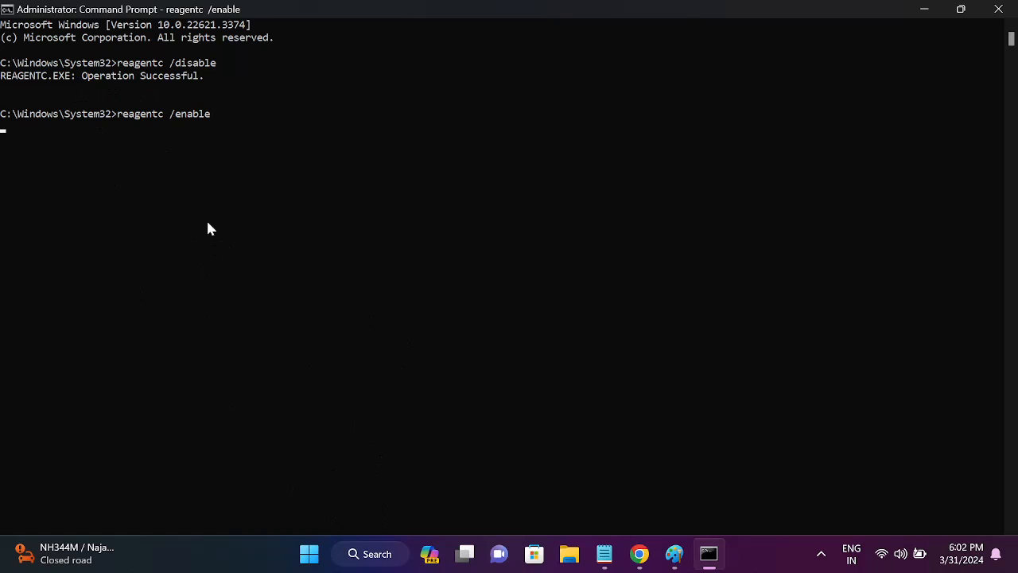
pyautogui.moveTo(191, 270)
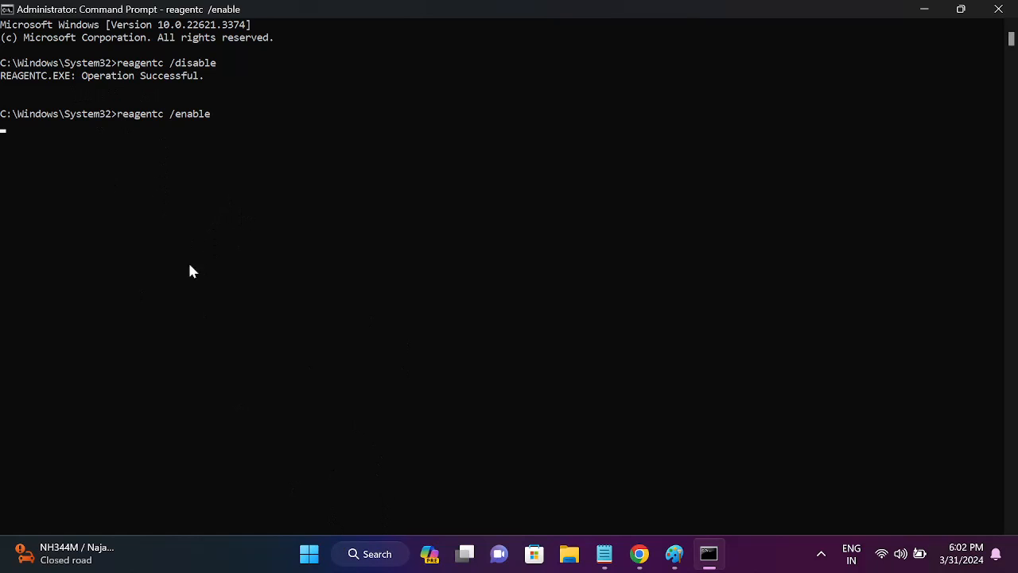
pyautogui.moveTo(377, 554)
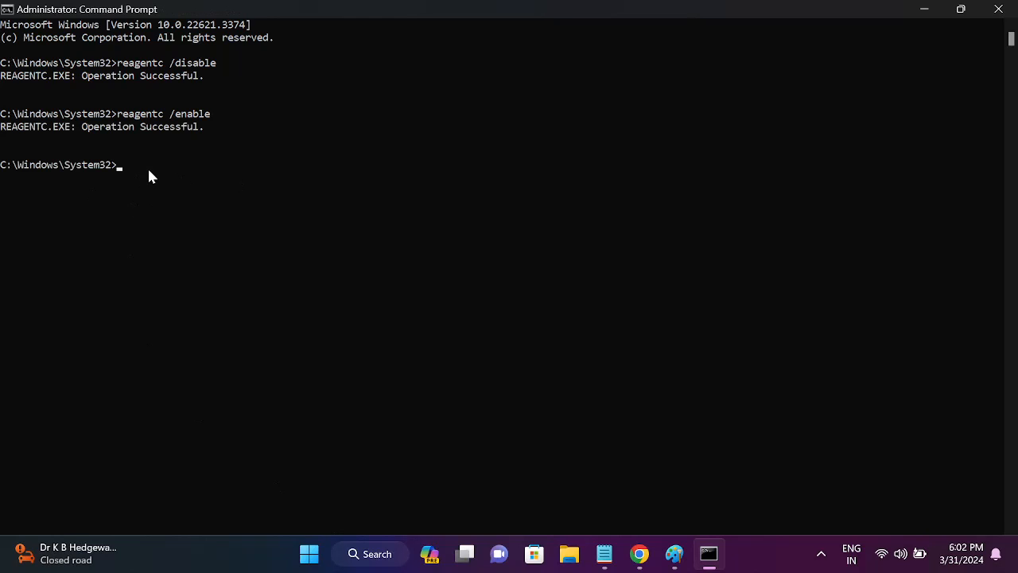
pyautogui.moveTo(131, 187)
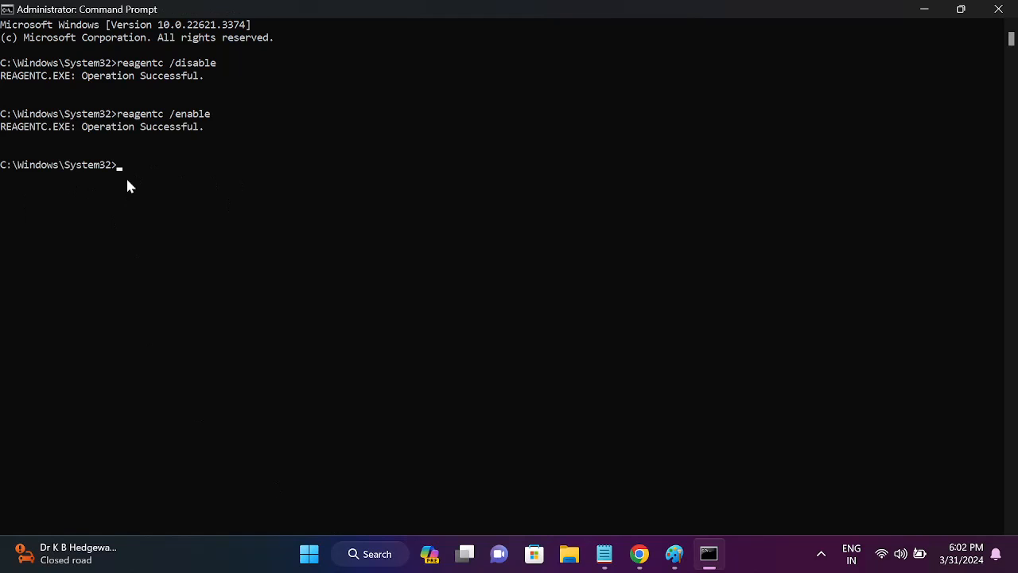
# Find 'reset this PC' in Windows Search and start Reset PC on the Recovery page
pyautogui.click(369, 553)
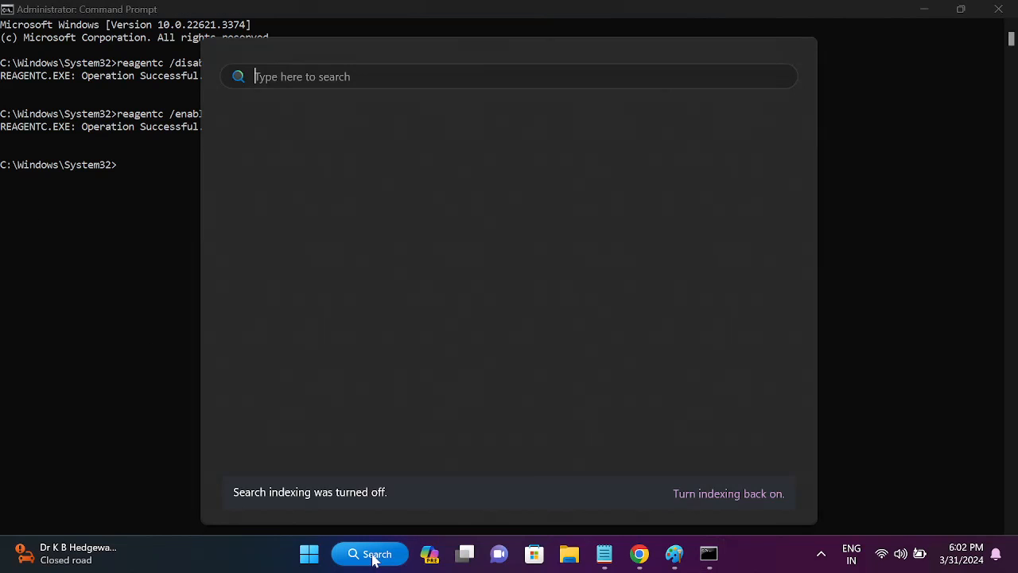
pyautogui.write('reset this PC')
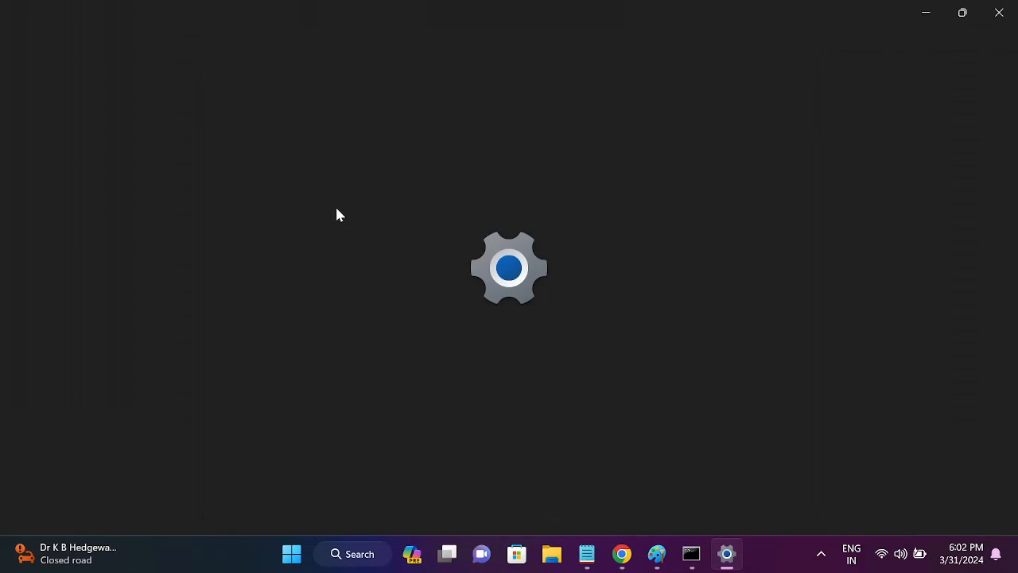
pyautogui.moveTo(231, 235)
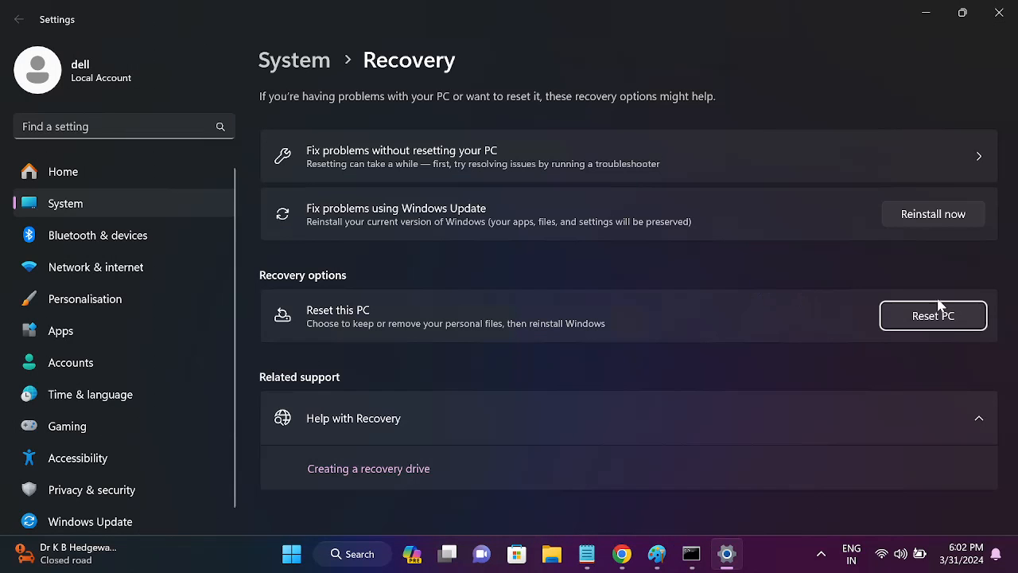
pyautogui.click(932, 315)
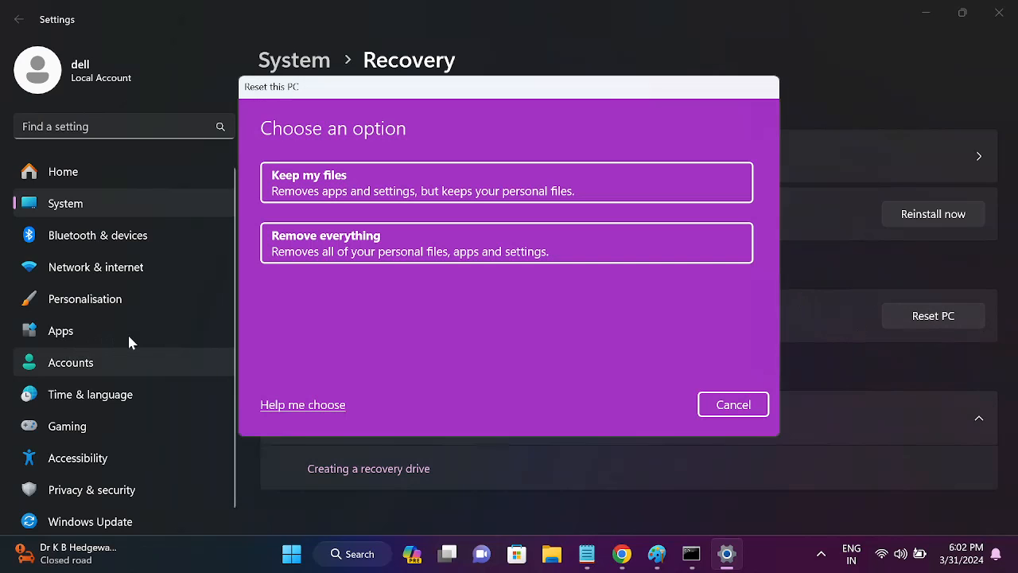
pyautogui.click(731, 404)
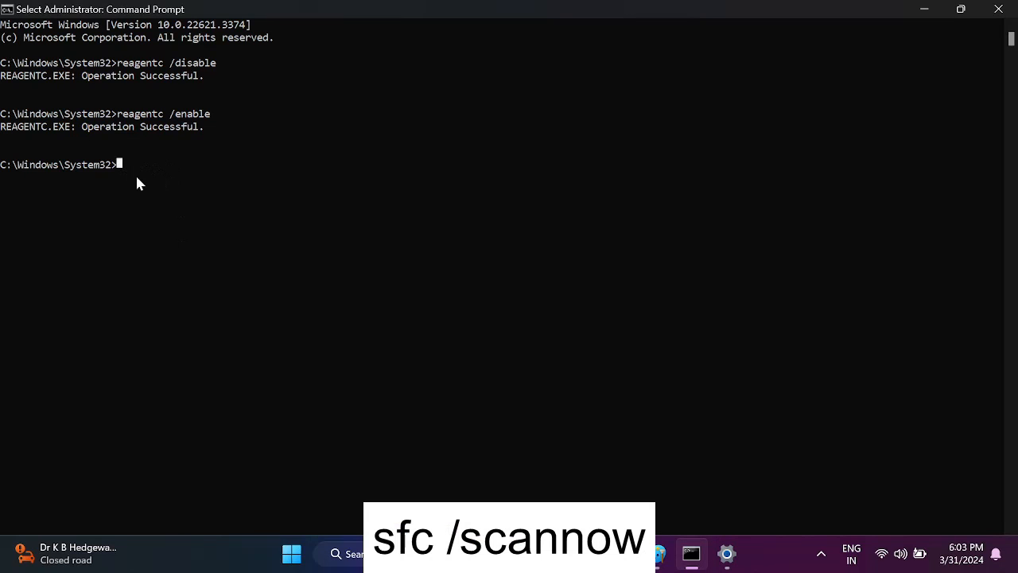
# Run sfc /scannow to start a system file scan, then cancel it with Ctrl+C
pyautogui.write('sfc /')
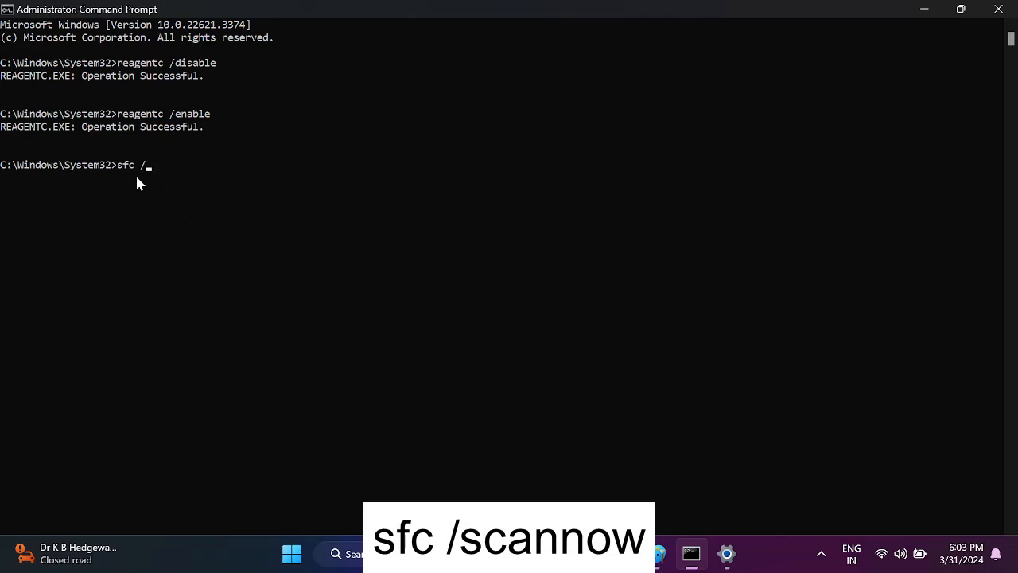
pyautogui.write('scannow')
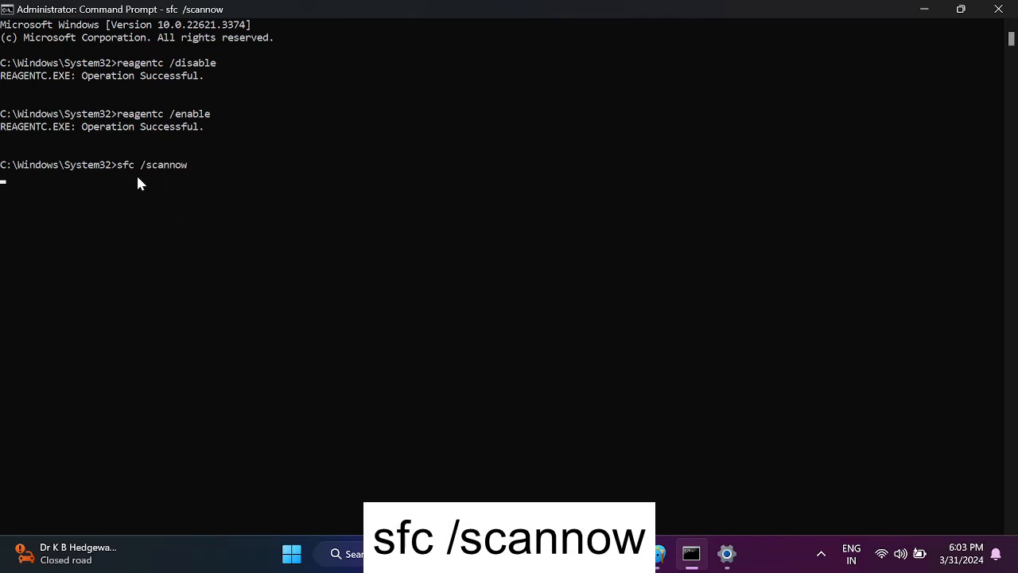
pyautogui.moveTo(8, 432)
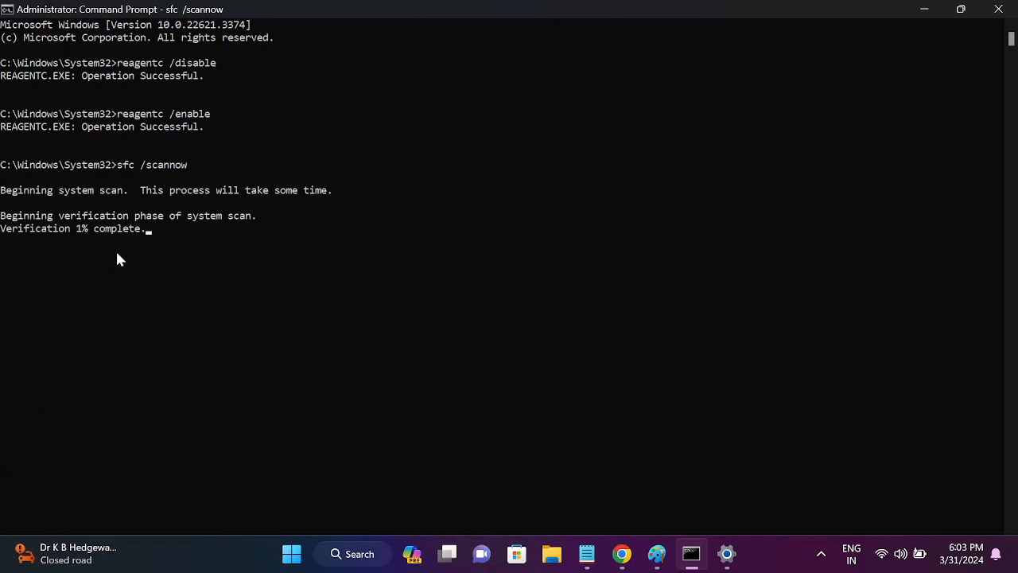
pyautogui.moveTo(210, 266)
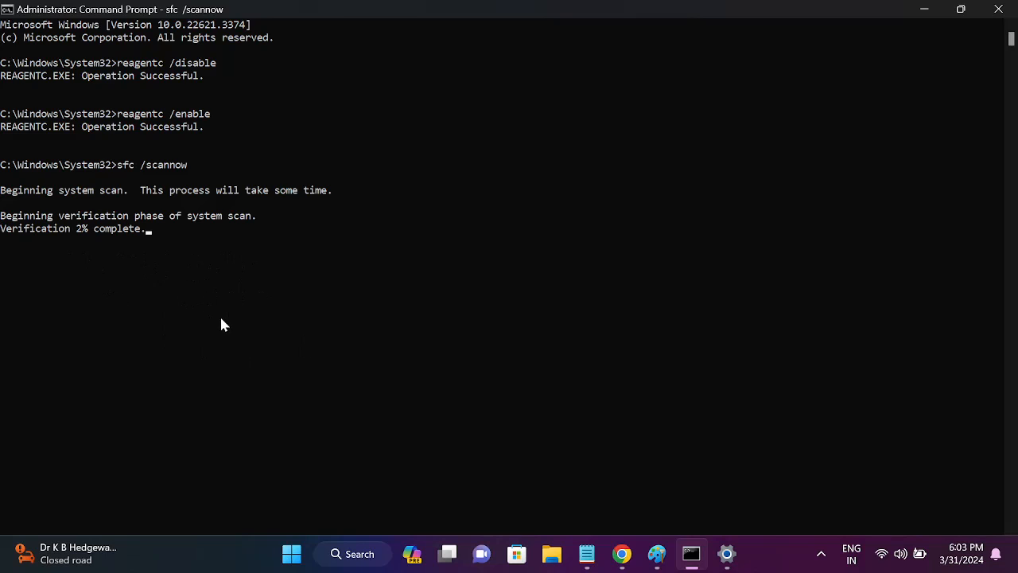
pyautogui.moveTo(191, 271)
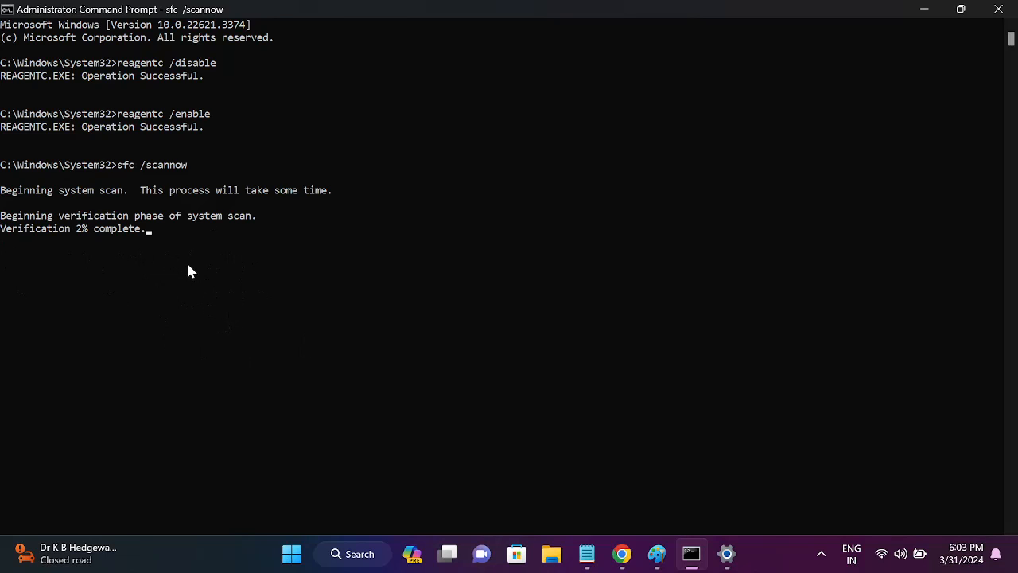
pyautogui.moveTo(159, 246)
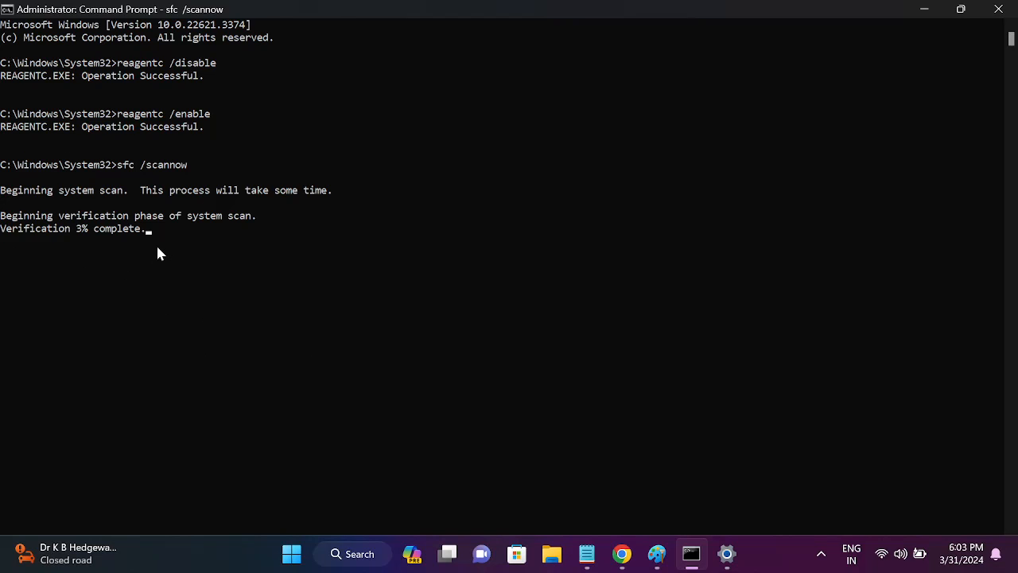
pyautogui.press('ctrl+c')
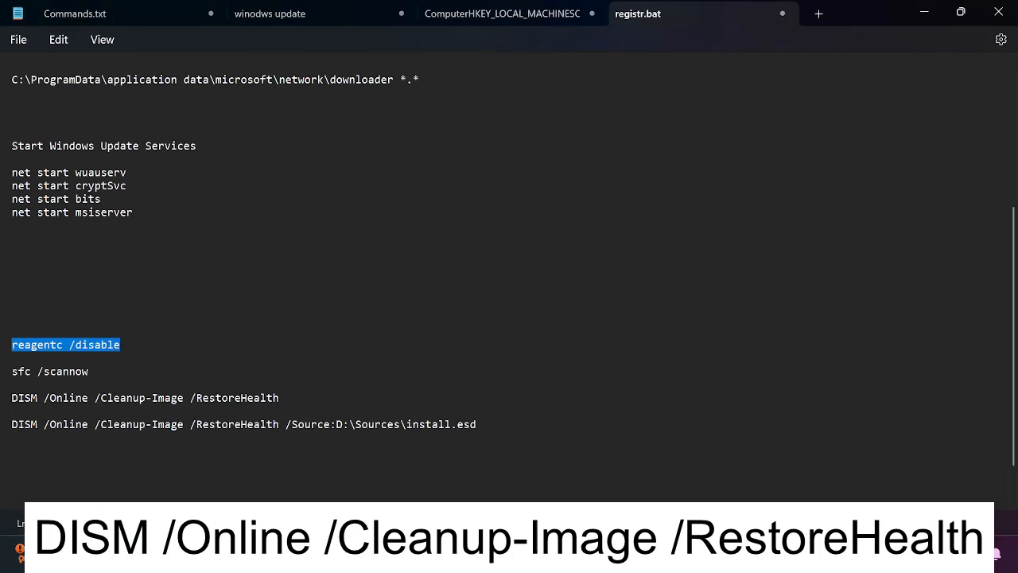
# Run the DISM /Online /Cleanup-Image /RestoreHealth command copied from the notes
pyautogui.doubleClick(146, 398)
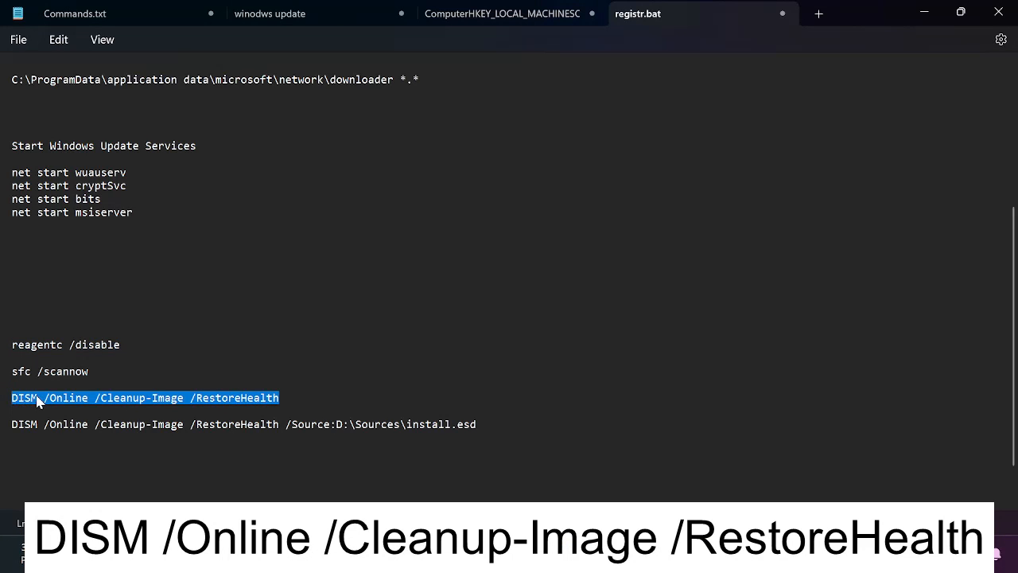
pyautogui.moveTo(900, 31)
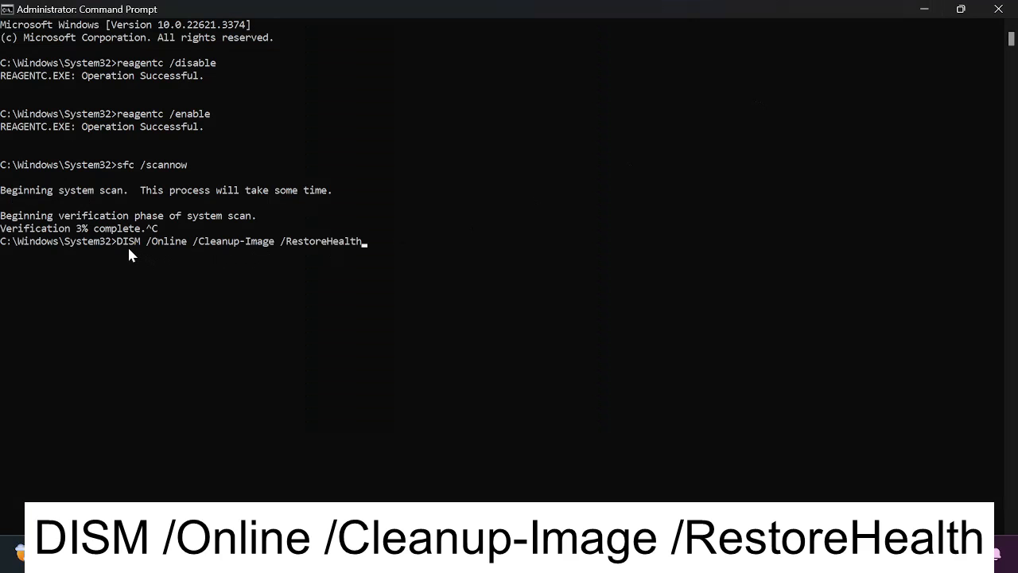
pyautogui.press('Return')
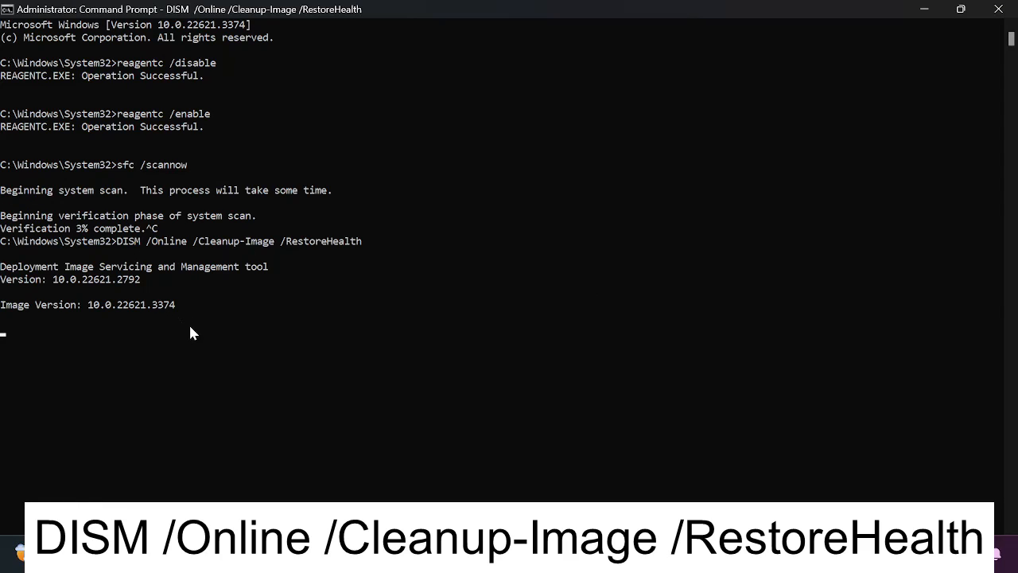
pyautogui.scroll(3)
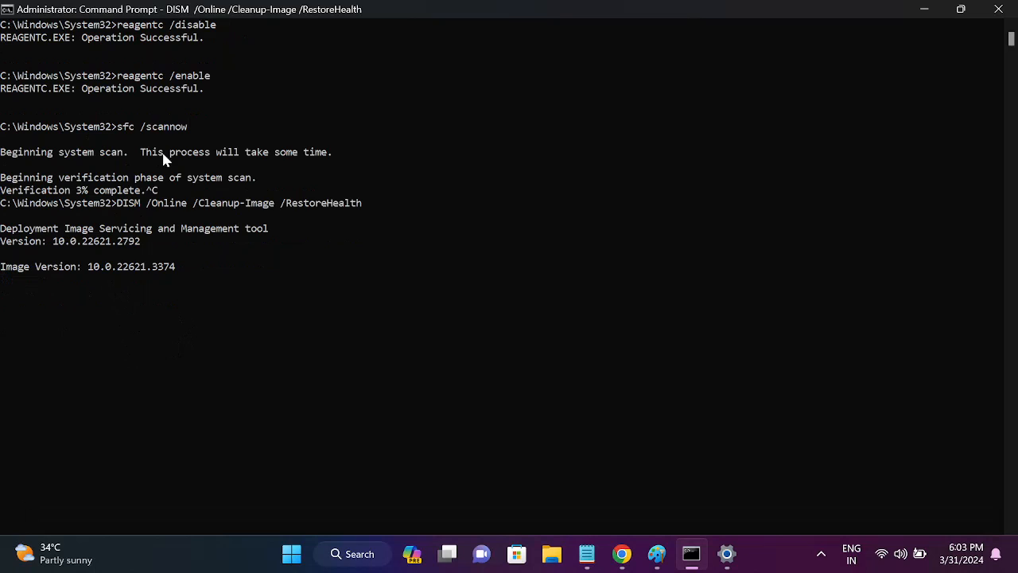
pyautogui.moveTo(179, 305)
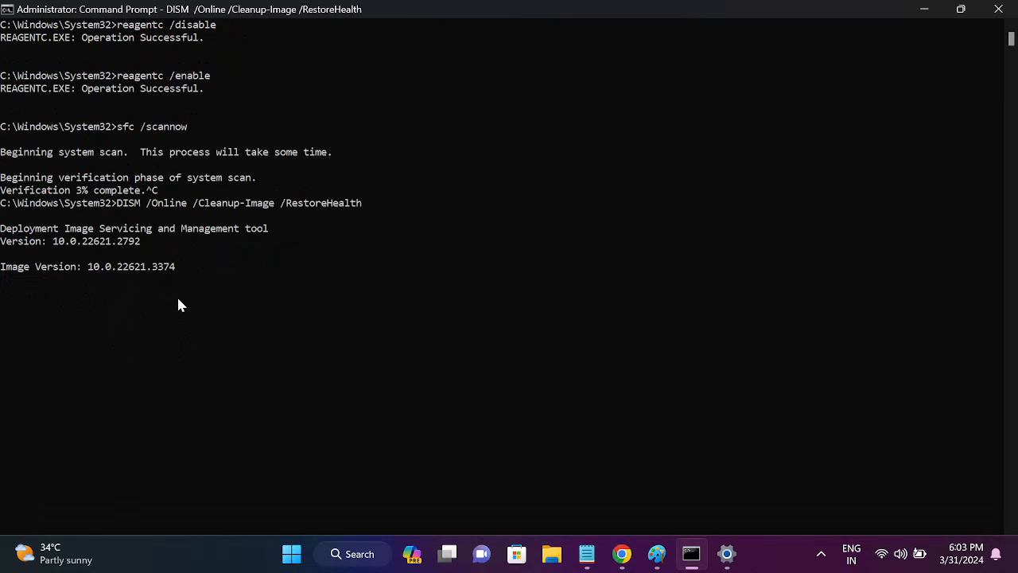
pyautogui.moveTo(62, 288)
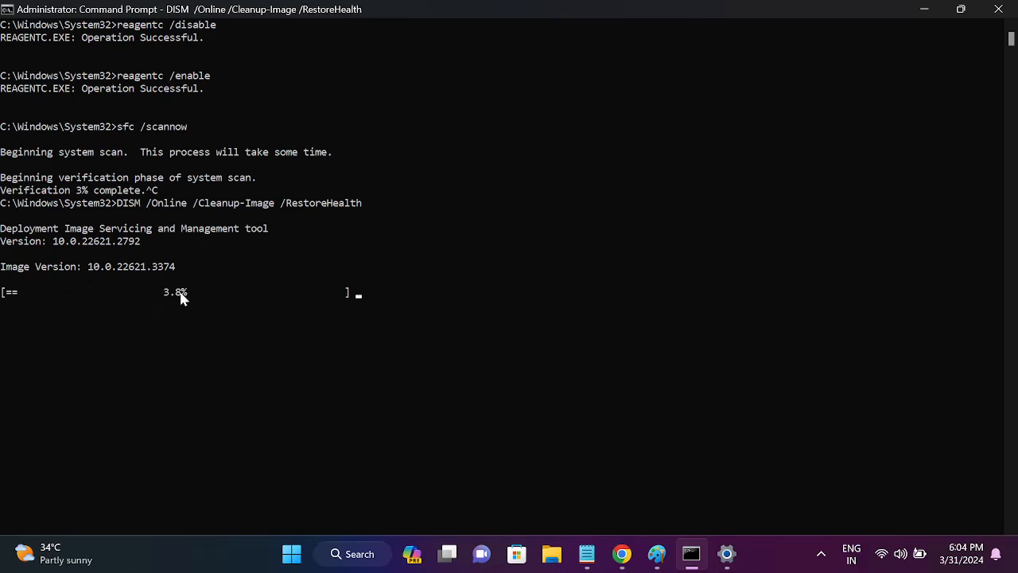
pyautogui.moveTo(210, 317)
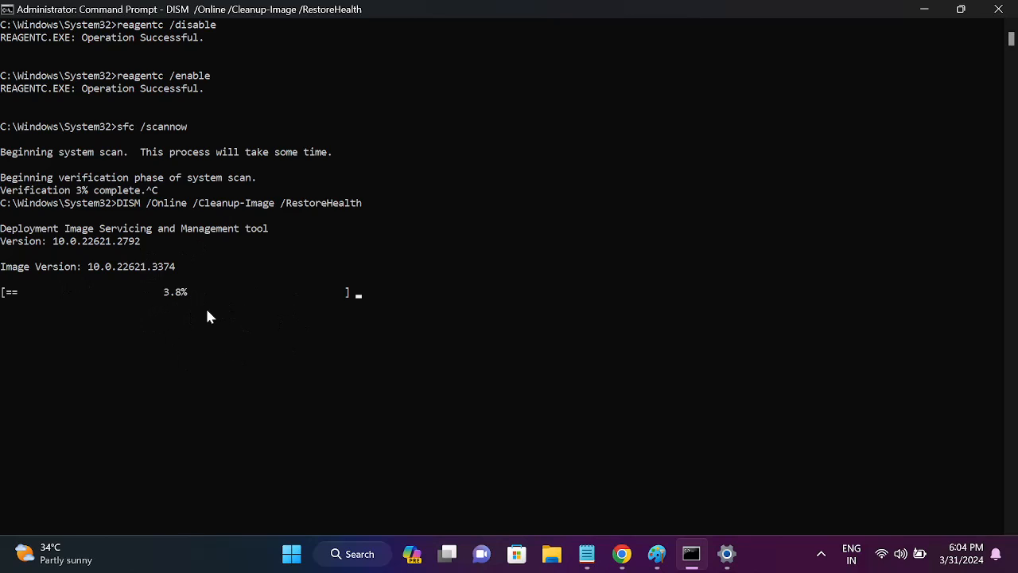
pyautogui.moveTo(219, 312)
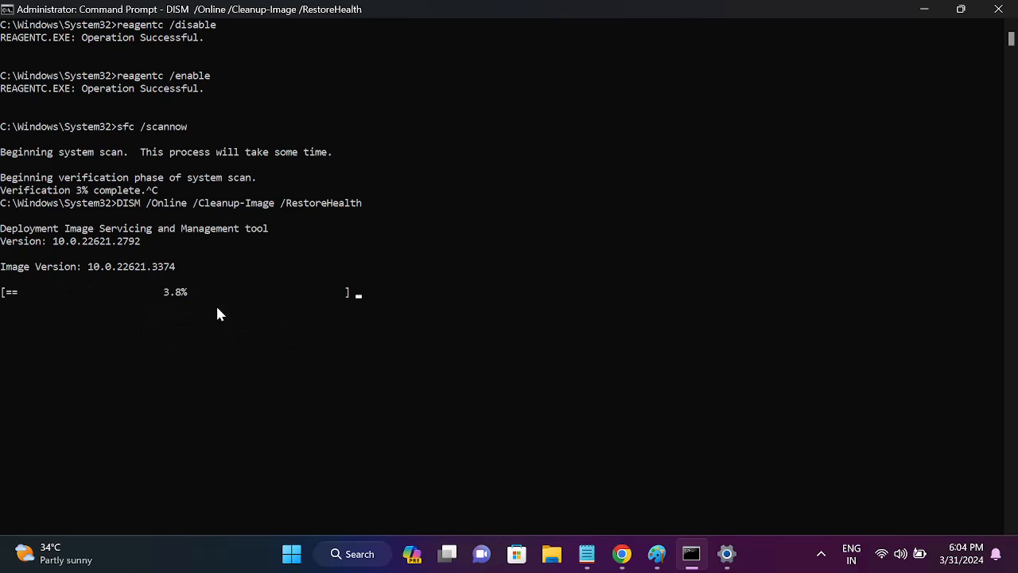
pyautogui.moveTo(189, 270)
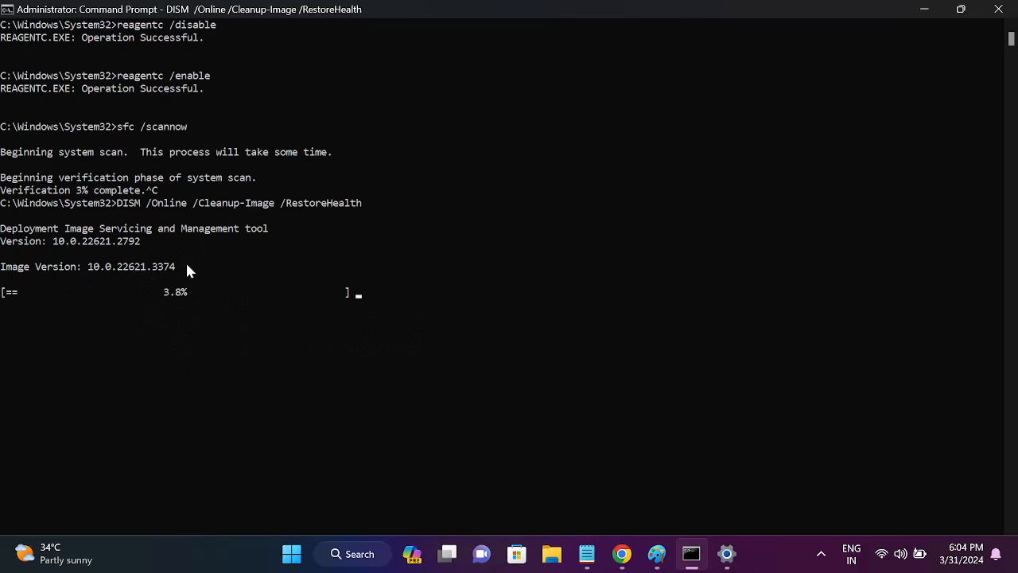
pyautogui.moveTo(296, 337)
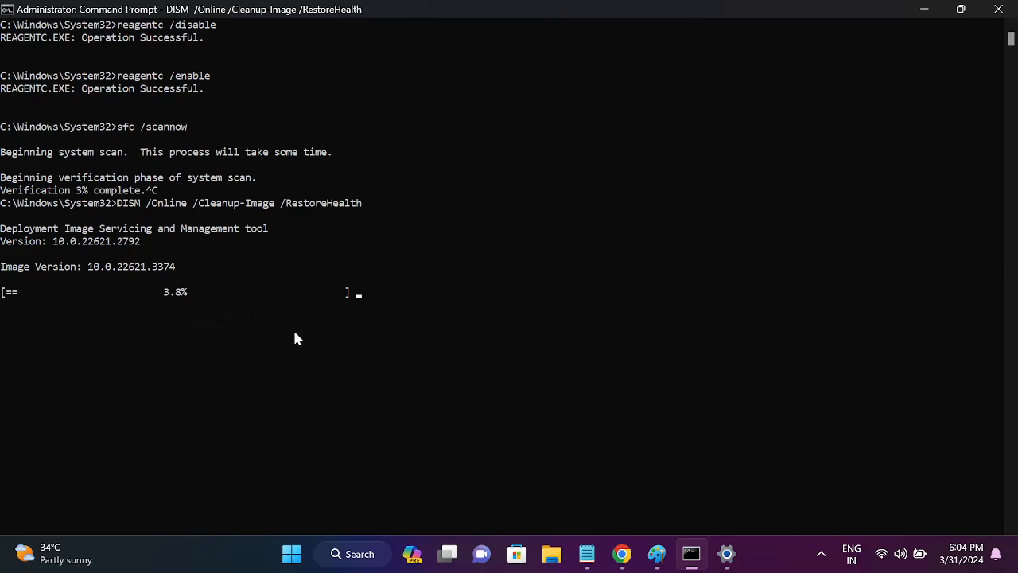
pyautogui.moveTo(279, 343)
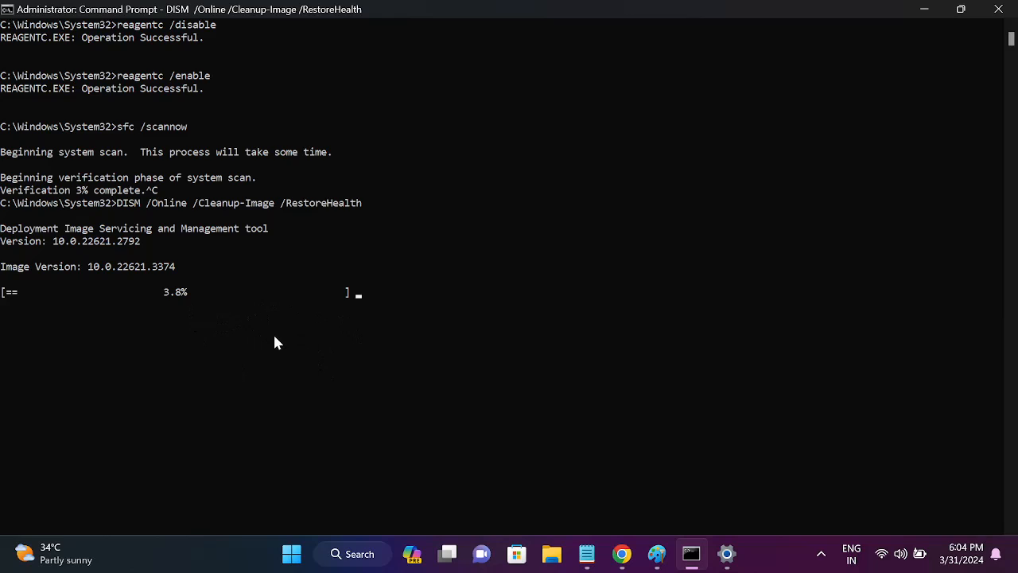
pyautogui.moveTo(412, 420)
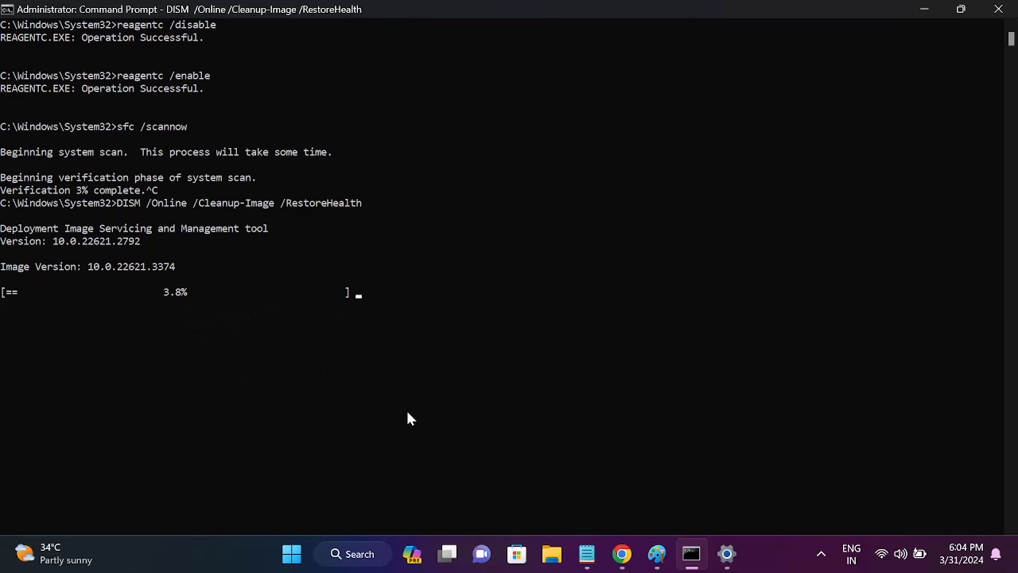
pyautogui.moveTo(557, 518)
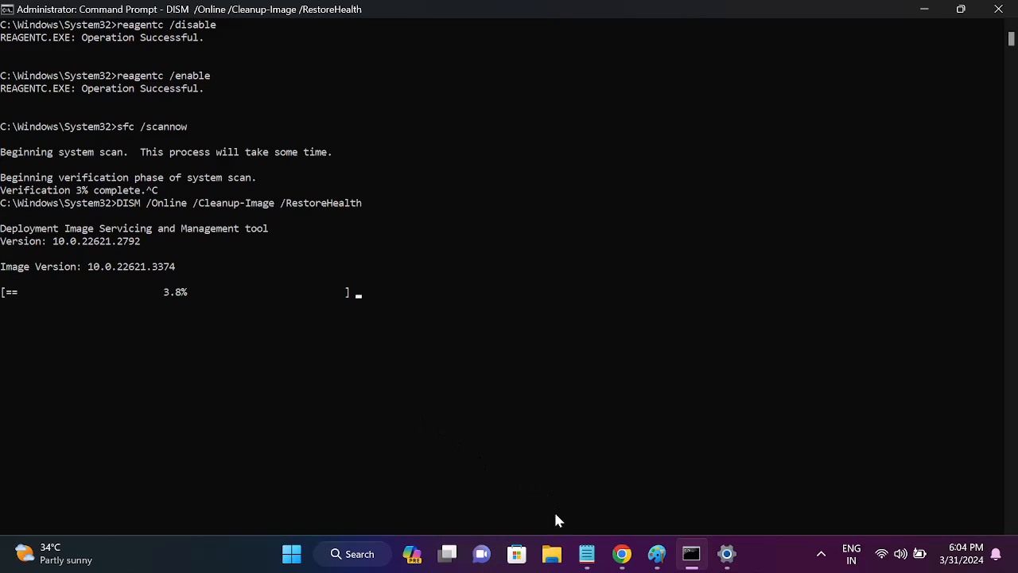
pyautogui.moveTo(477, 474)
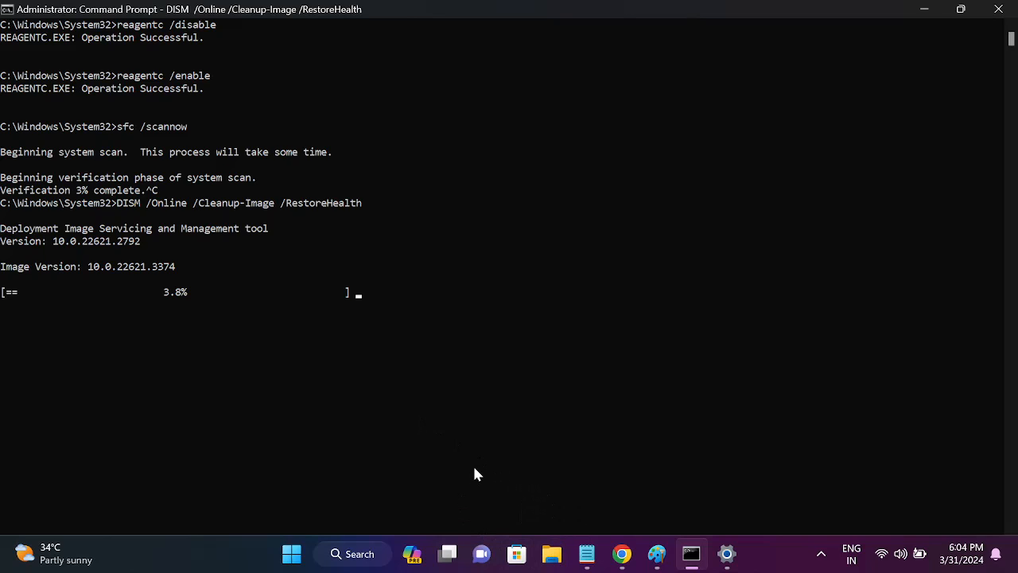
pyautogui.moveTo(226, 334)
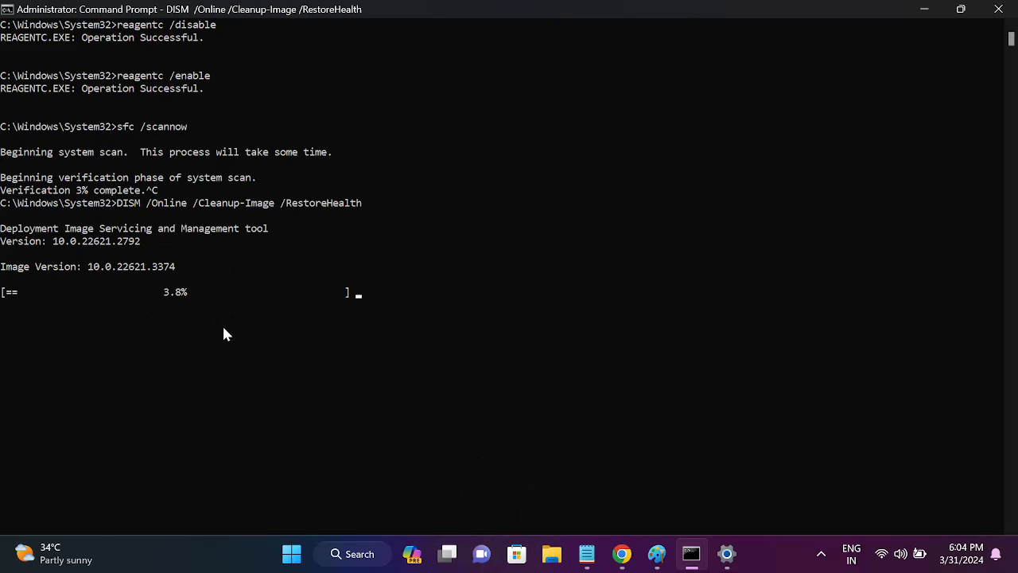
pyautogui.moveTo(252, 328)
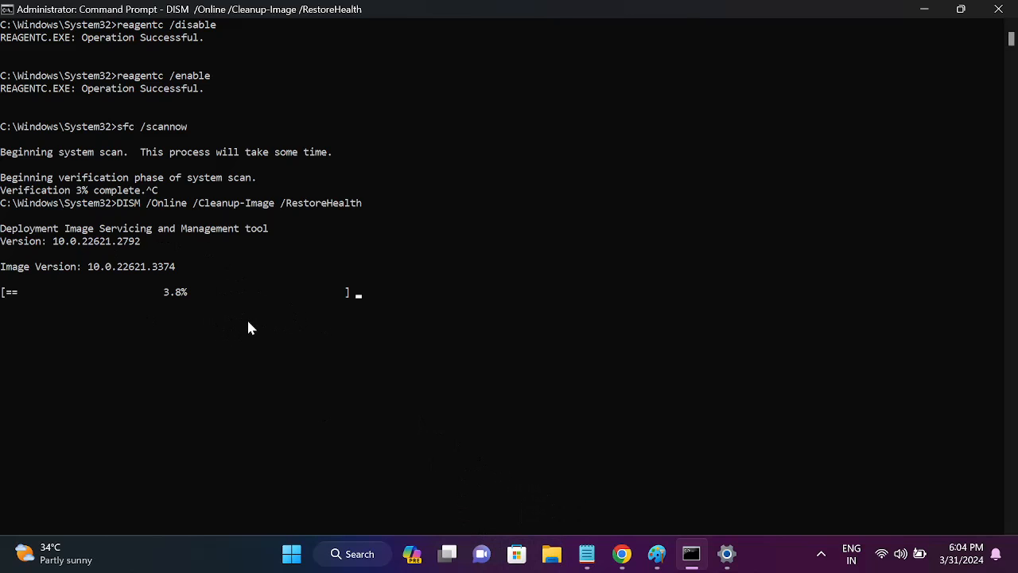
pyautogui.moveTo(919, 28)
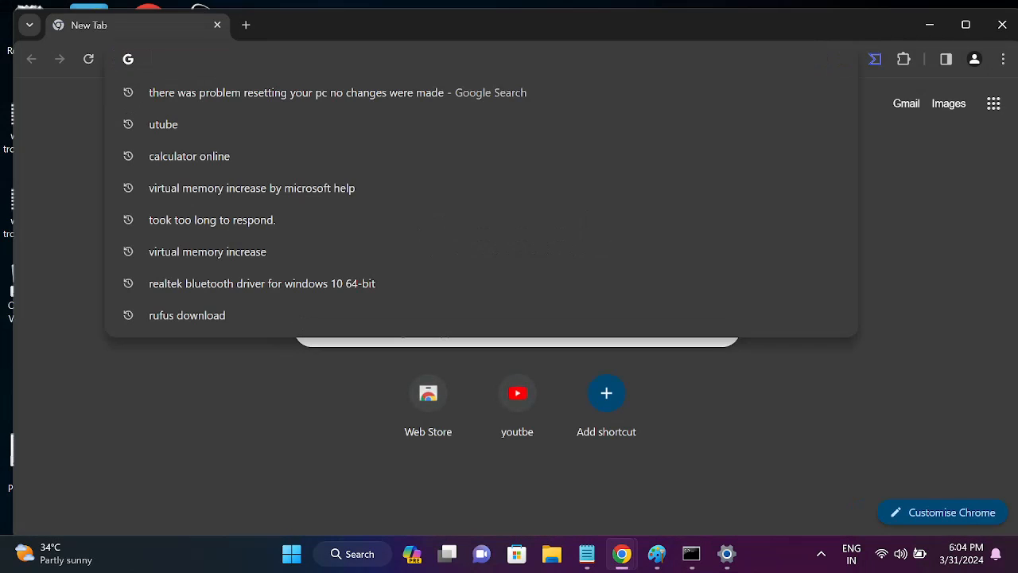
# Search Google for 'windows 10 iso' and go to Microsoft's Download Windows 10 page
pyautogui.write('windows')
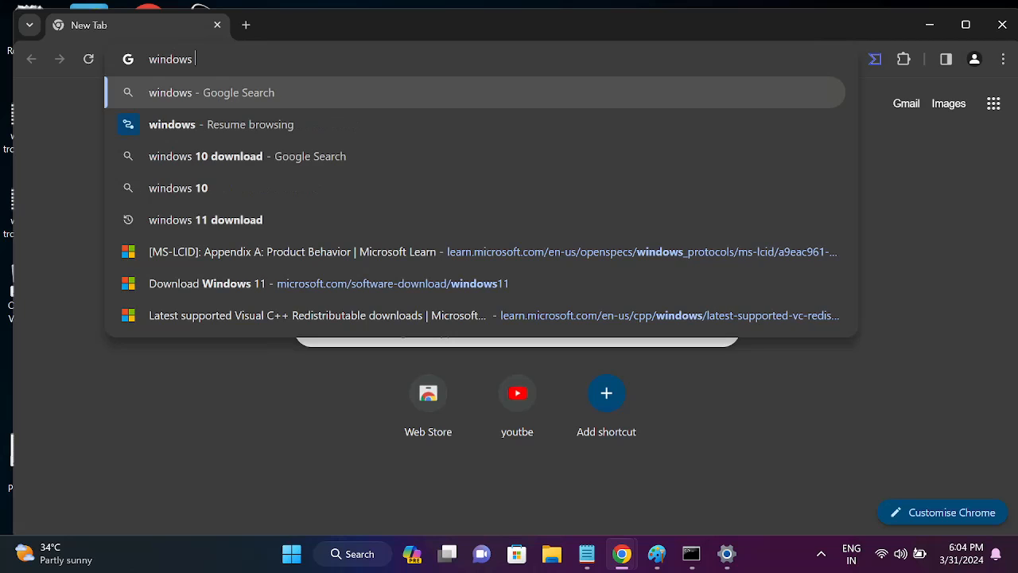
pyautogui.write('10si')
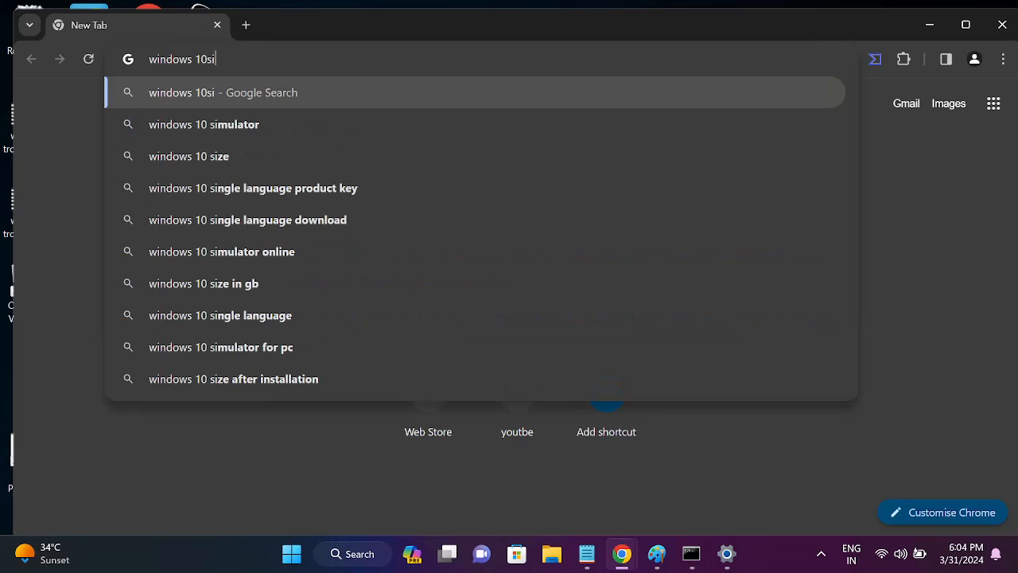
pyautogui.write('so')
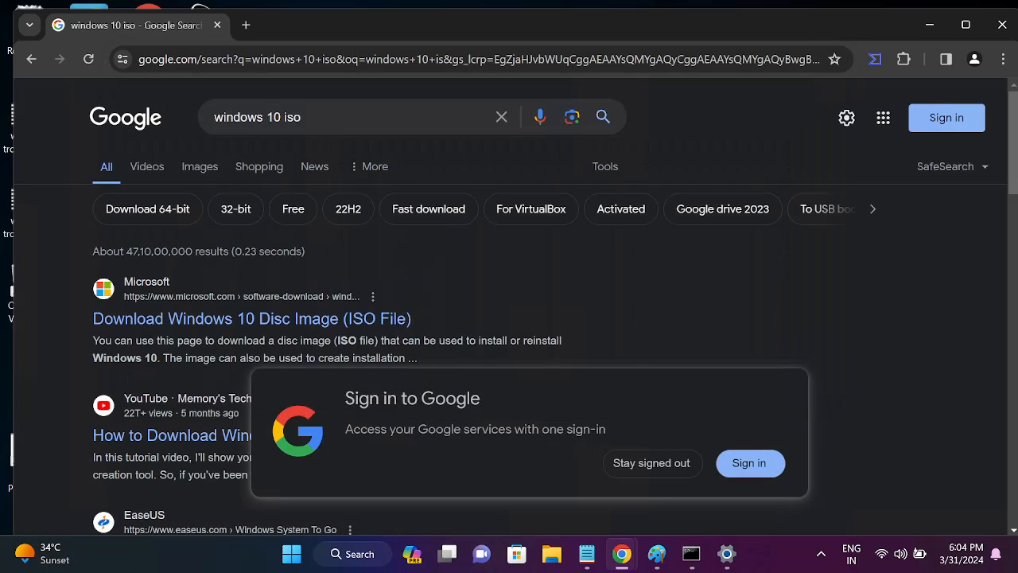
pyautogui.click(652, 461)
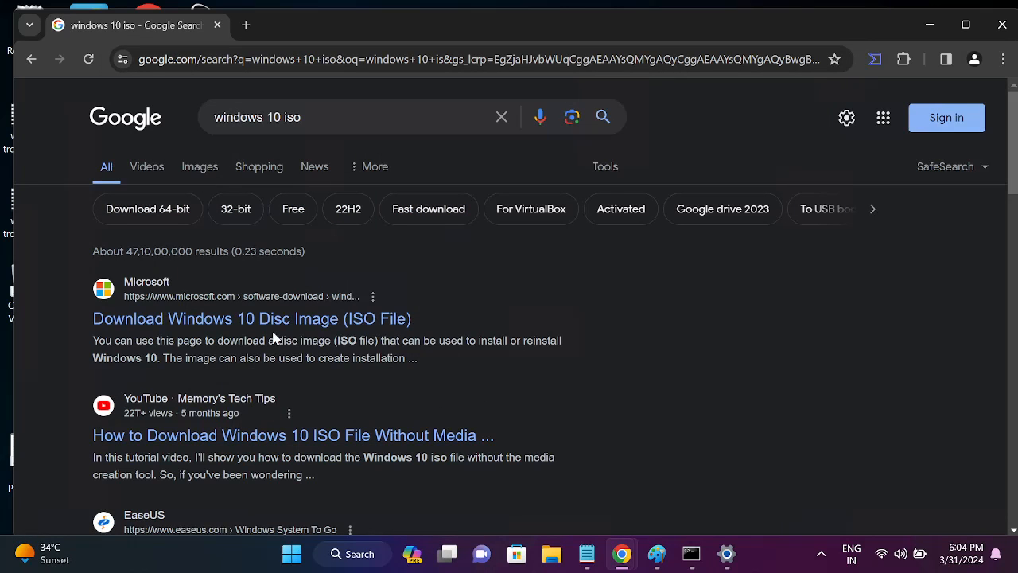
pyautogui.click(252, 318)
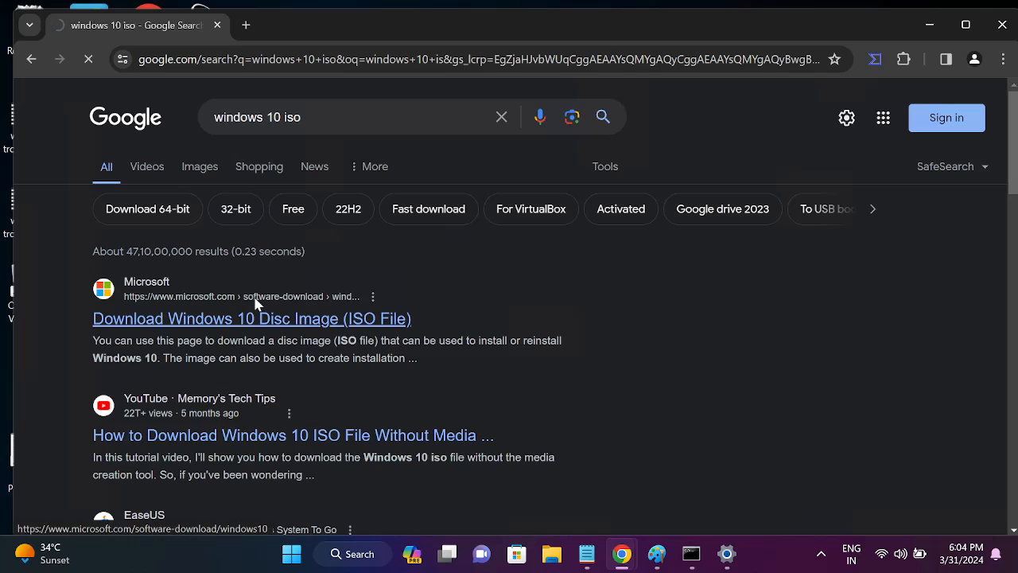
pyautogui.click(251, 318)
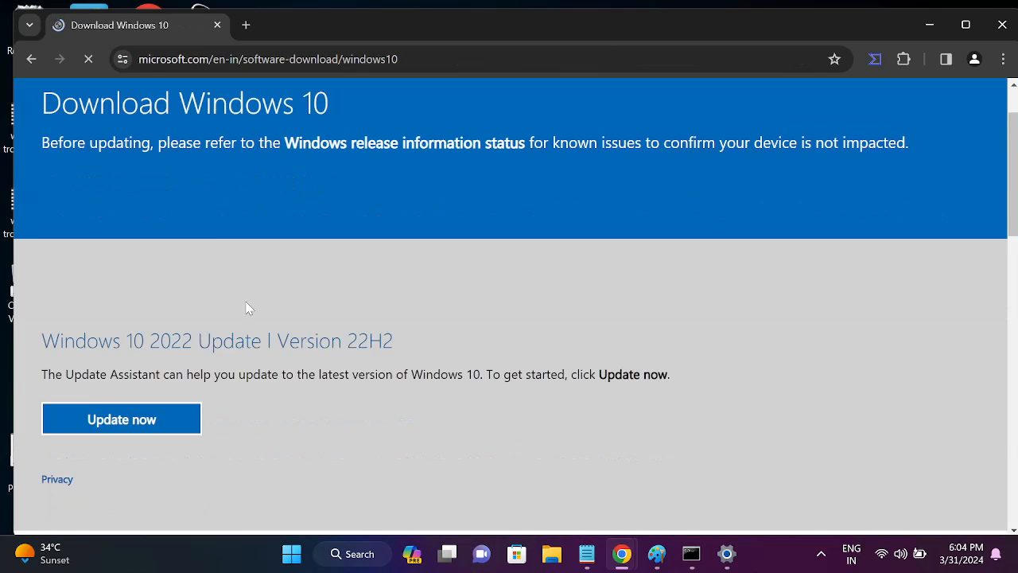
# Download the Windows 10 media creation tool from the installation media section
pyautogui.scroll(-3)
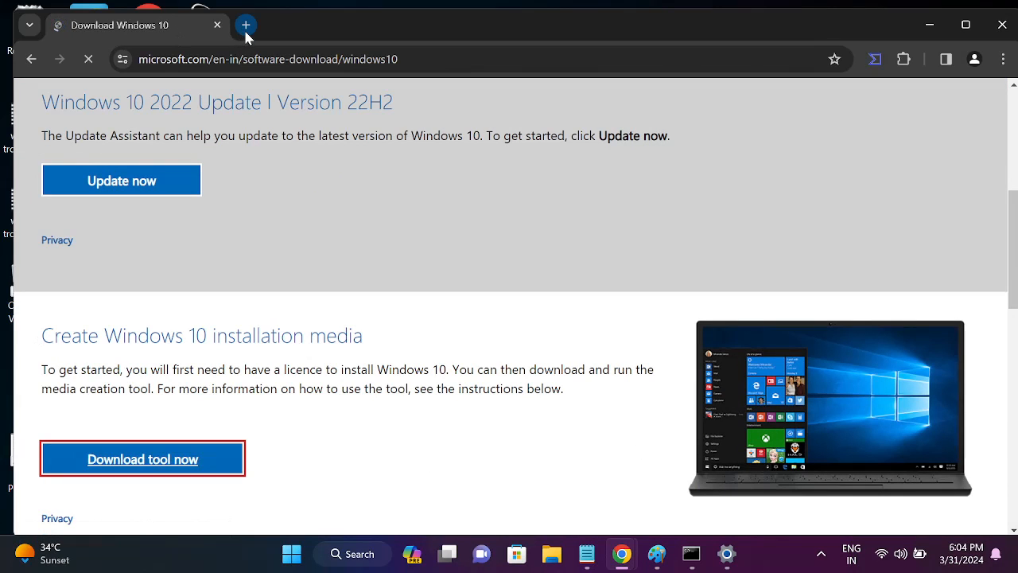
pyautogui.click(142, 458)
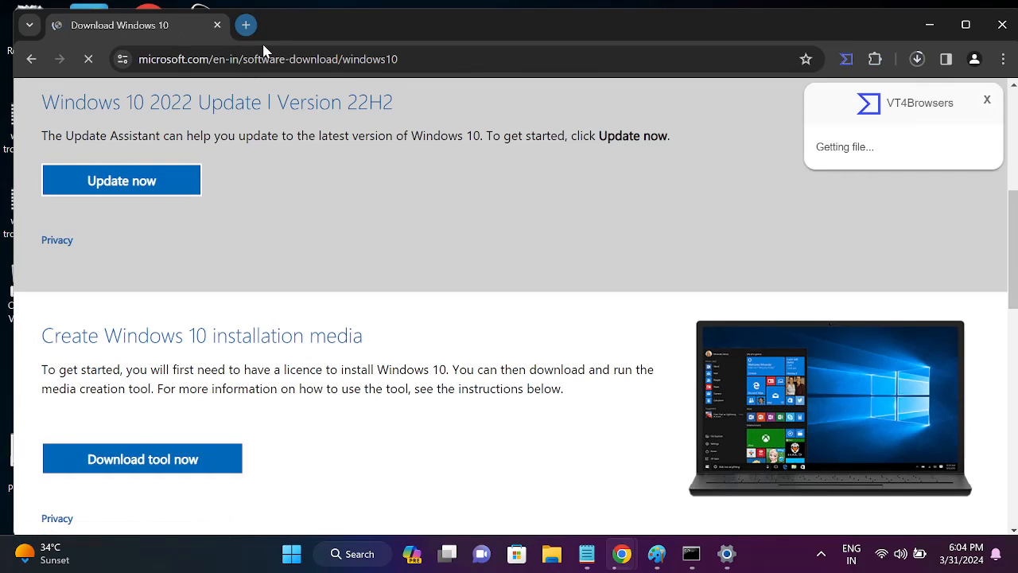
pyautogui.click(245, 26)
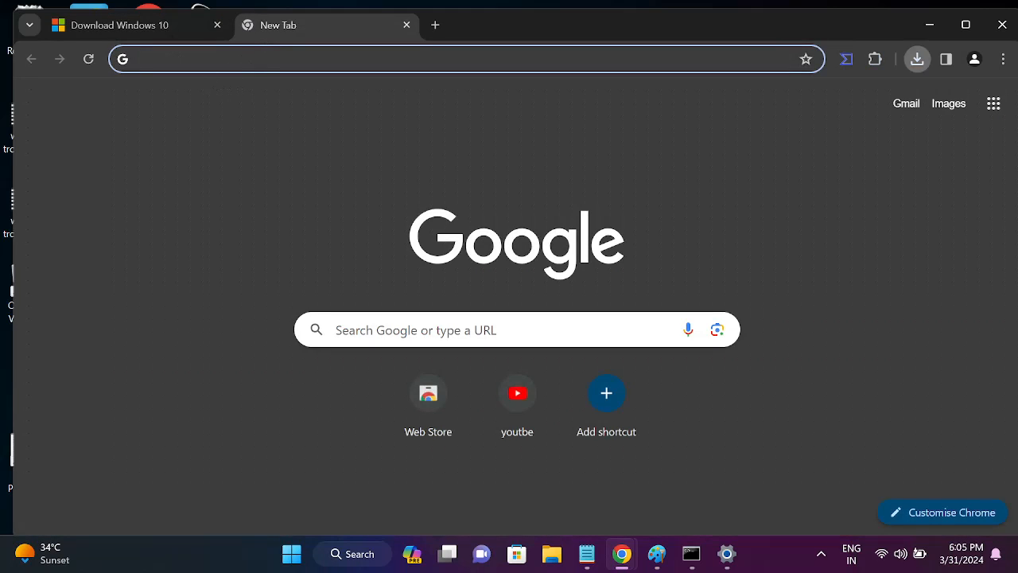
# Search 'windows 11 iso', go to Microsoft's Download Windows 11 page, and reach the x64 ISO section
pyautogui.write('windows 11 i')
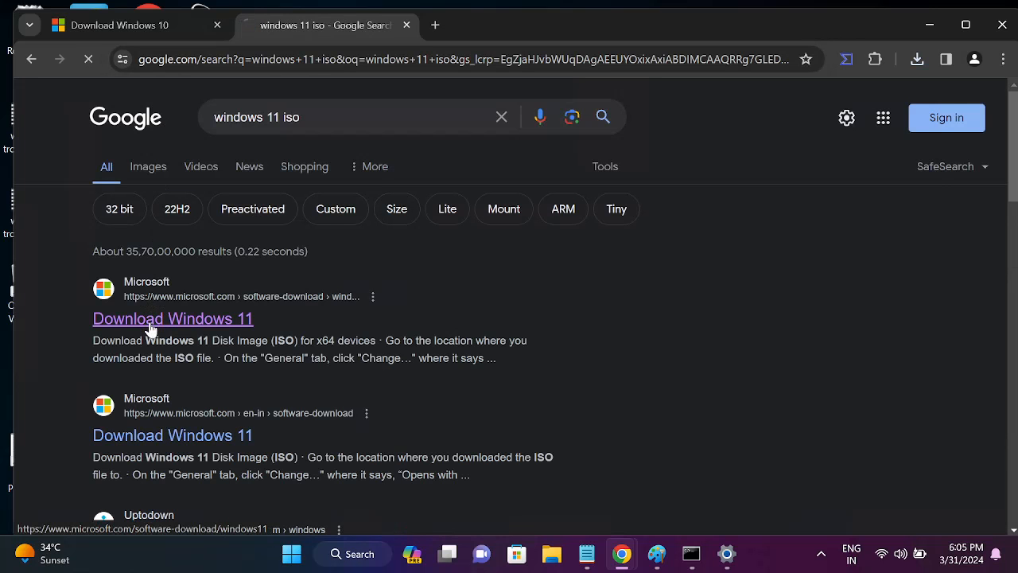
pyautogui.click(172, 318)
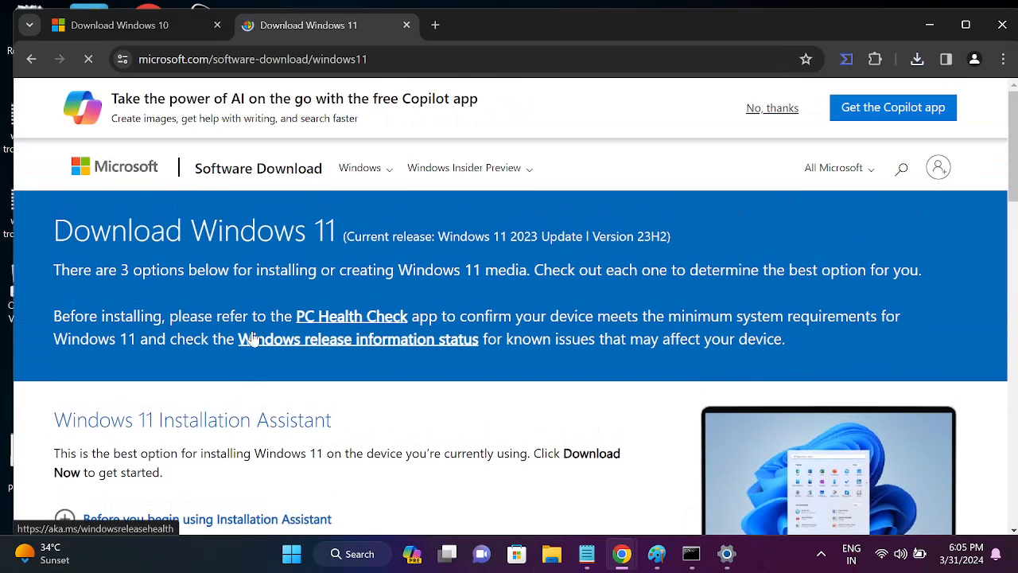
pyautogui.scroll(-3)
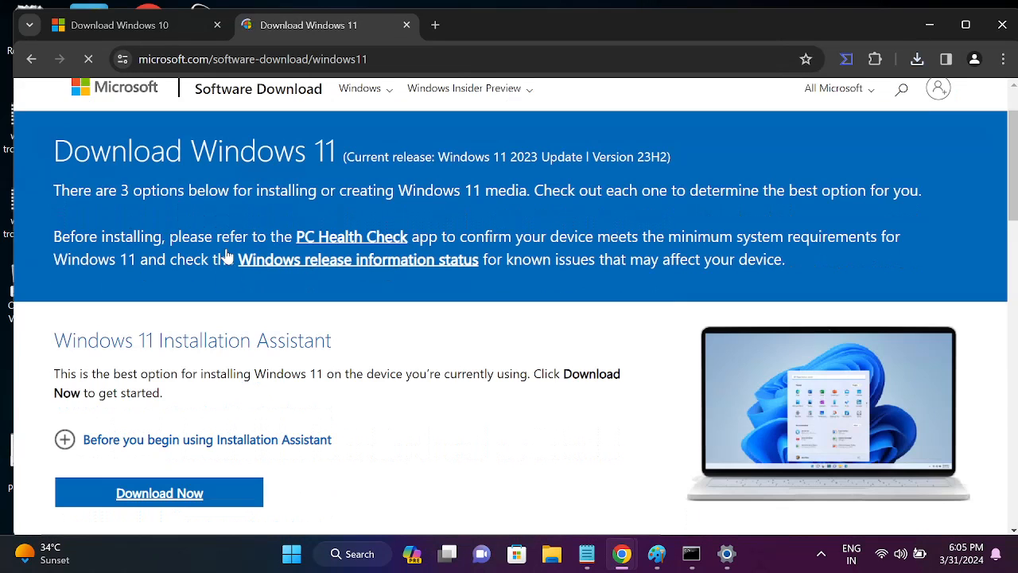
pyautogui.scroll(-3)
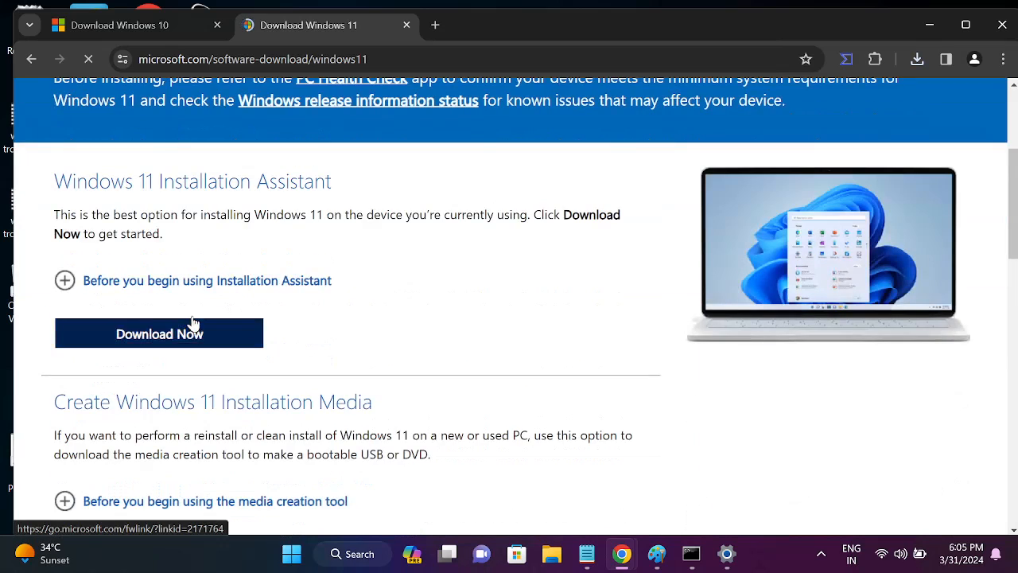
pyautogui.scroll(-3)
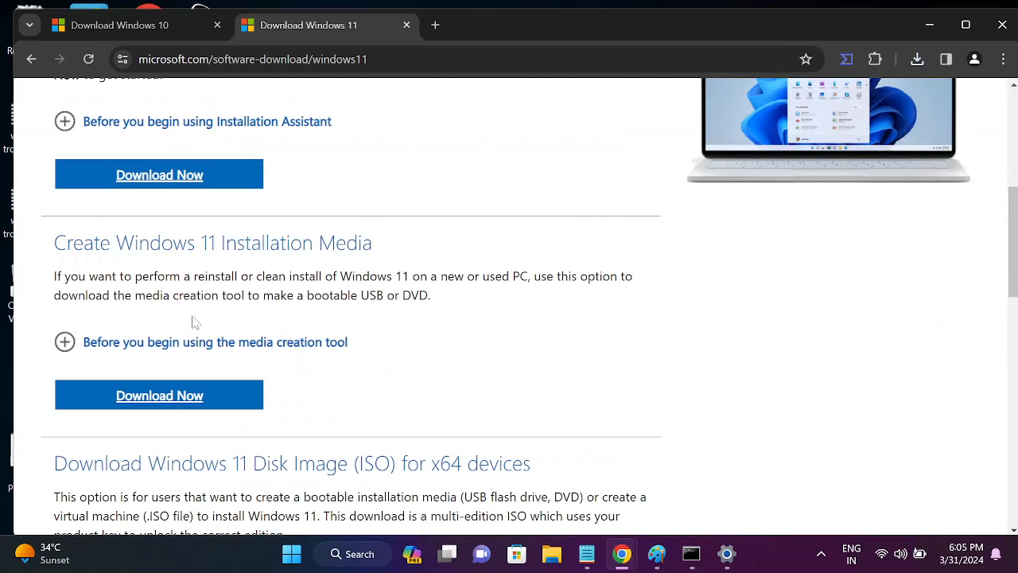
pyautogui.doubleClick(242, 242)
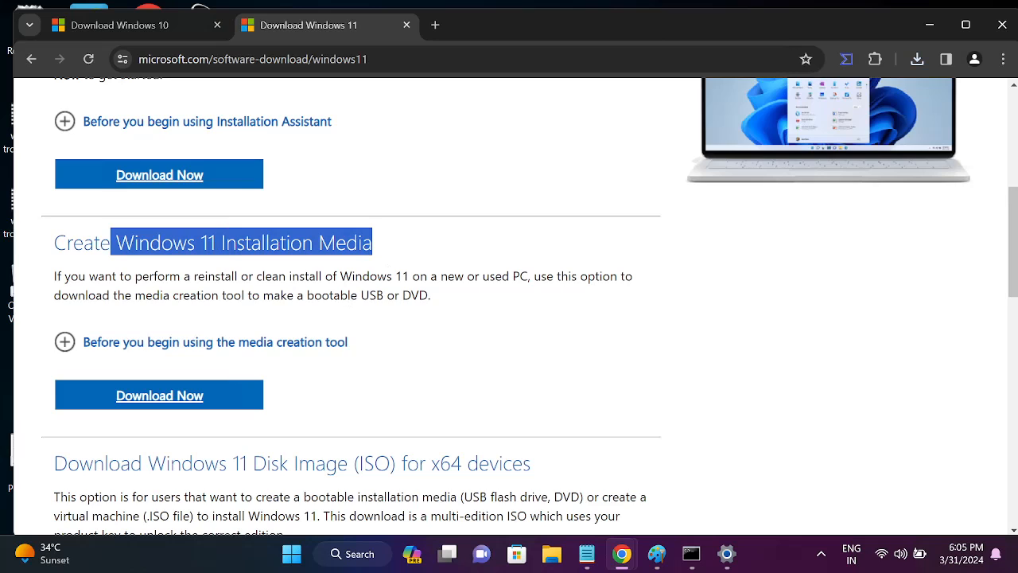
pyautogui.scroll(-3)
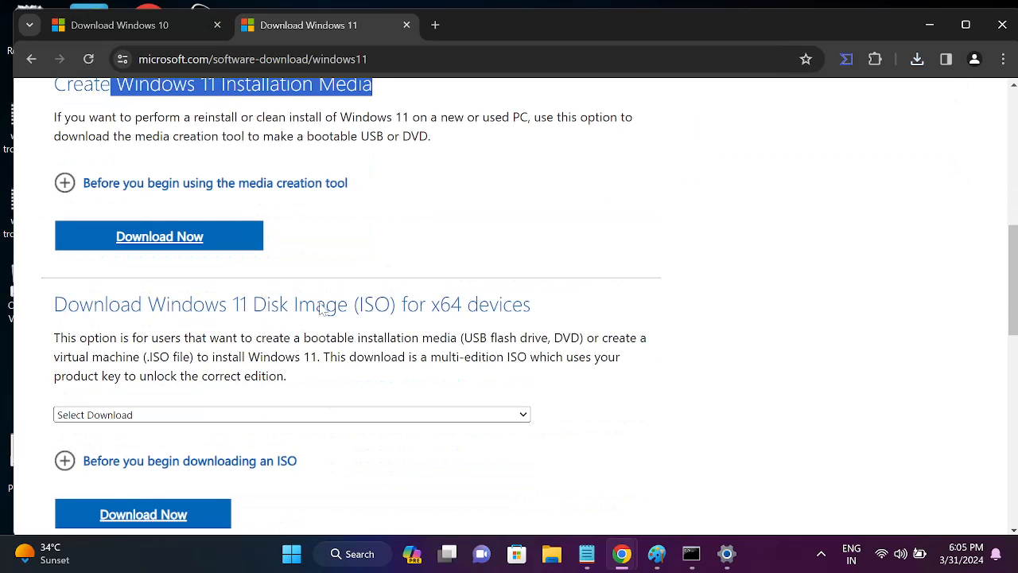
pyautogui.scroll(-3)
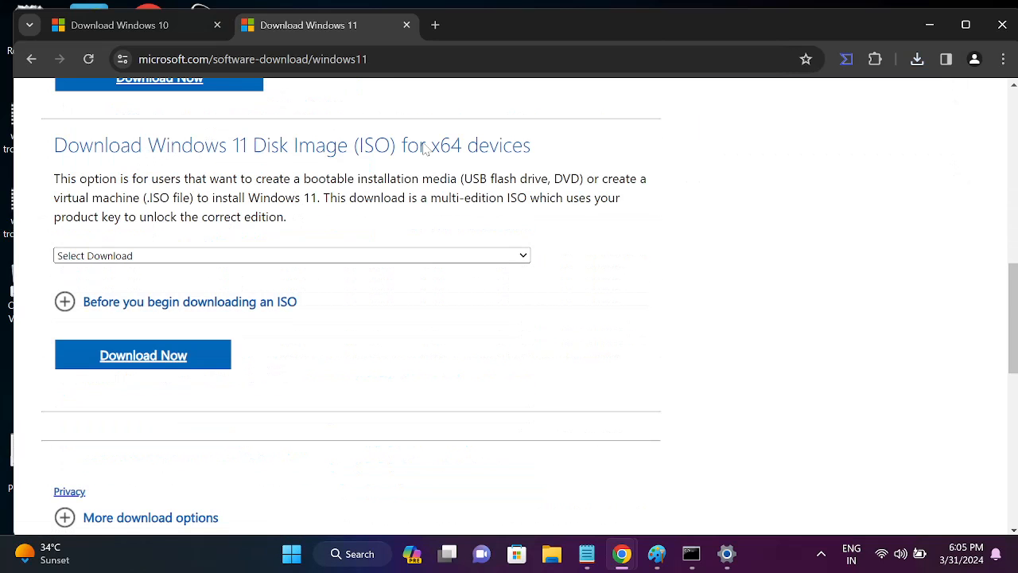
pyautogui.moveTo(152, 385)
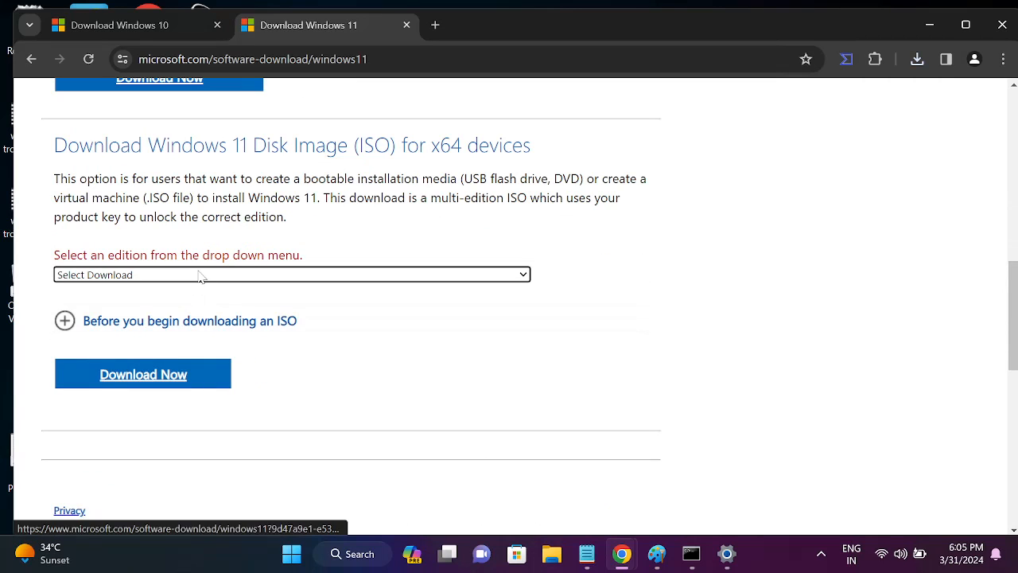
# Choose the Windows 11 multi-edition x64 ISO with English (United States) as product language and confirm
pyautogui.click(291, 273)
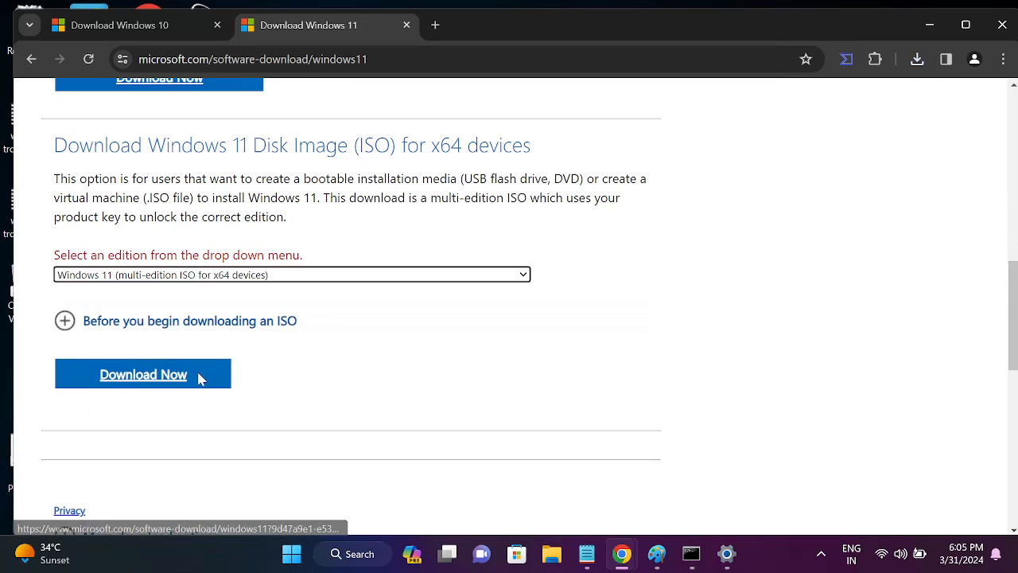
pyautogui.click(143, 373)
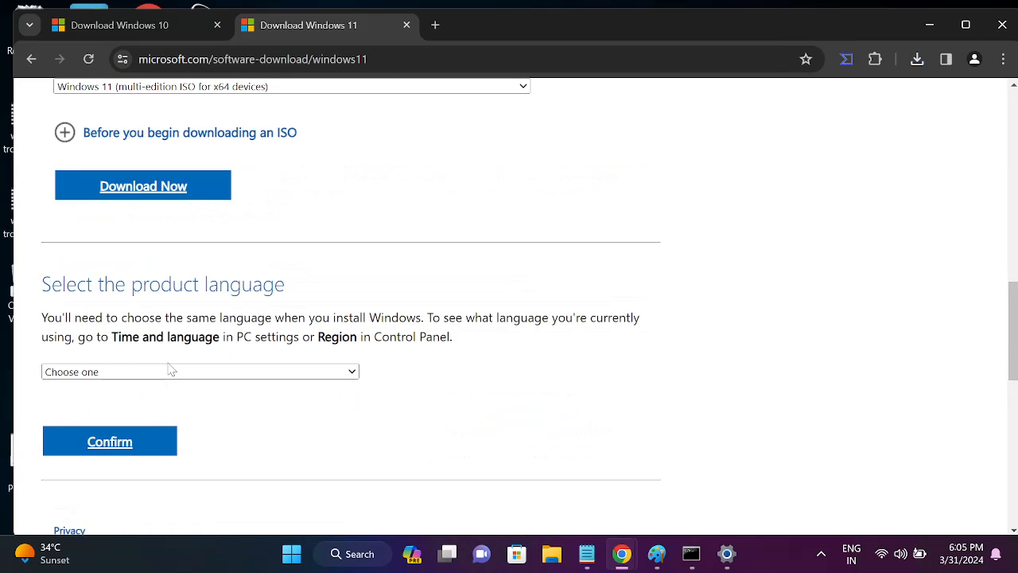
pyautogui.click(201, 371)
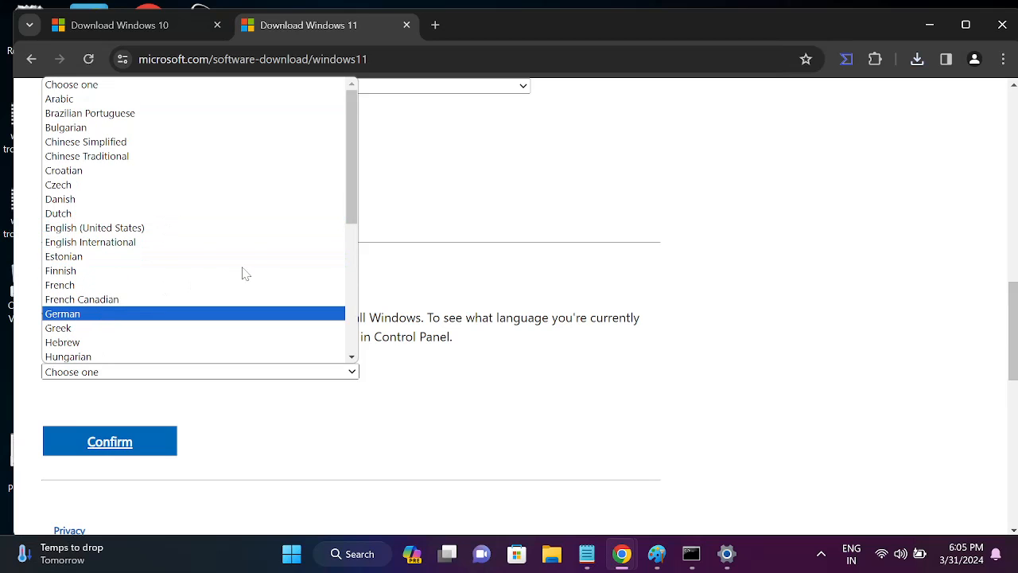
pyautogui.click(94, 228)
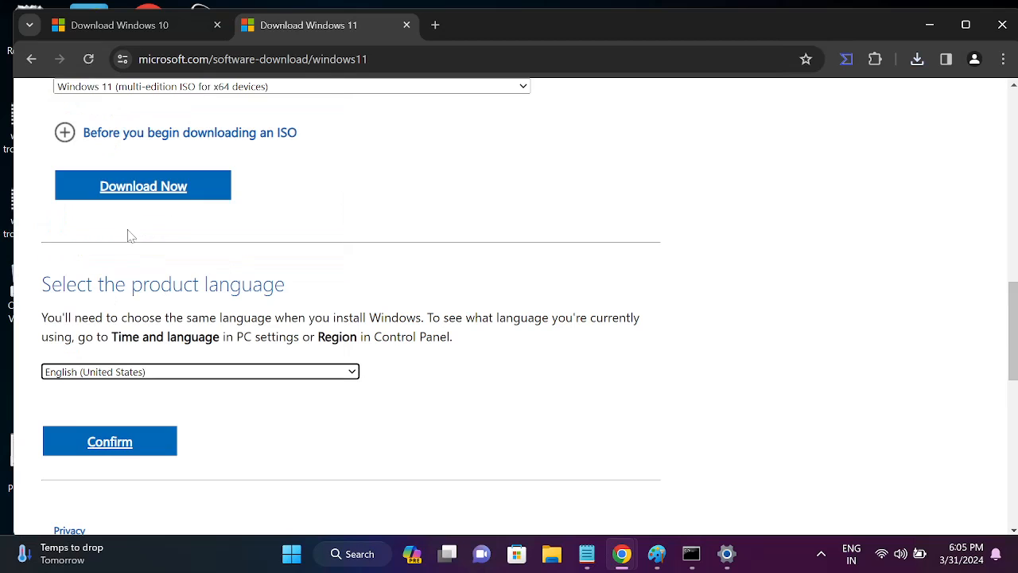
pyautogui.click(108, 441)
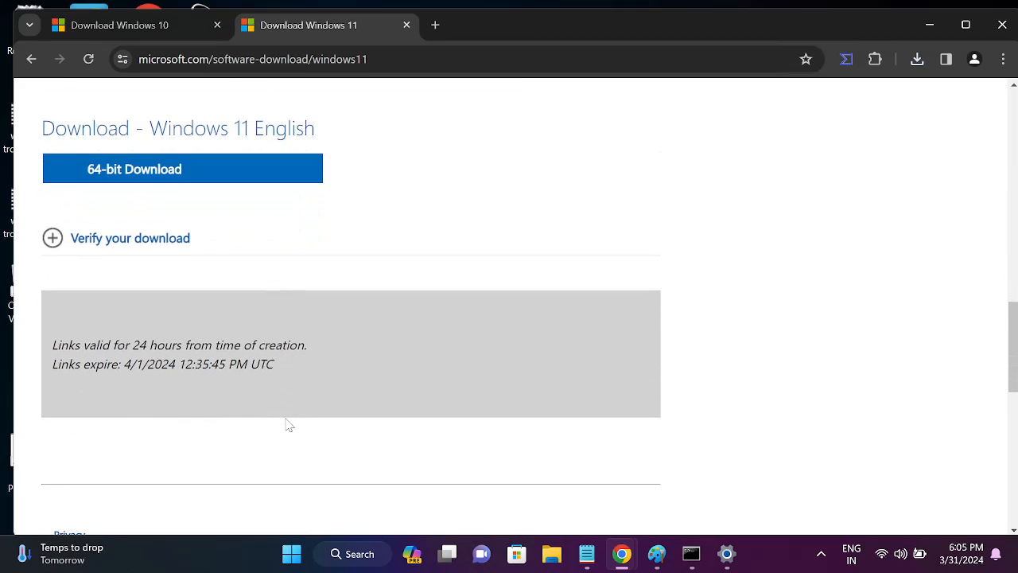
# Start the 64-bit Windows 11 ISO download and show Chrome's recent downloads
pyautogui.click(181, 169)
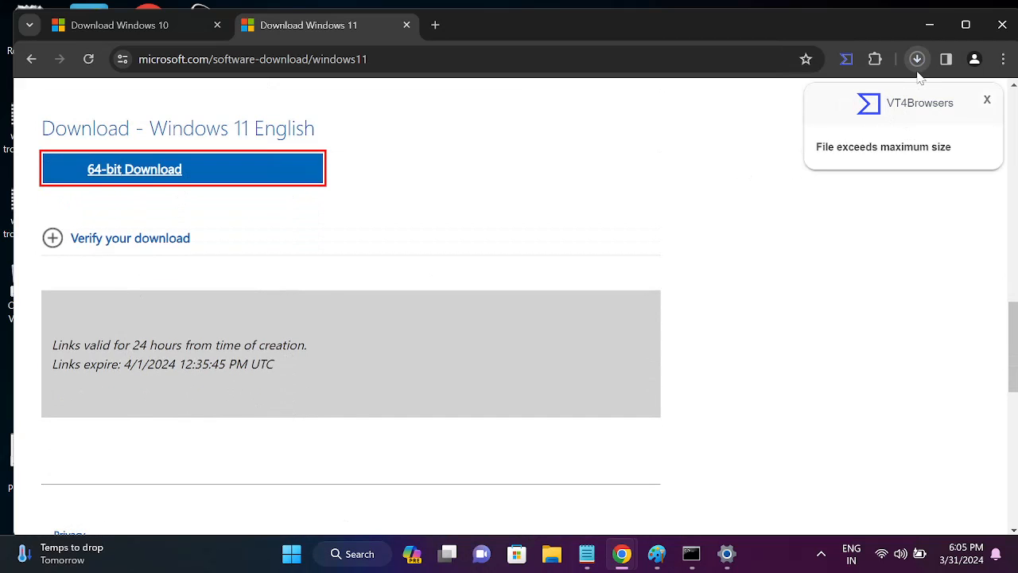
pyautogui.moveTo(803, 72)
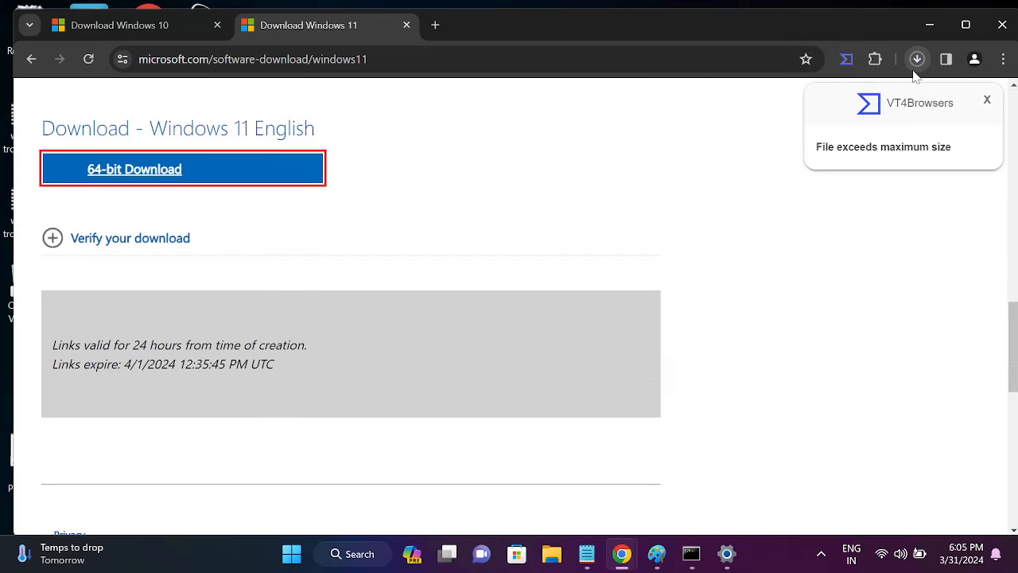
pyautogui.moveTo(926, 67)
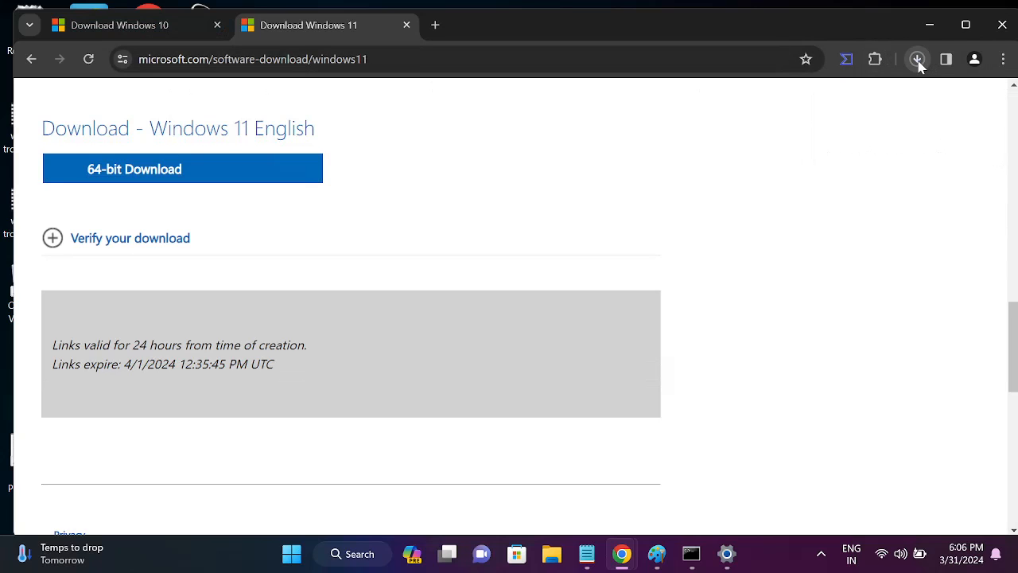
pyautogui.click(916, 59)
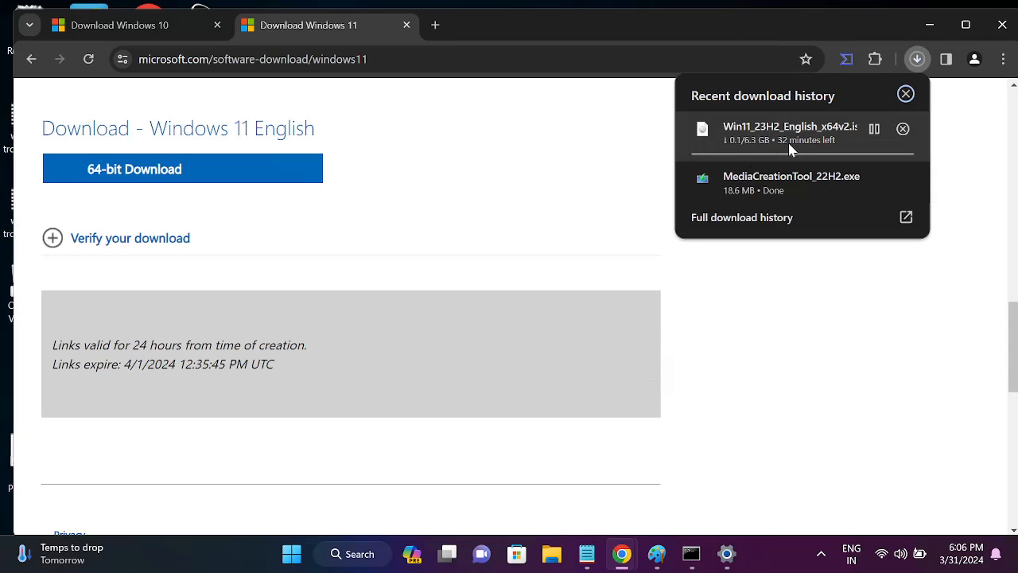
pyautogui.moveTo(803, 178)
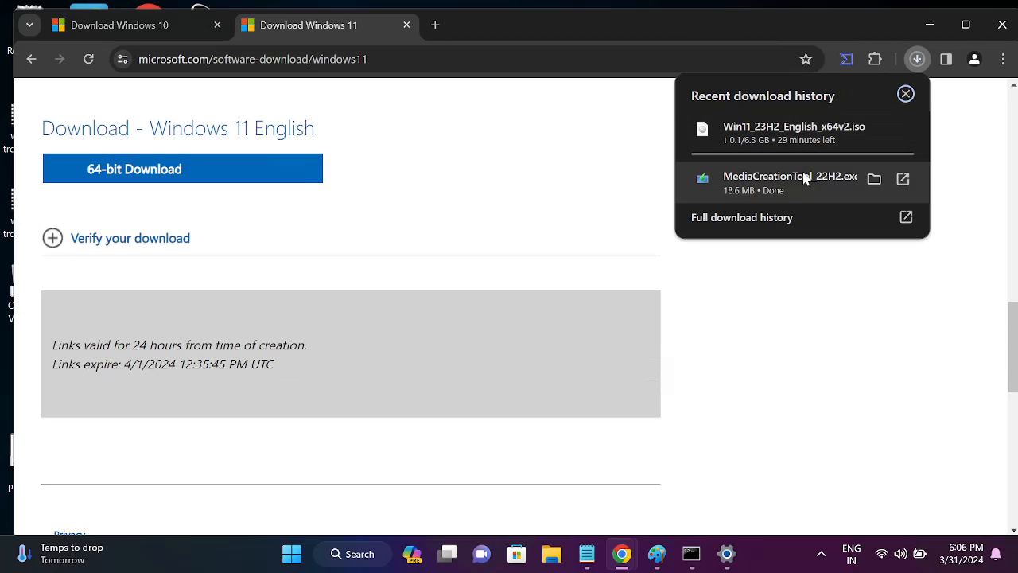
pyautogui.moveTo(830, 178)
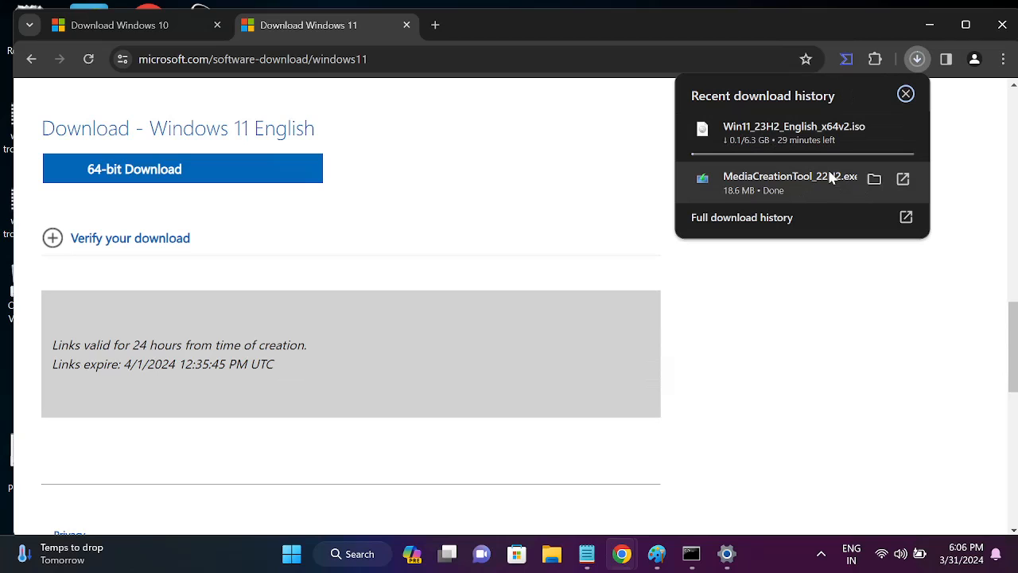
pyautogui.moveTo(907, 197)
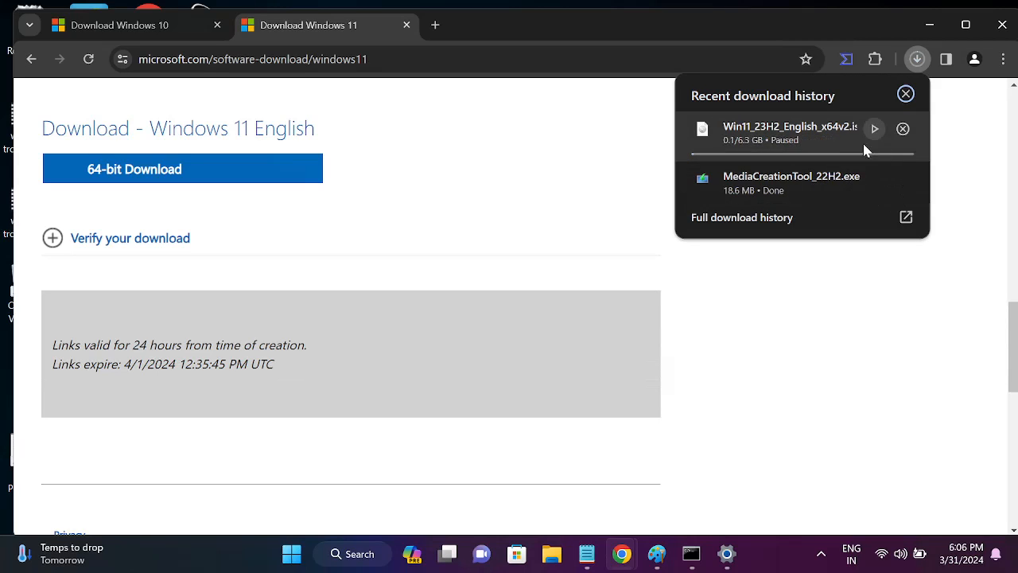
pyautogui.moveTo(903, 184)
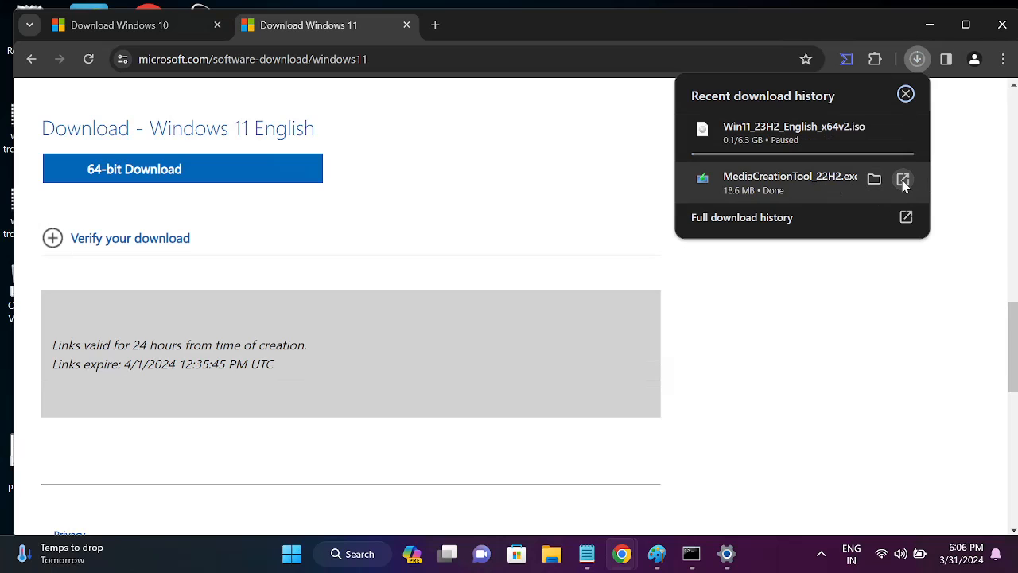
# Launch the downloaded MediaCreationTool_22H2.exe and allow it in User Account Control
pyautogui.click(904, 179)
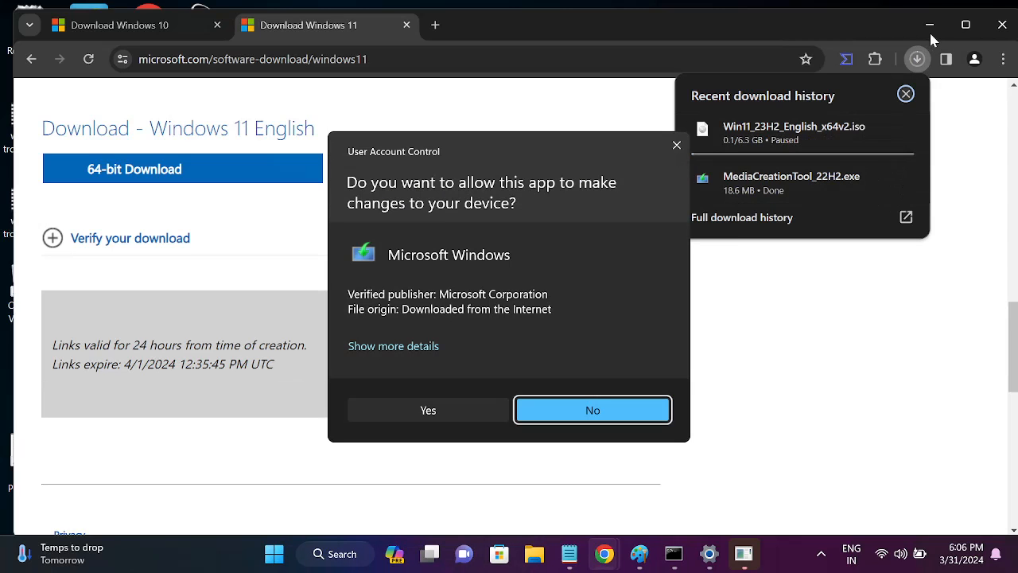
pyautogui.click(592, 410)
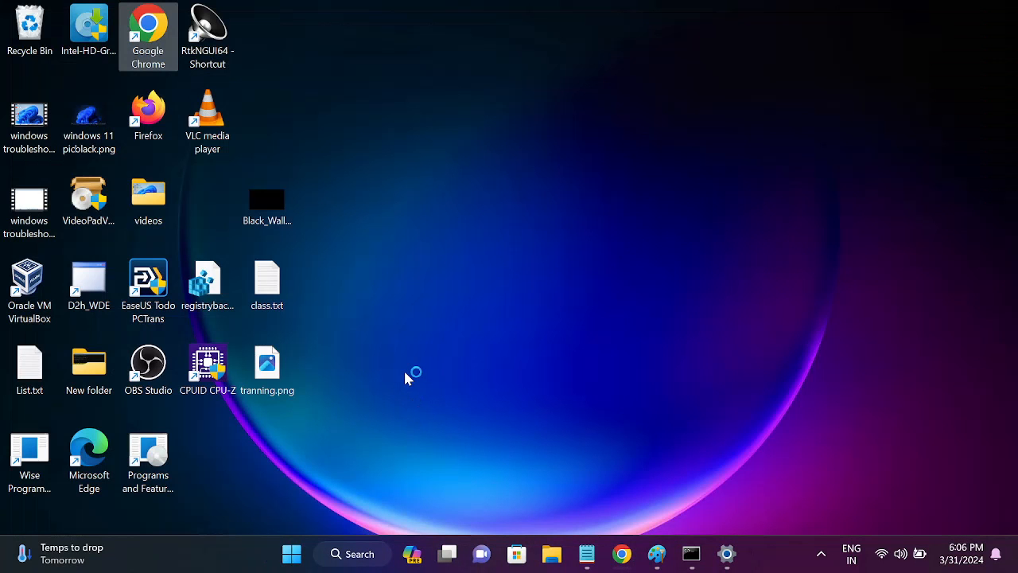
pyautogui.moveTo(412, 378)
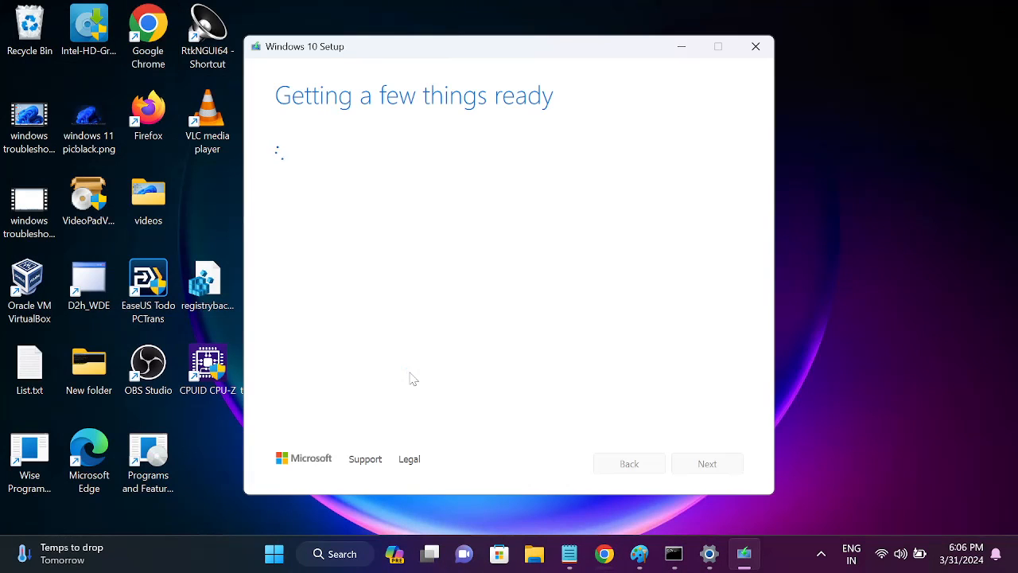
pyautogui.moveTo(226, 186)
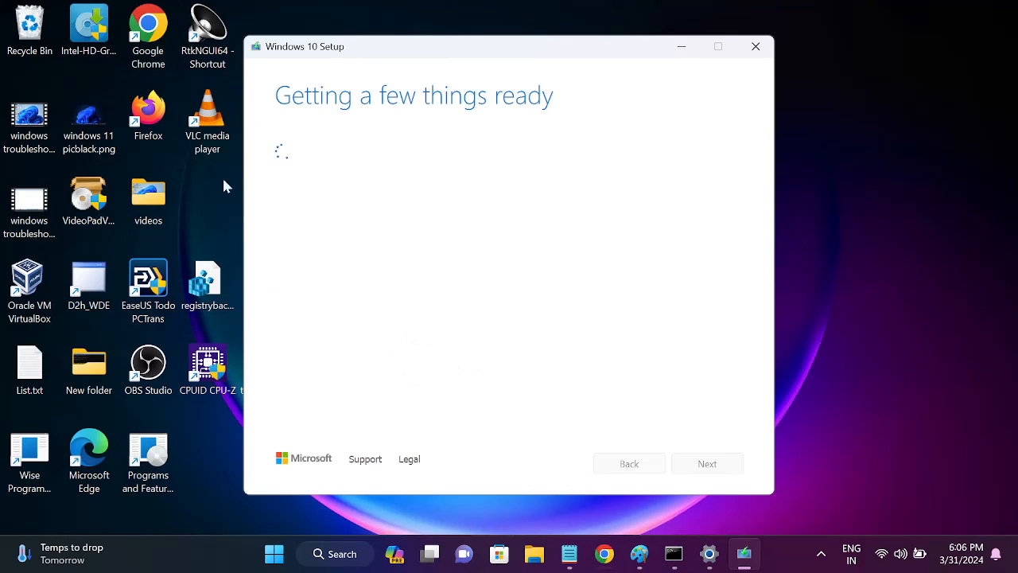
pyautogui.moveTo(426, 153)
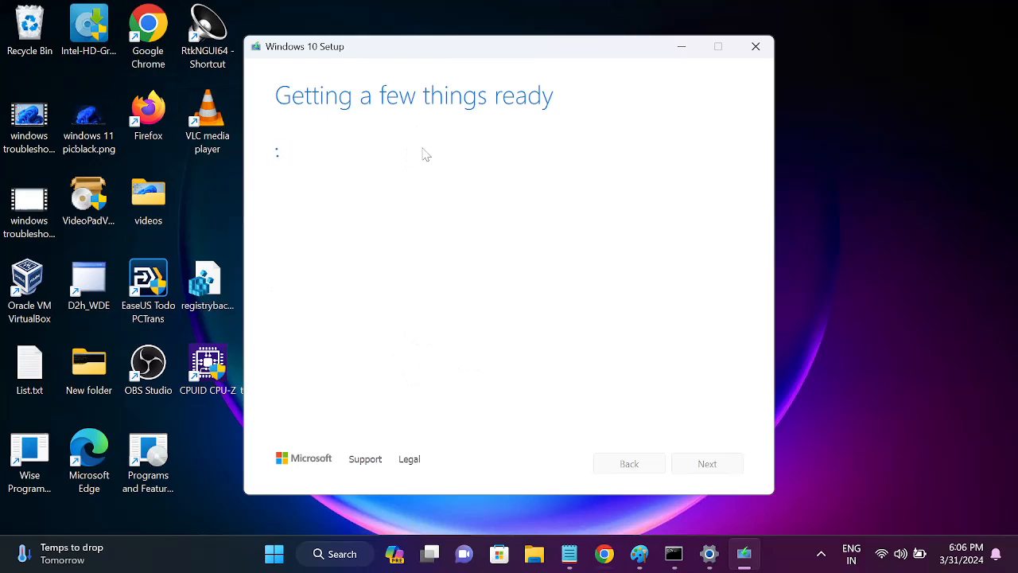
pyautogui.moveTo(446, 147)
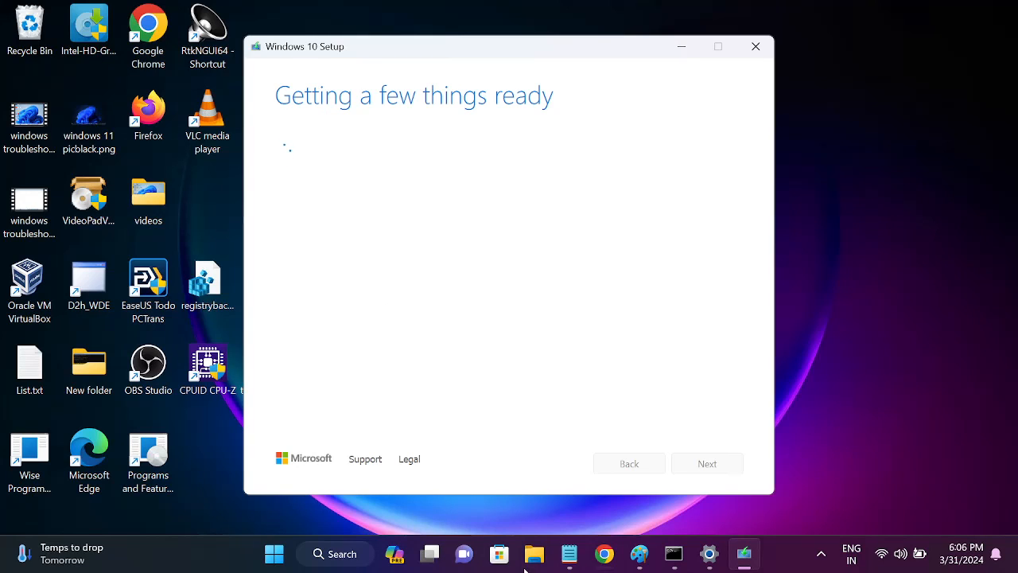
# Bring up File Explorer over the Windows 10 Setup 'Getting a few things ready' screen
pyautogui.click(535, 554)
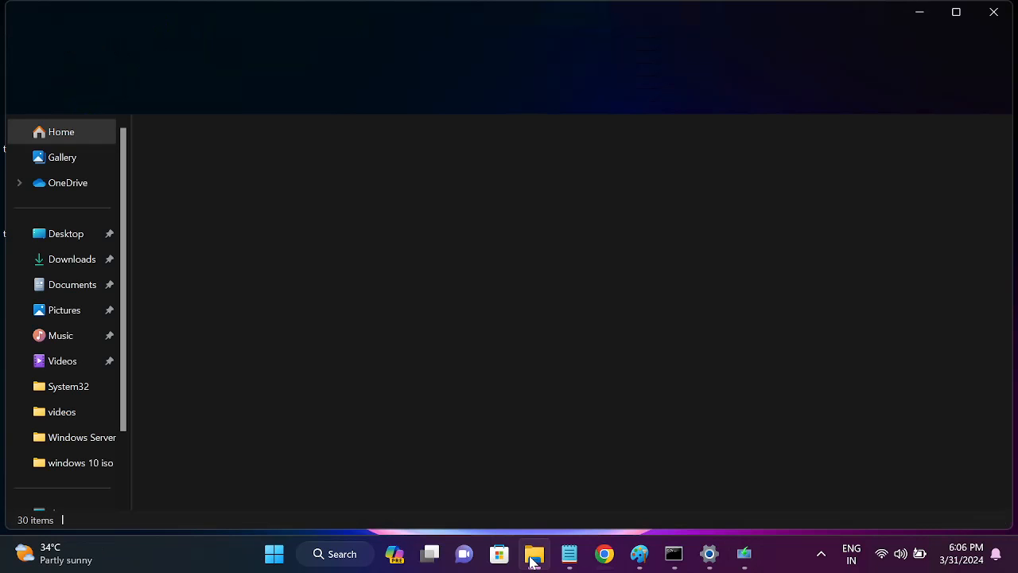
# Browse New Volume (E:) and Local Disk (C:) to the Windows Server ISO folder, then return to Windows 10 Setup
pyautogui.click(534, 553)
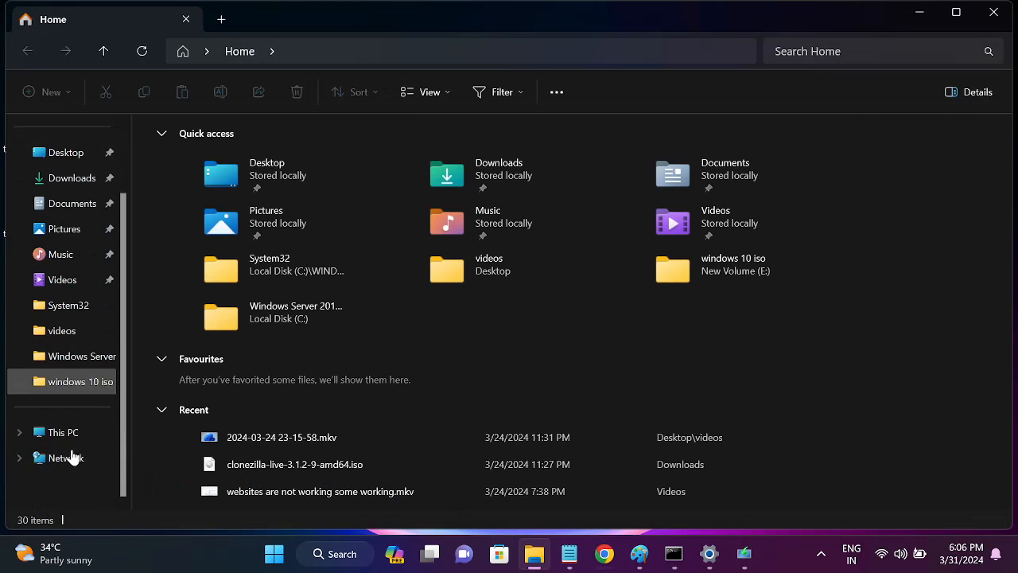
pyautogui.click(79, 382)
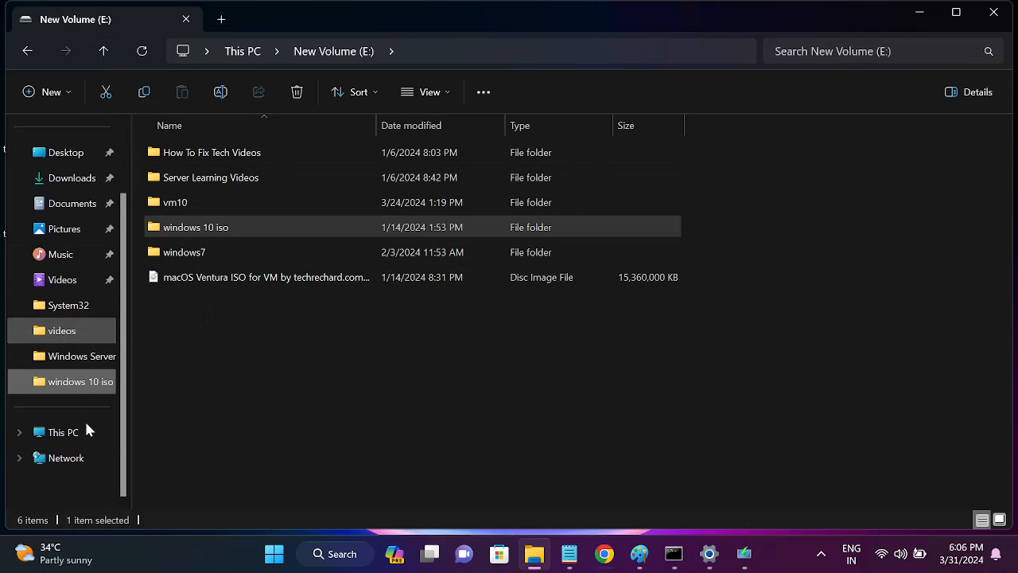
pyautogui.click(64, 432)
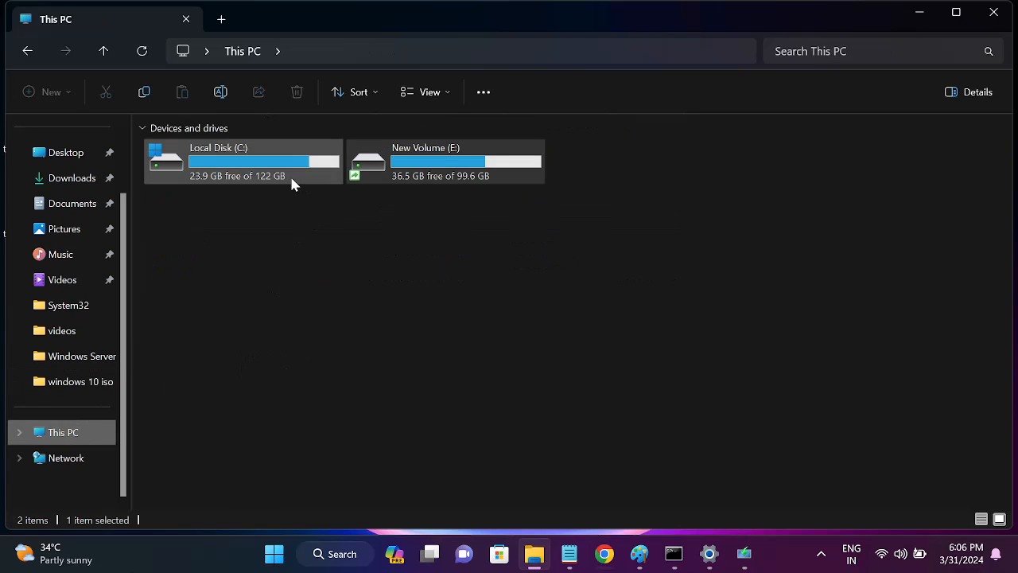
pyautogui.doubleClick(242, 160)
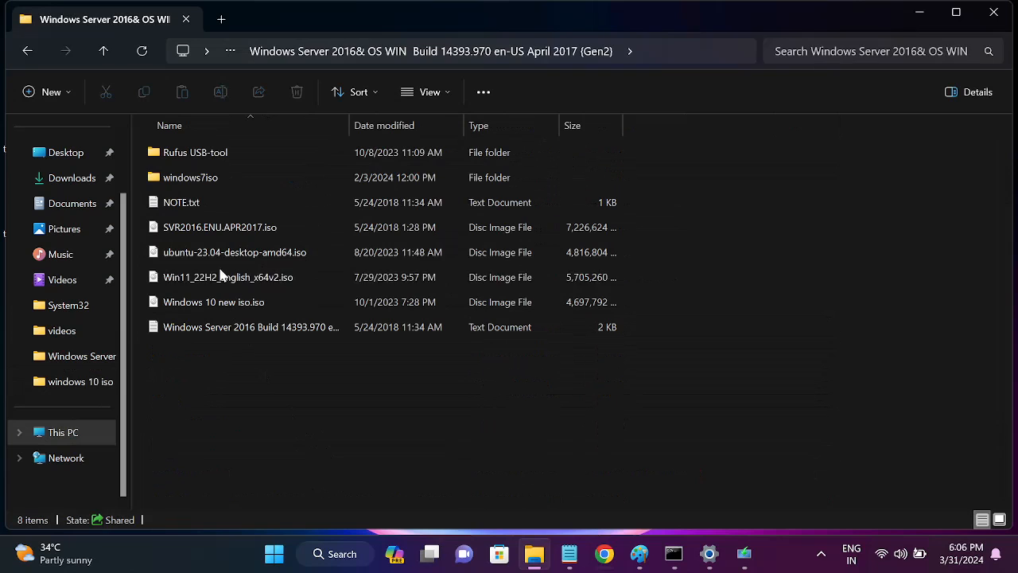
pyautogui.click(229, 277)
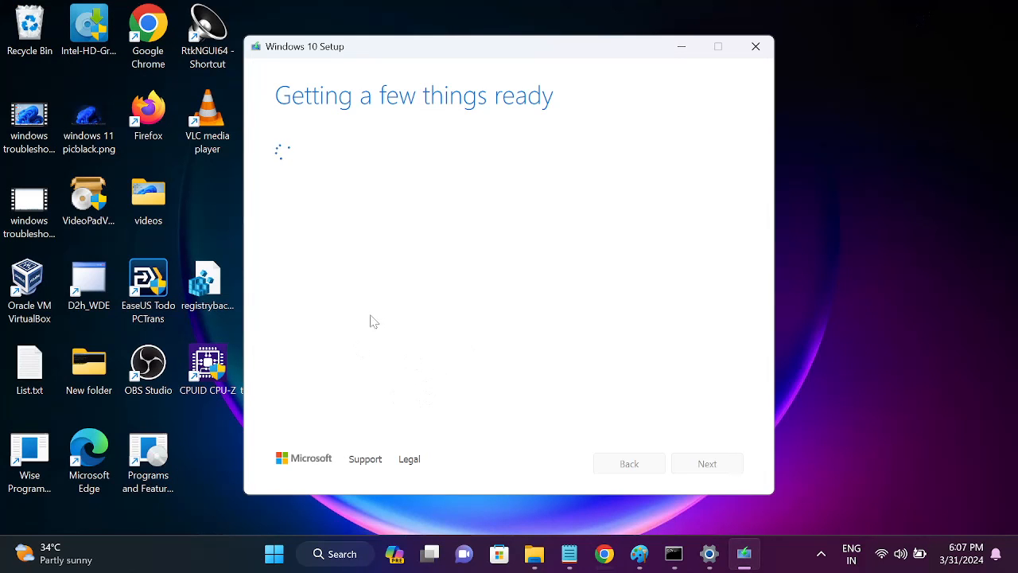
pyautogui.moveTo(435, 327)
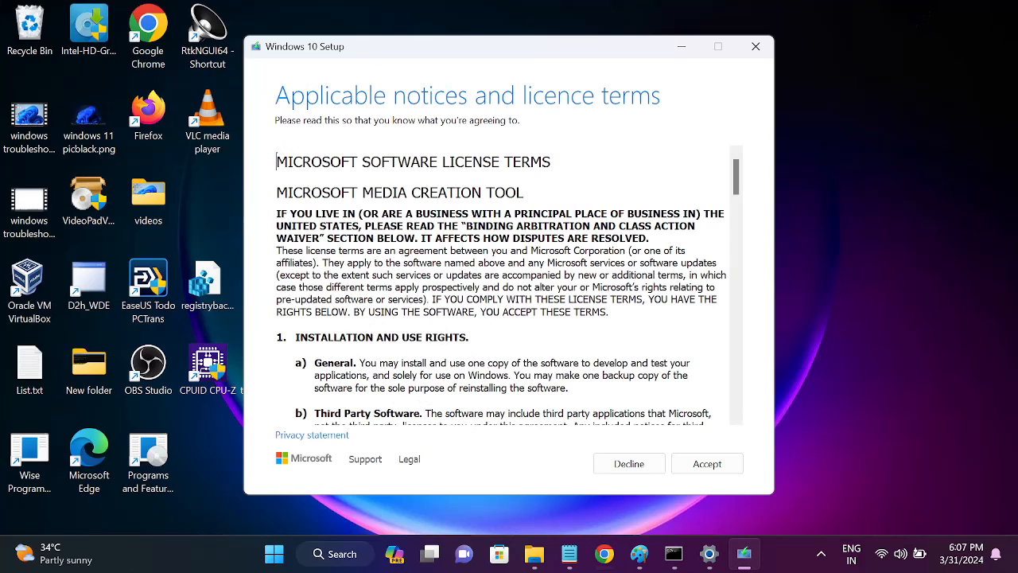
# Accept the licence, choose Create installation media with recommended options, and select ISO file as the media type
pyautogui.click(707, 463)
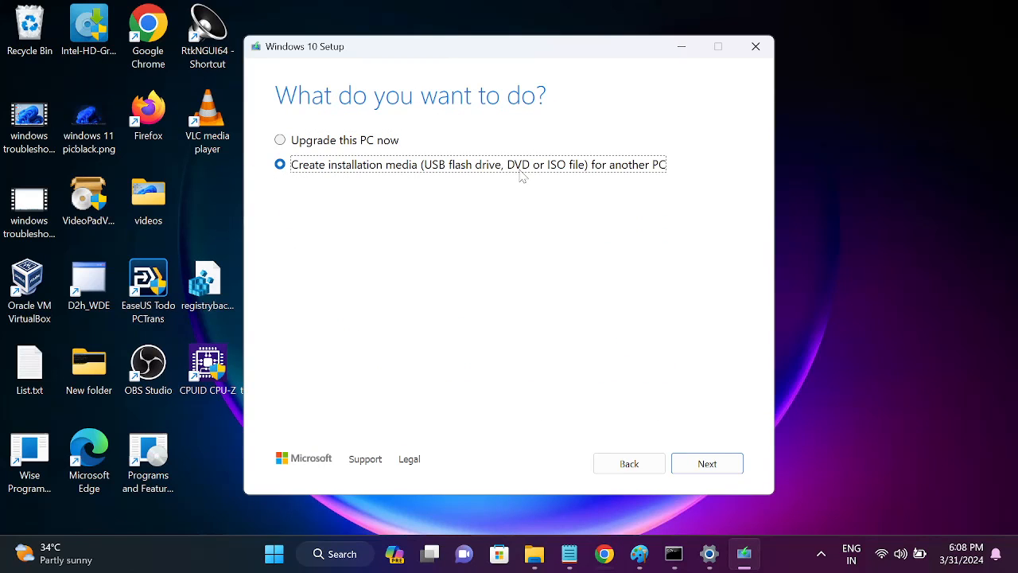
pyautogui.moveTo(798, 400)
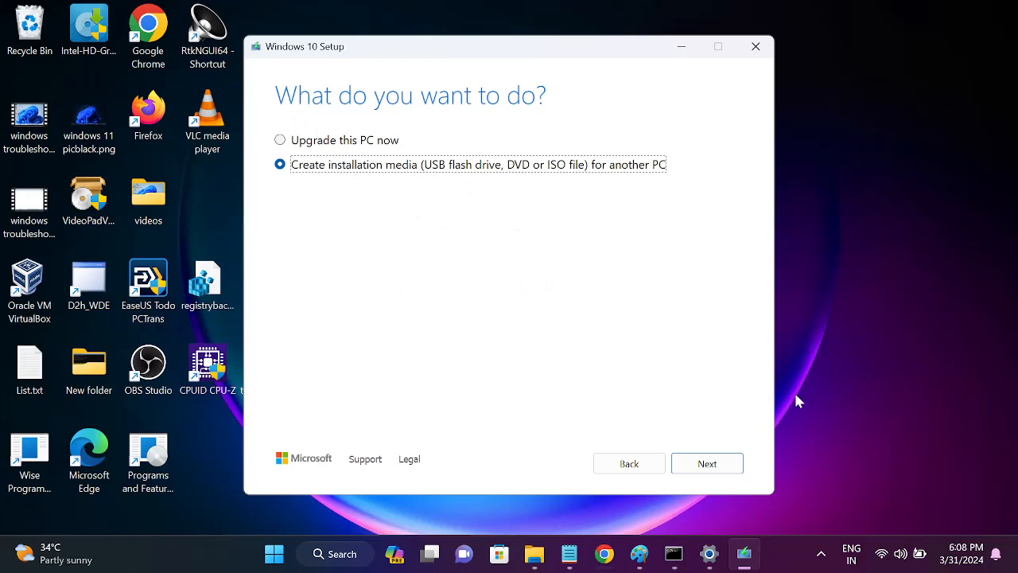
pyautogui.click(706, 462)
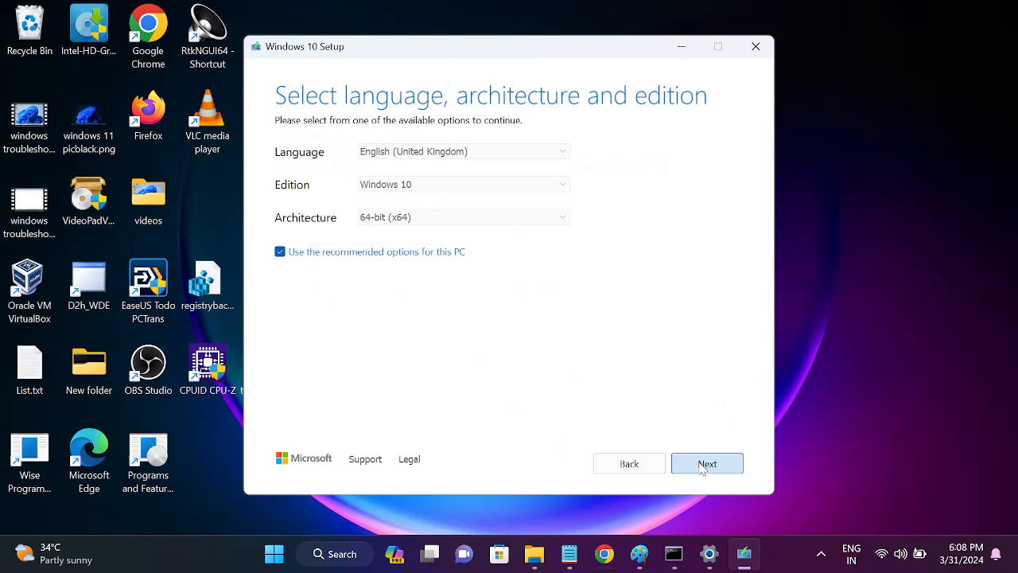
pyautogui.click(706, 462)
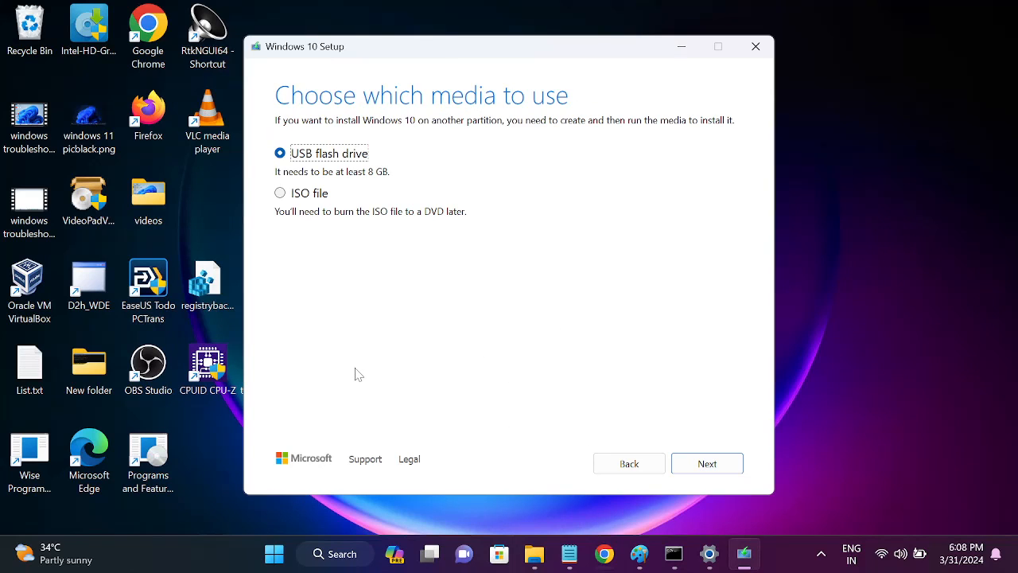
pyautogui.click(280, 193)
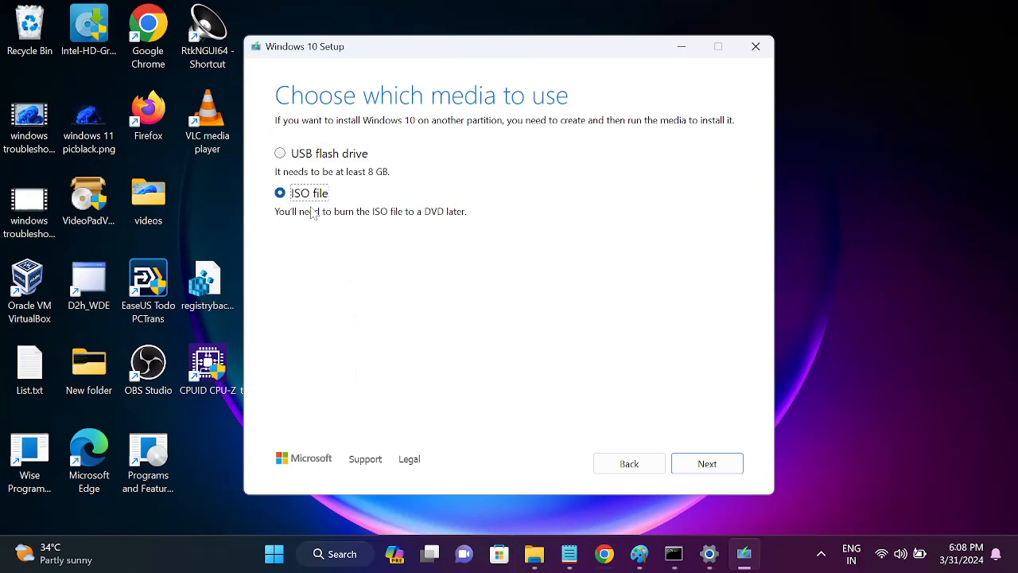
pyautogui.moveTo(729, 468)
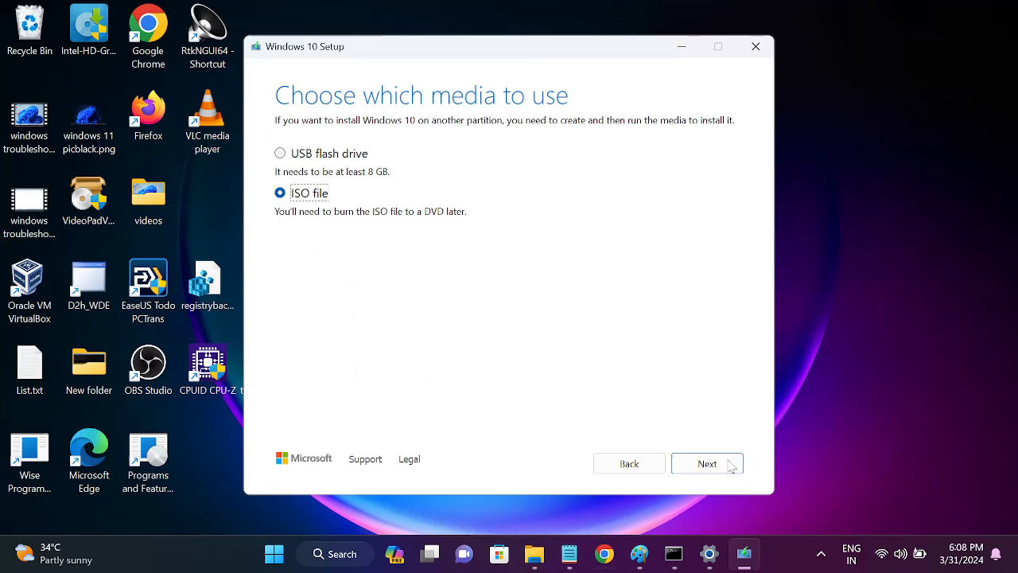
pyautogui.moveTo(613, 439)
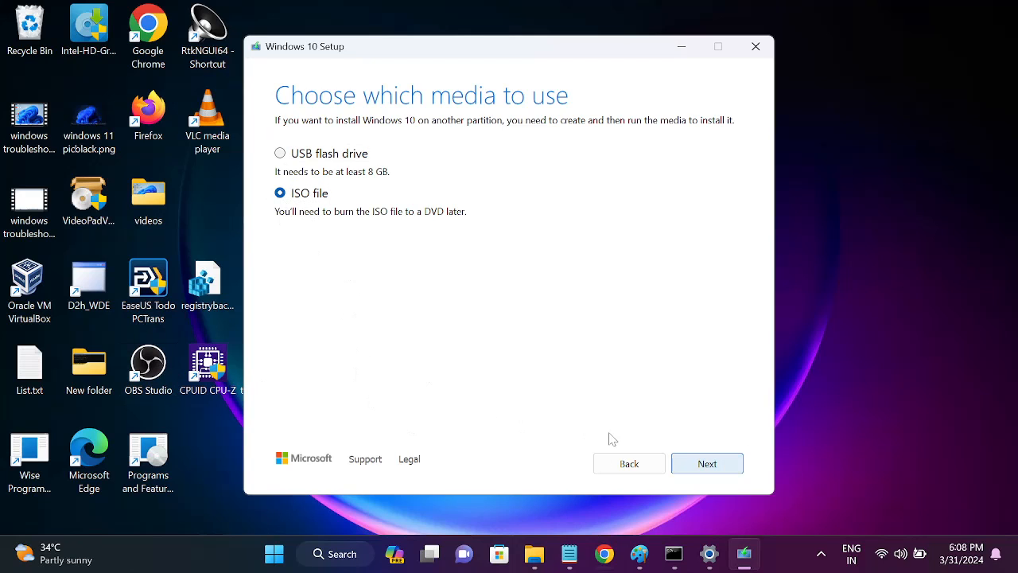
pyautogui.click(707, 463)
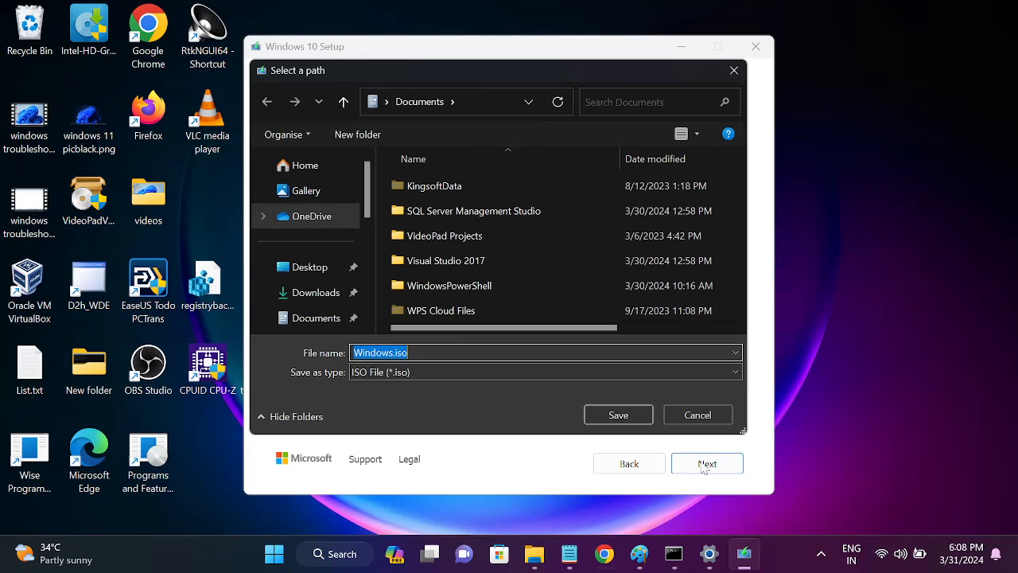
pyautogui.moveTo(308, 267)
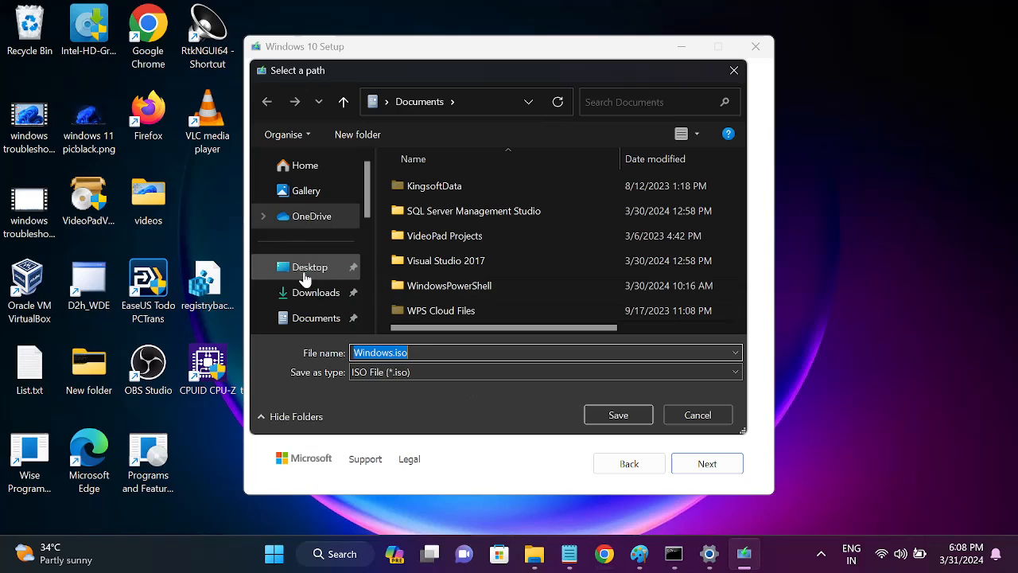
# Save Windows.iso to the Desktop, starting the Windows 10 download
pyautogui.click(309, 268)
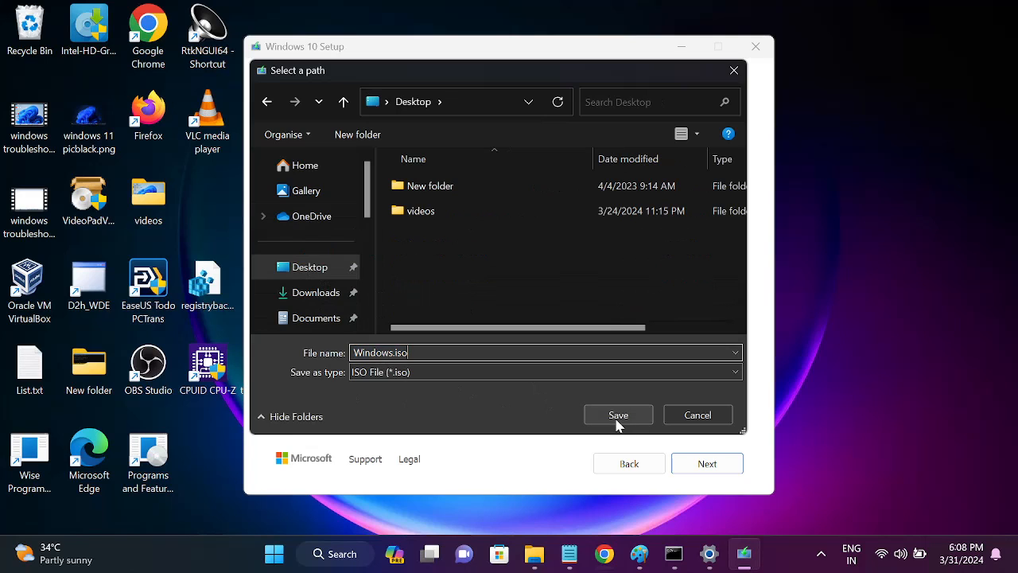
pyautogui.click(617, 414)
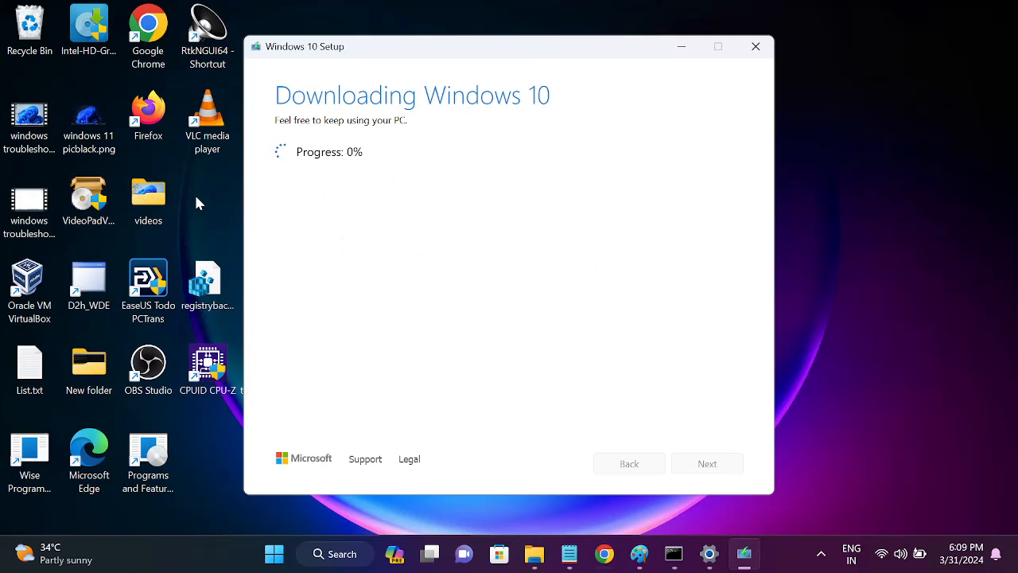
pyautogui.moveTo(769, 62)
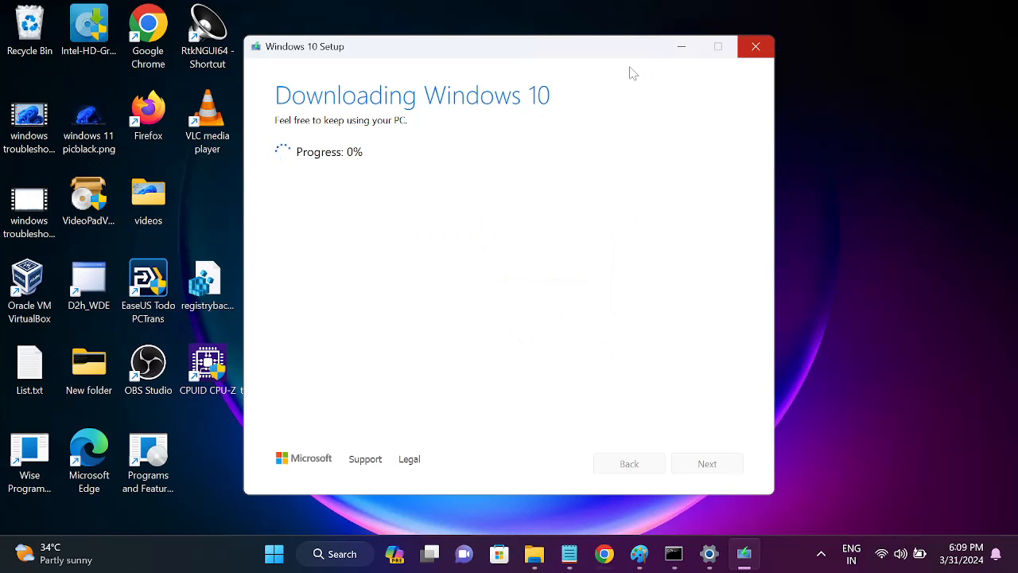
pyautogui.moveTo(493, 157)
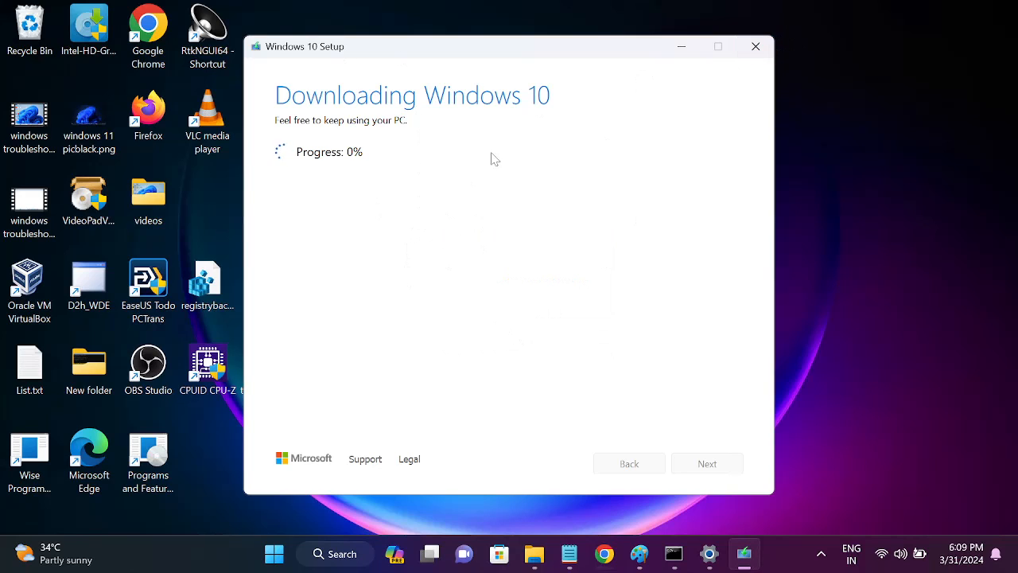
# Switch back to File Explorer showing the Windows Server ISO folder while the download runs
pyautogui.click(753, 47)
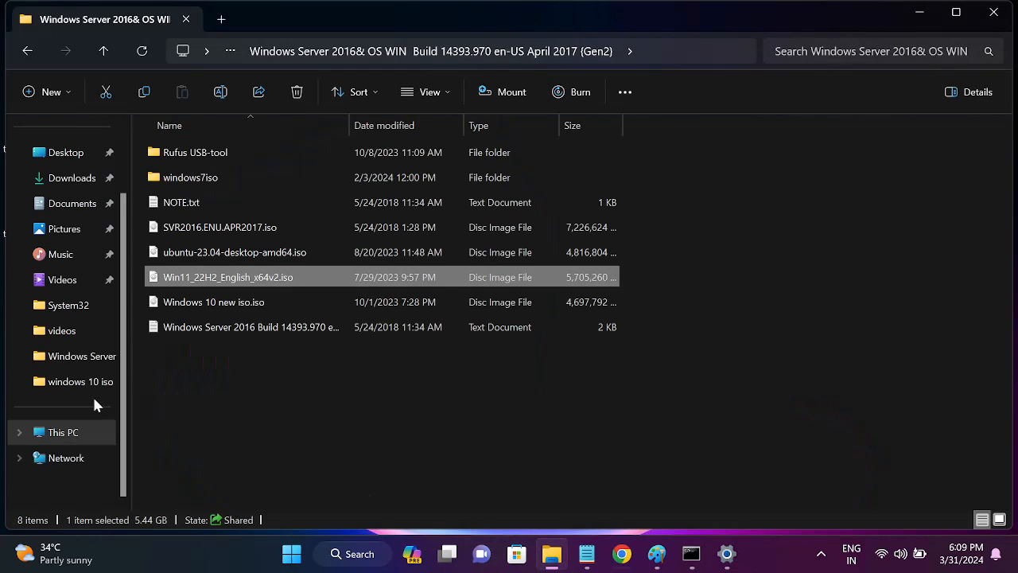
pyautogui.moveTo(247, 287)
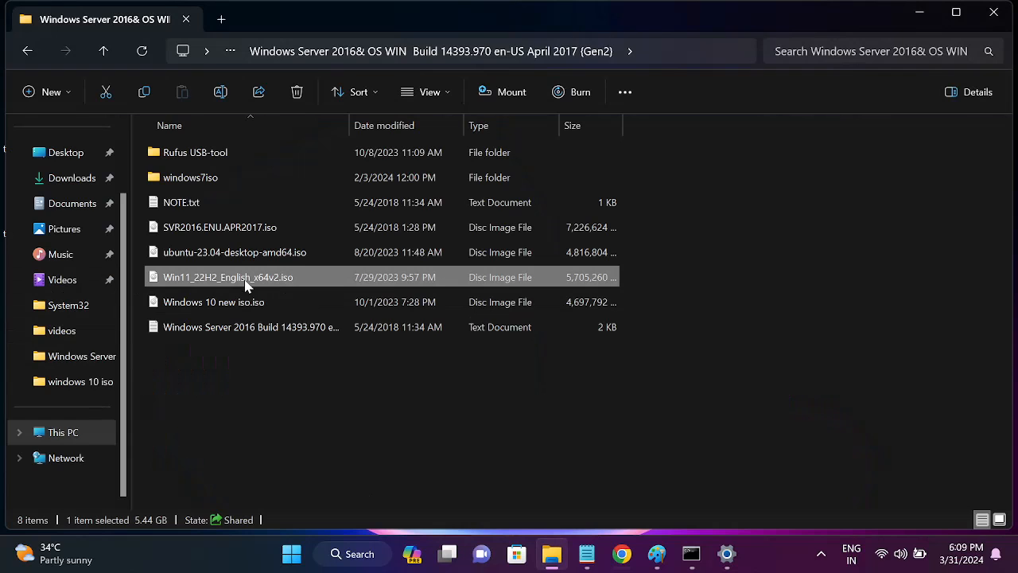
pyautogui.moveTo(242, 279)
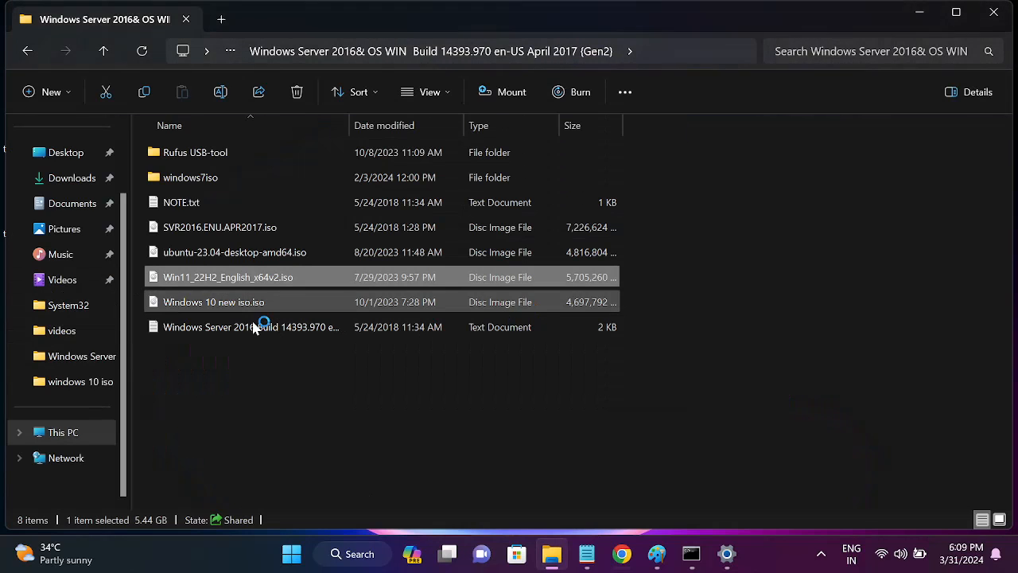
# Mount the Windows 11 ISO and open it as DVD Drive (D:) from This PC, answering the UAC prompt
pyautogui.click(511, 91)
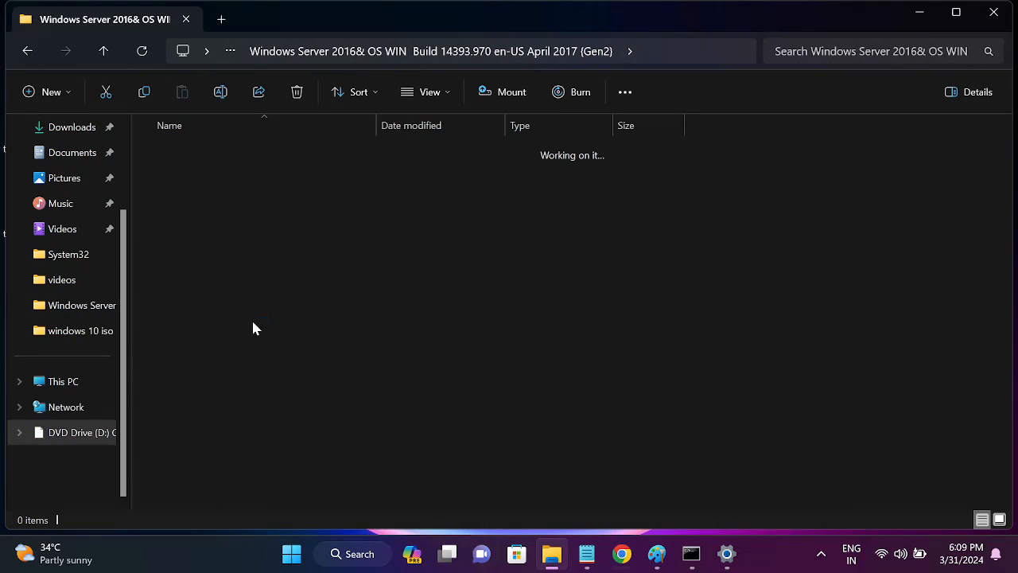
pyautogui.click(64, 382)
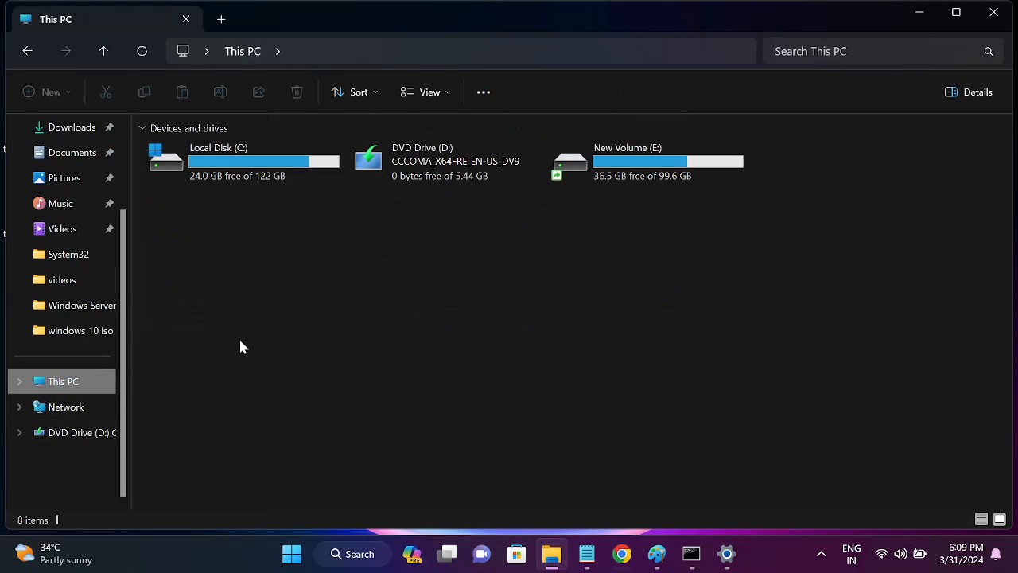
pyautogui.click(445, 162)
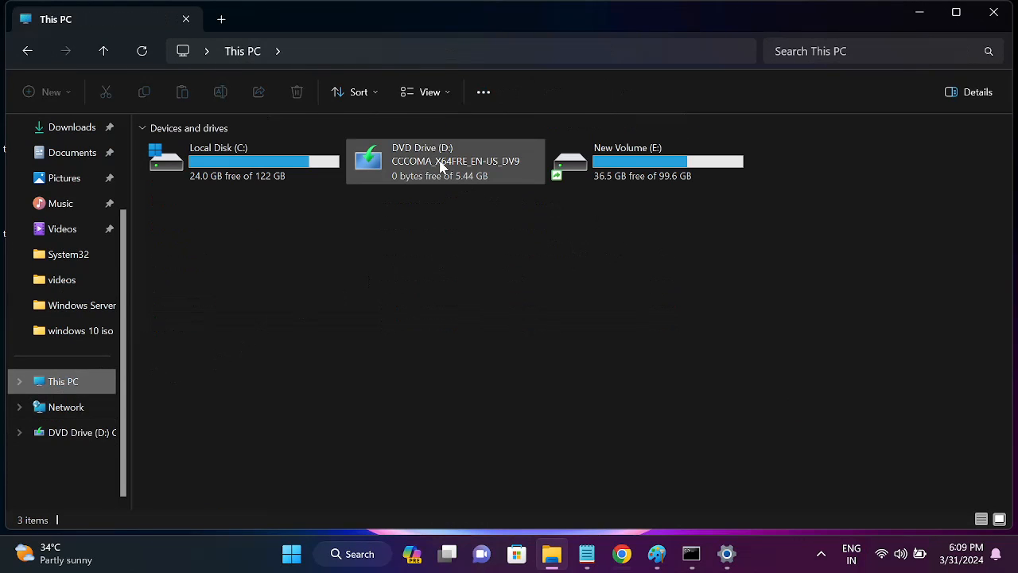
pyautogui.moveTo(427, 172)
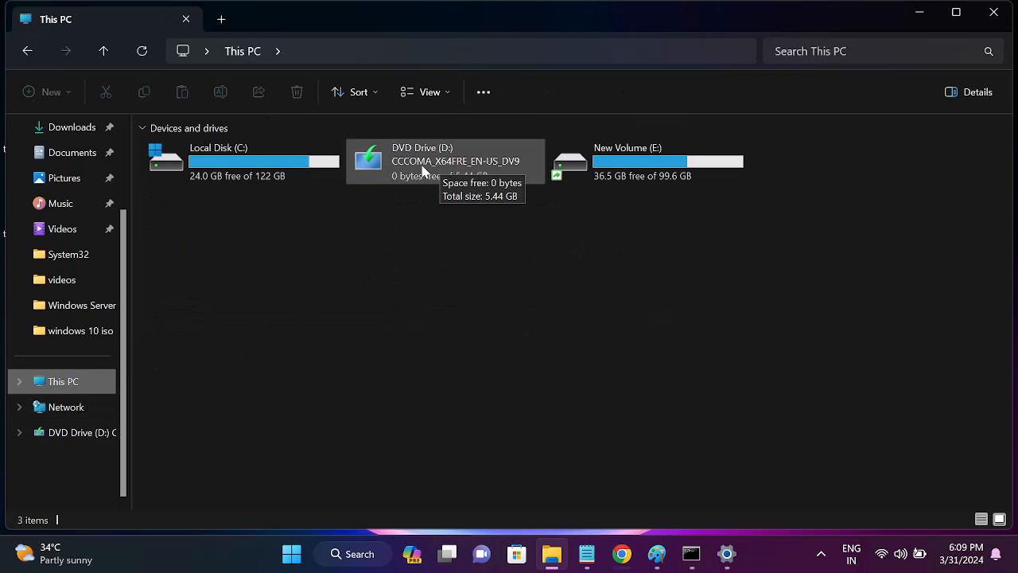
pyautogui.doubleClick(446, 162)
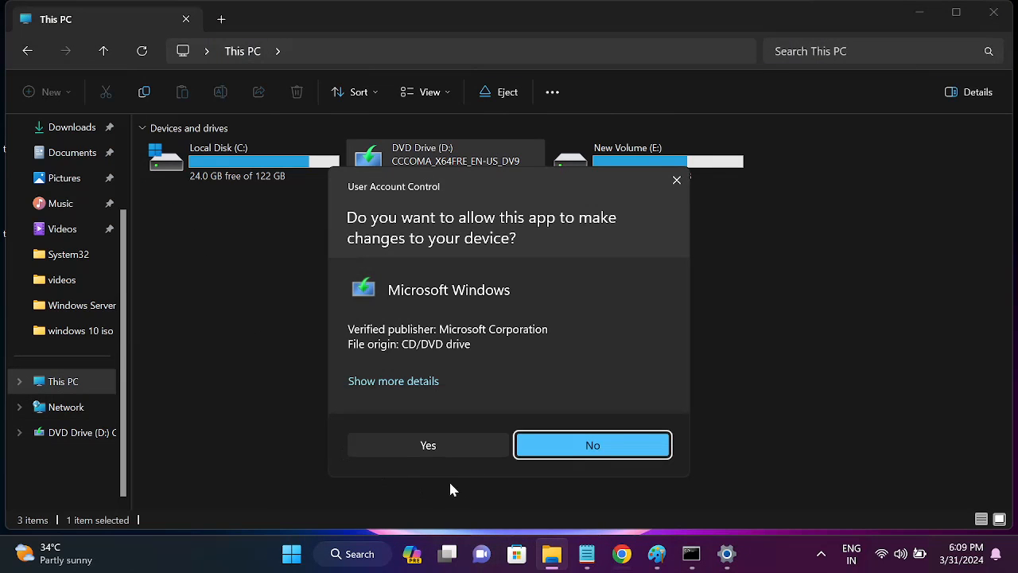
pyautogui.click(592, 445)
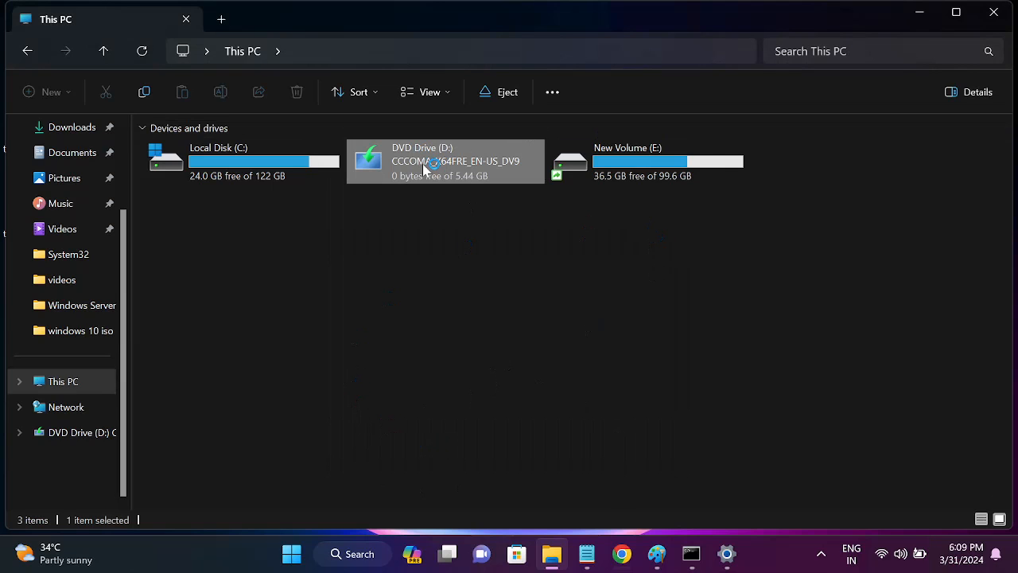
pyautogui.rightClick(433, 164)
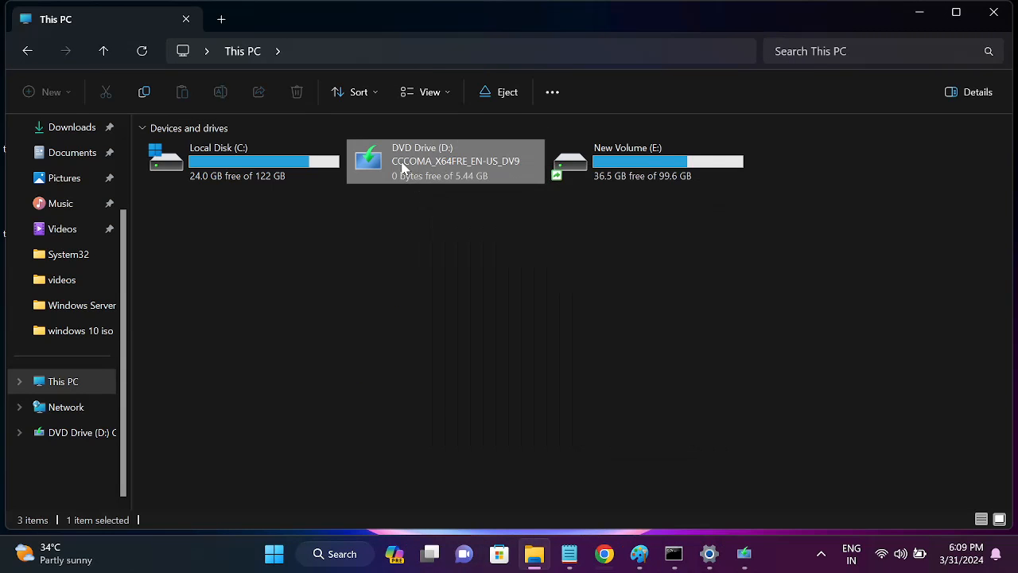
pyautogui.doubleClick(445, 163)
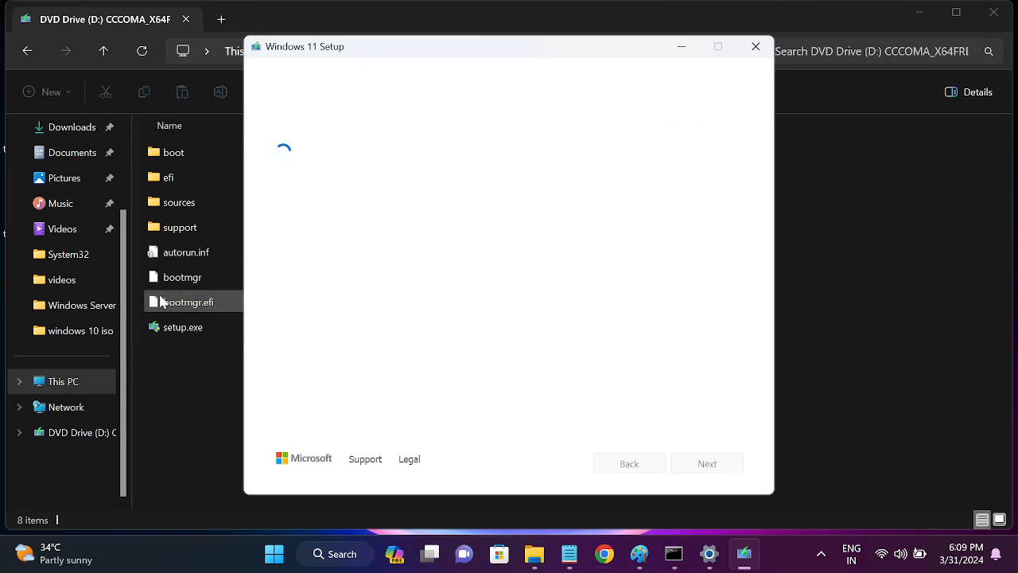
pyautogui.moveTo(681, 46)
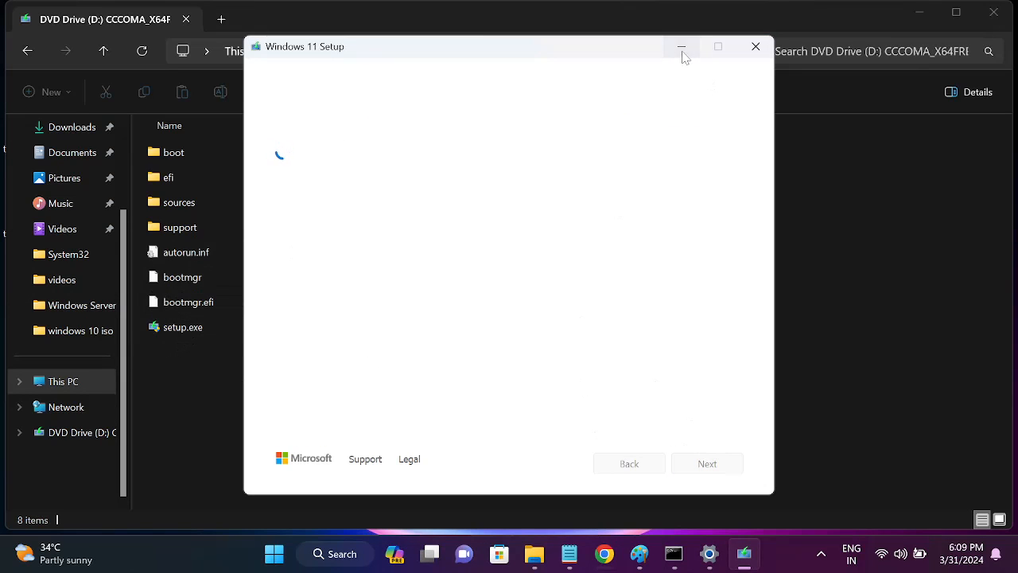
# Dismiss the Windows 11 Setup window, leaving the DVD drive's top-level files in File Explorer
pyautogui.click(754, 46)
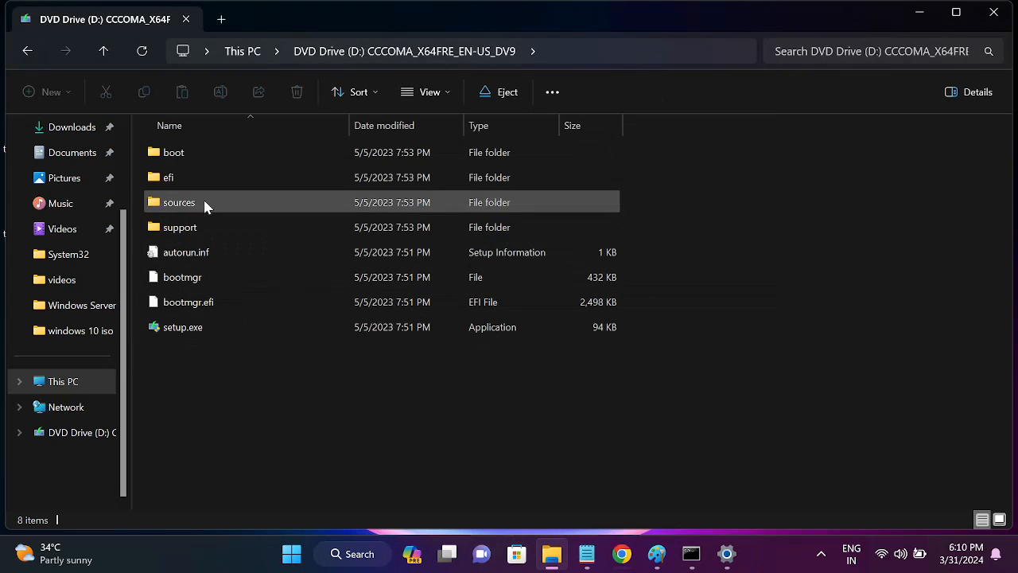
# Open the DVD drive's sources folder and group its contents by size
pyautogui.doubleClick(178, 202)
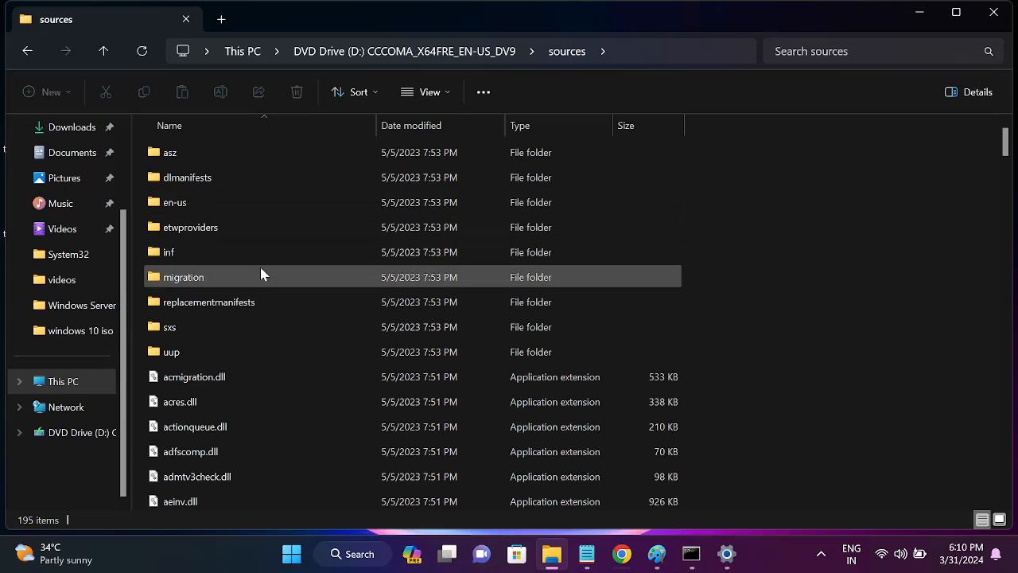
pyautogui.moveTo(256, 251)
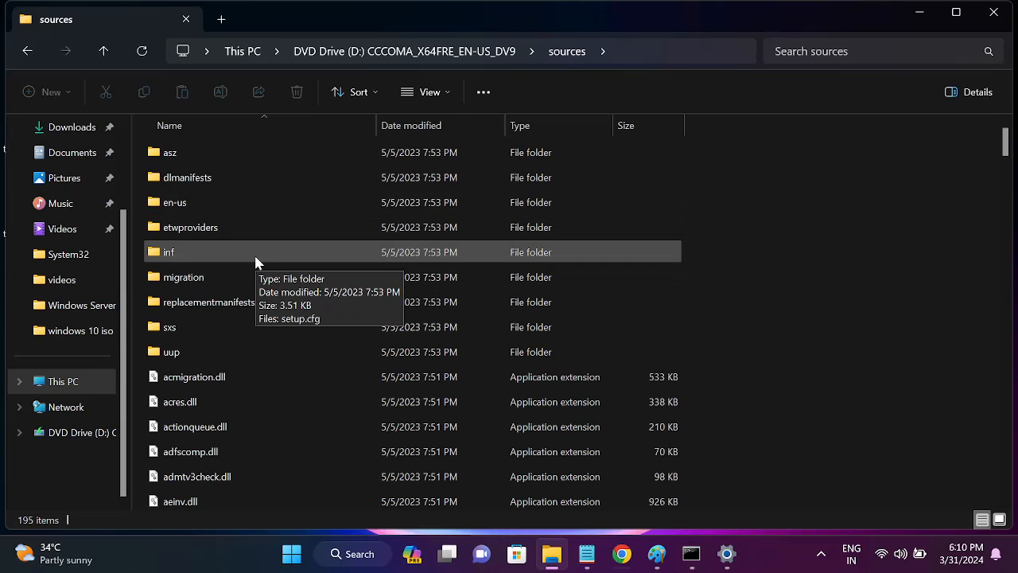
pyautogui.moveTo(22, 156)
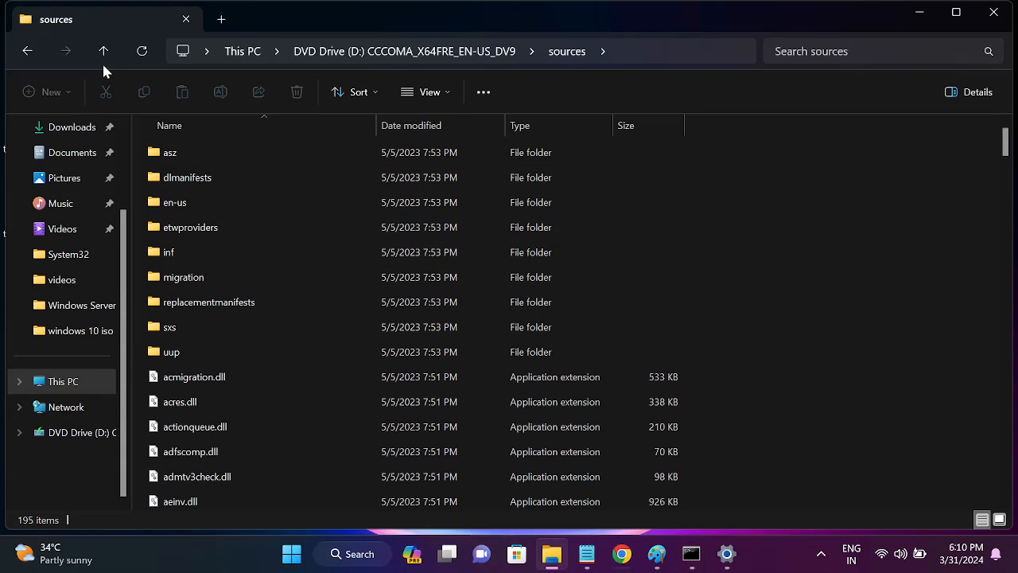
pyautogui.click(103, 51)
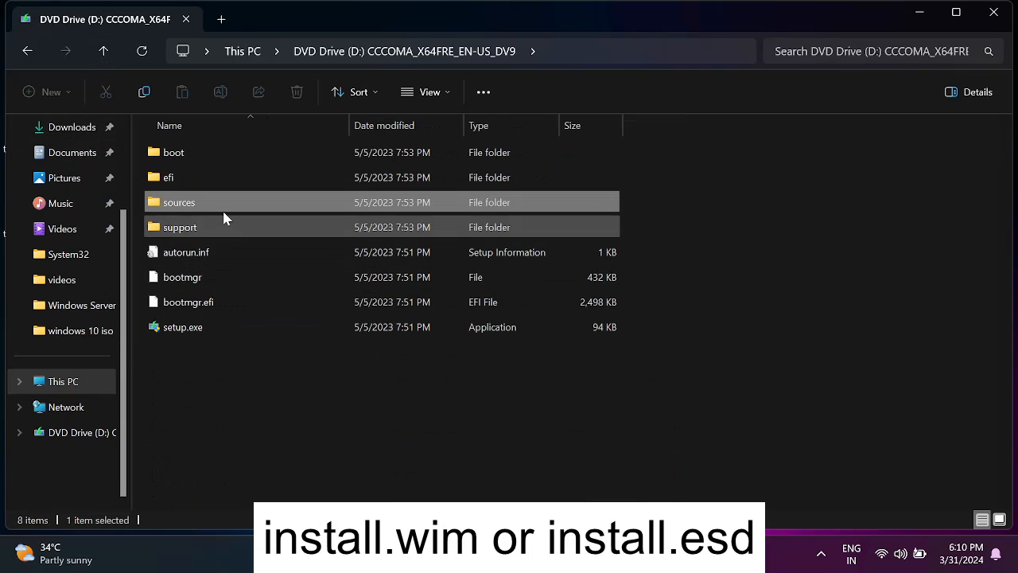
pyautogui.doubleClick(178, 202)
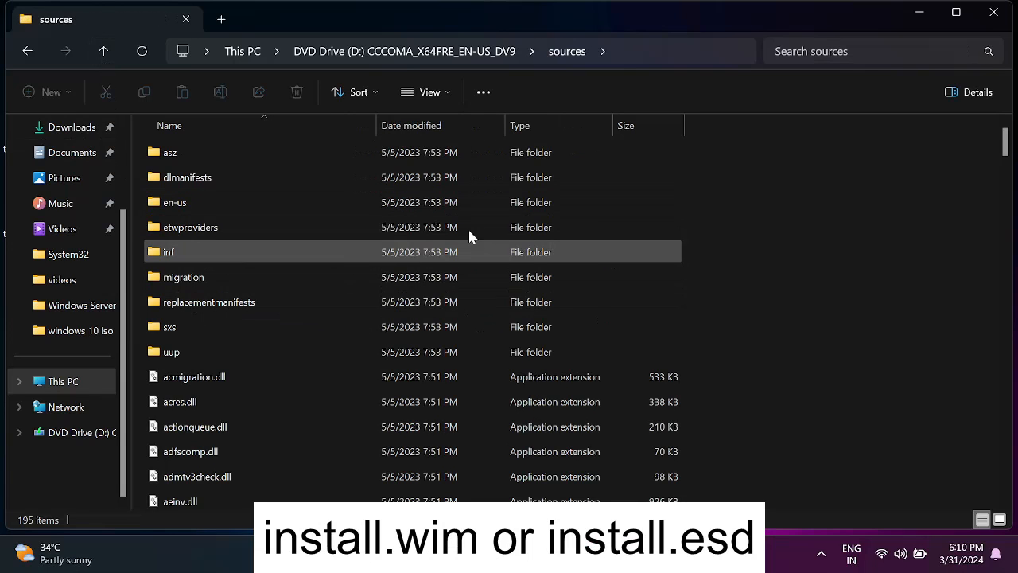
pyautogui.click(353, 90)
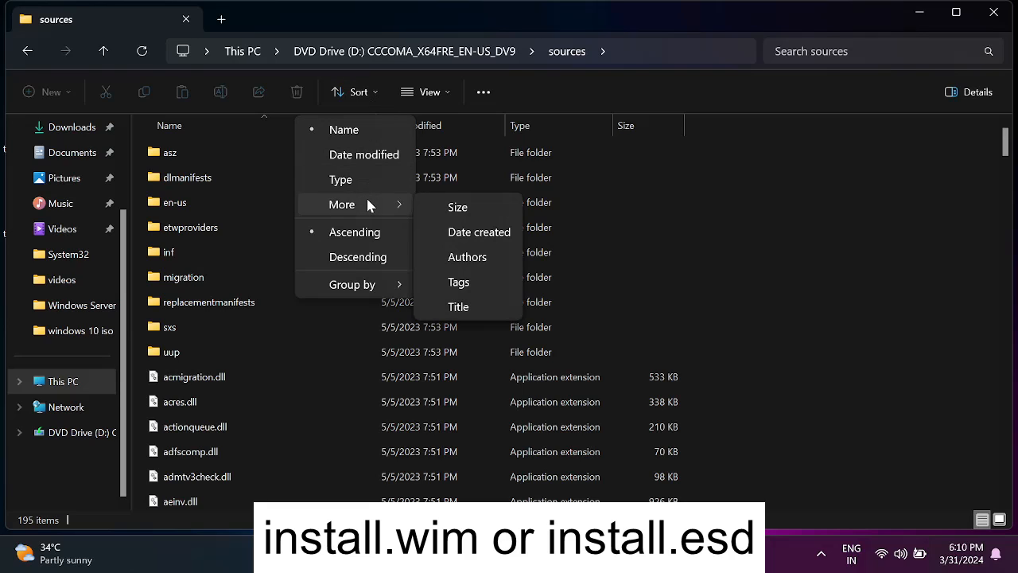
pyautogui.moveTo(366, 179)
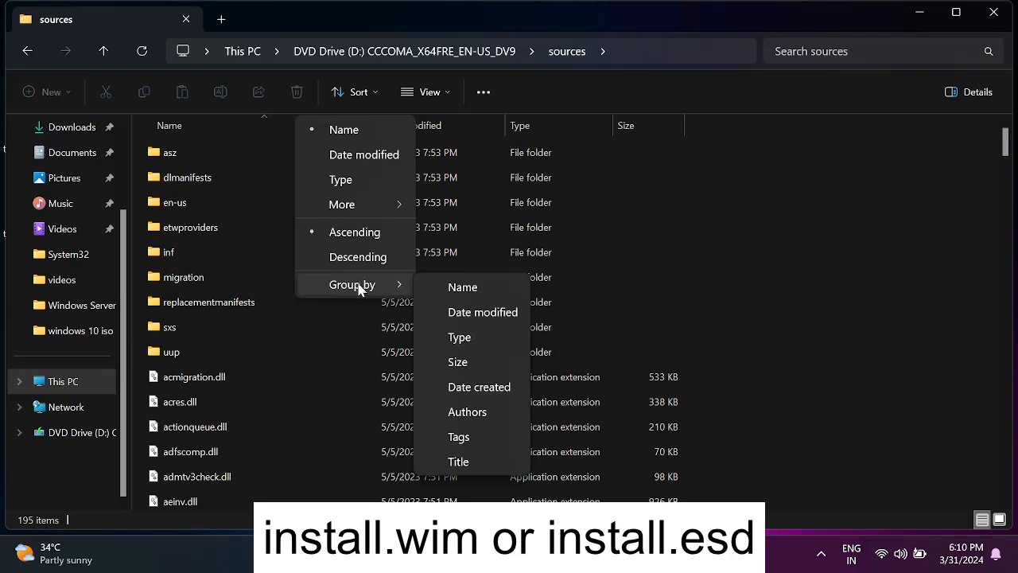
pyautogui.moveTo(464, 369)
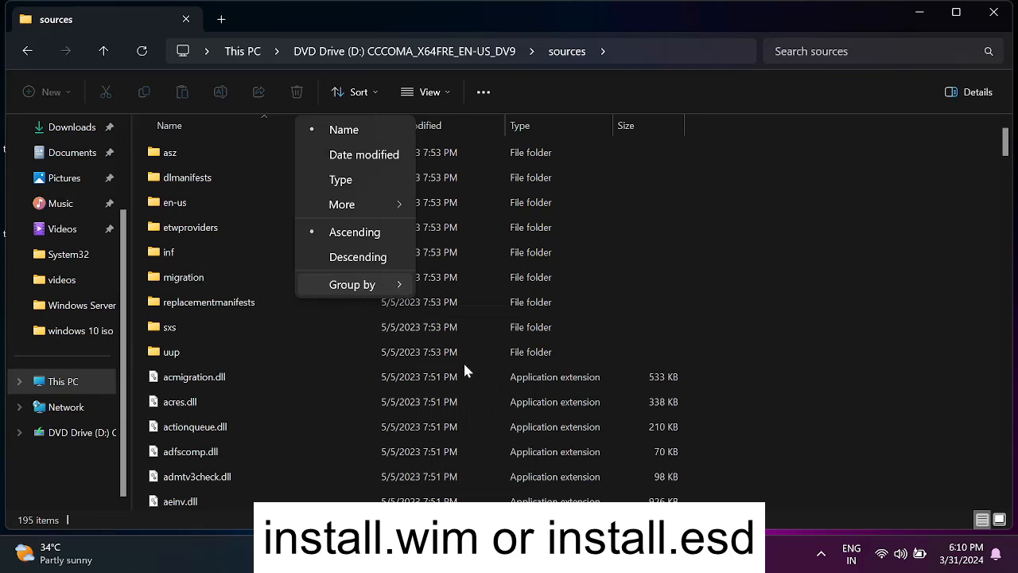
pyautogui.click(351, 283)
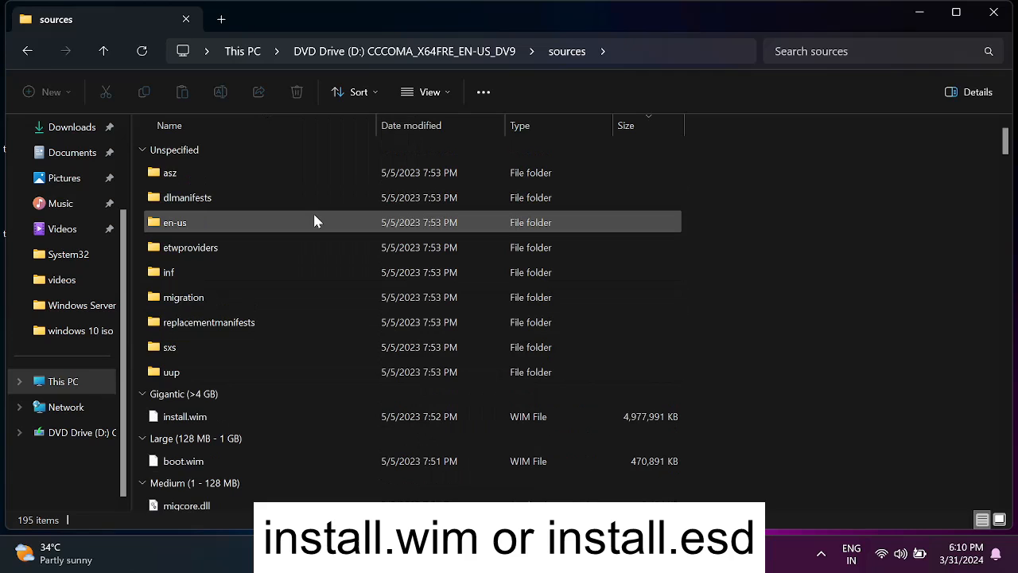
# Pick out the 4.74 GB install.wim in the Gigantic group and copy the D:\sources folder path
pyautogui.scroll(-3)
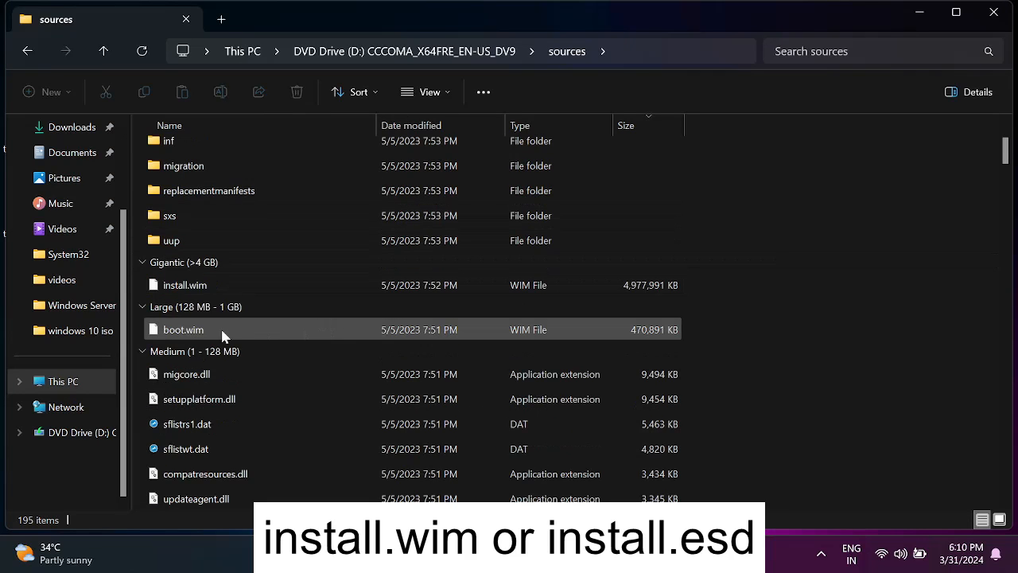
pyautogui.click(185, 285)
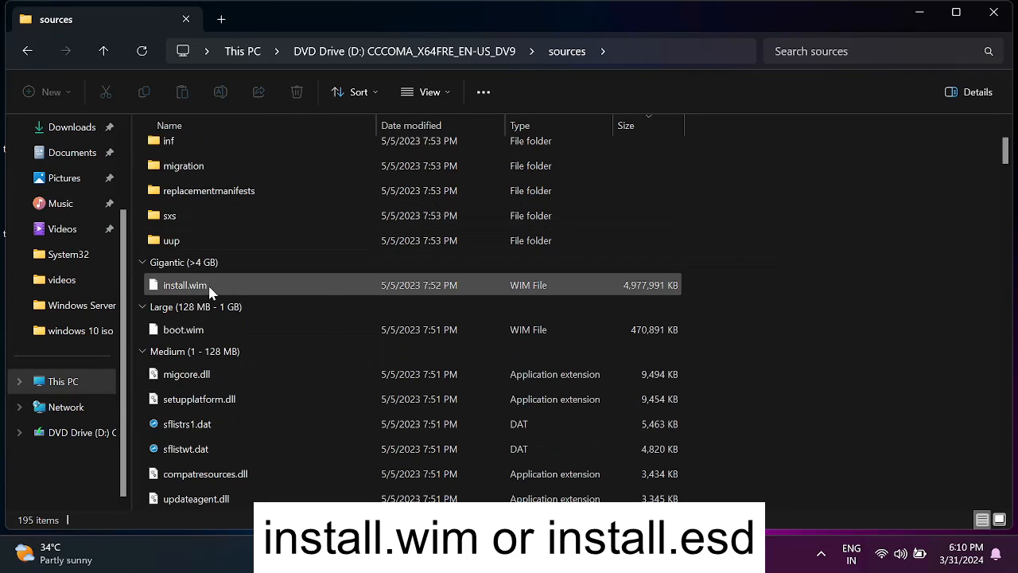
pyautogui.moveTo(200, 398)
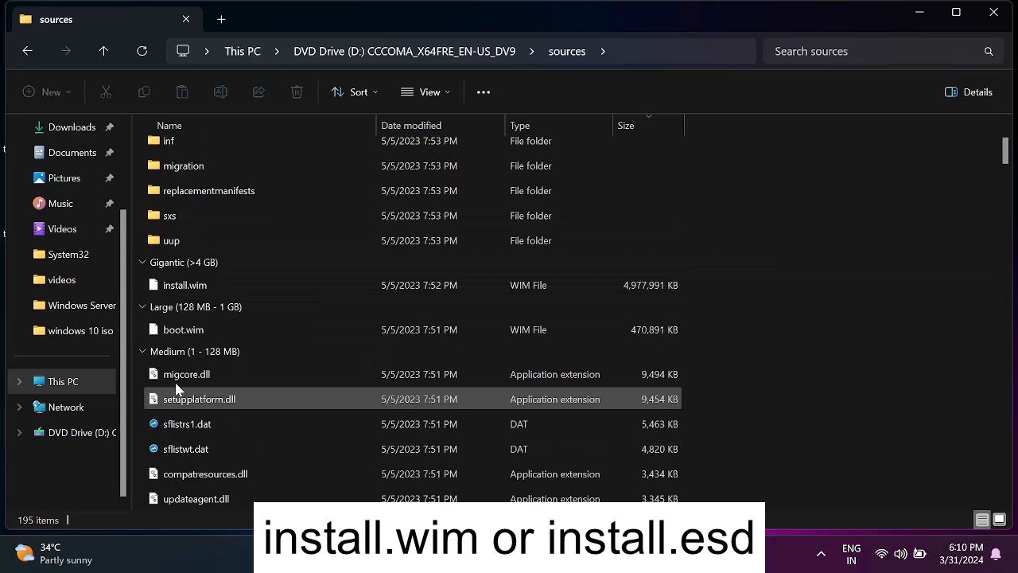
pyautogui.moveTo(188, 374)
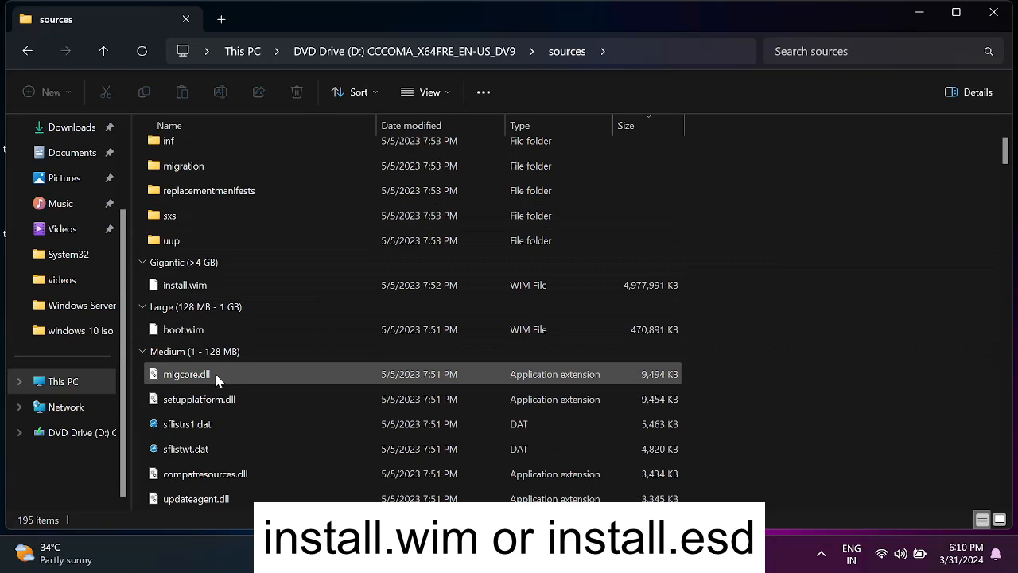
pyautogui.click(184, 285)
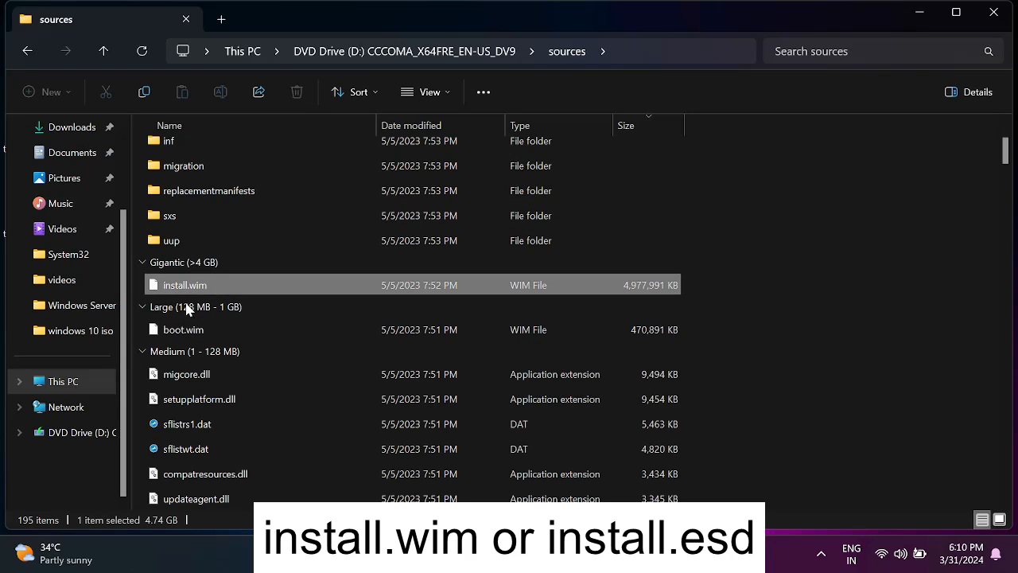
pyautogui.moveTo(308, 292)
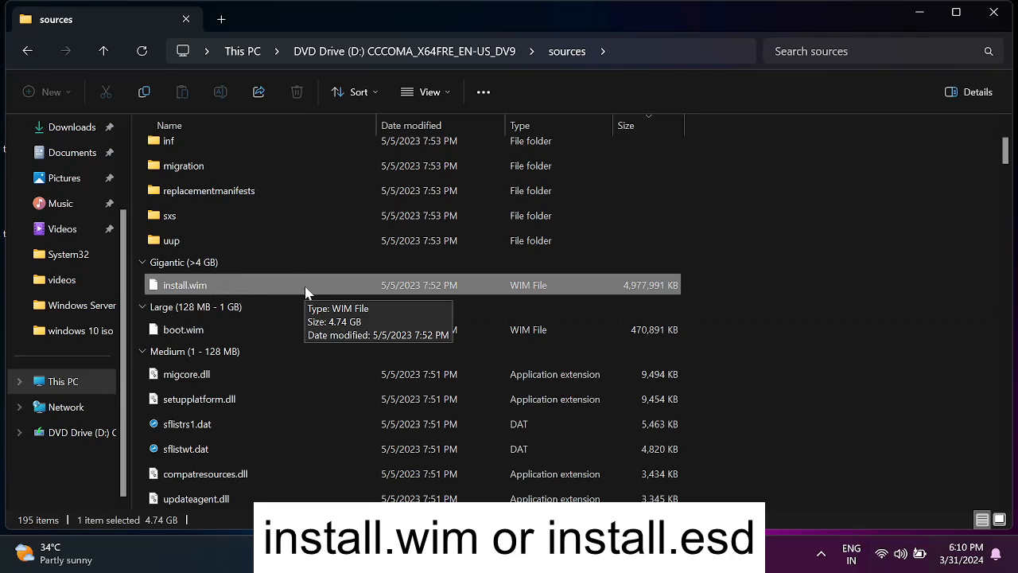
pyautogui.moveTo(283, 289)
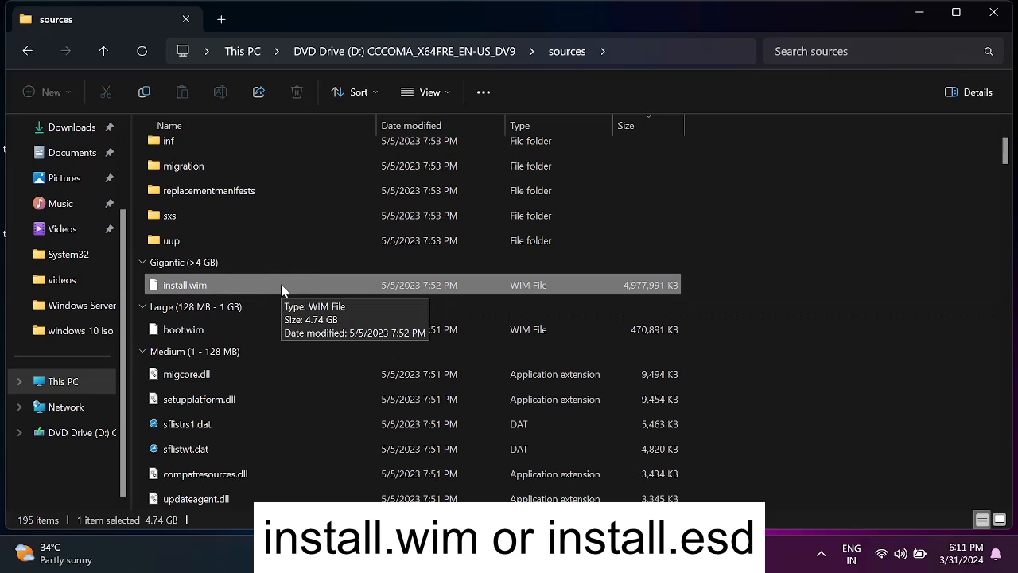
pyautogui.moveTo(254, 352)
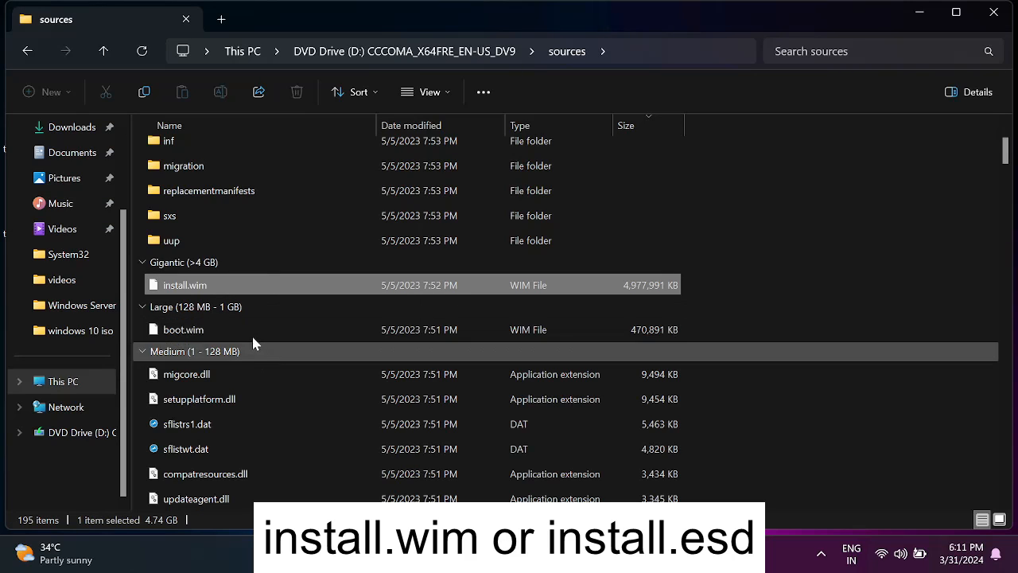
pyautogui.moveTo(236, 292)
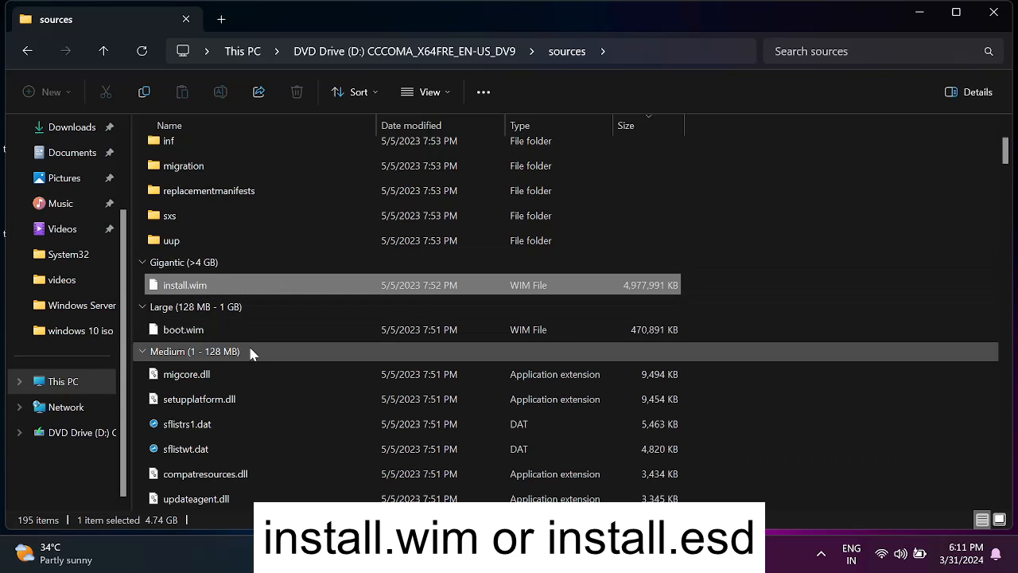
pyautogui.scroll(-3)
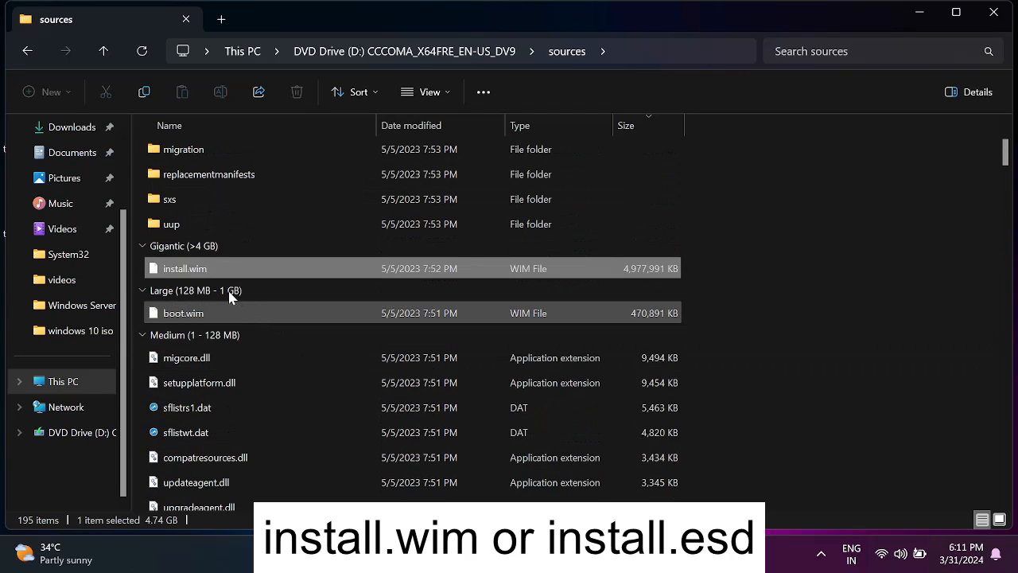
pyautogui.moveTo(184, 267)
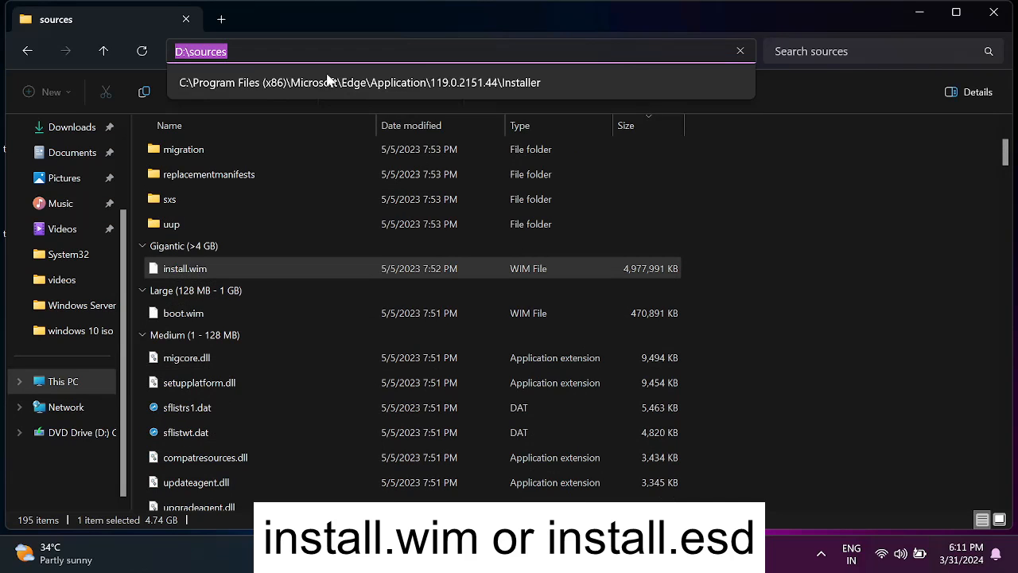
pyautogui.rightClick(200, 51)
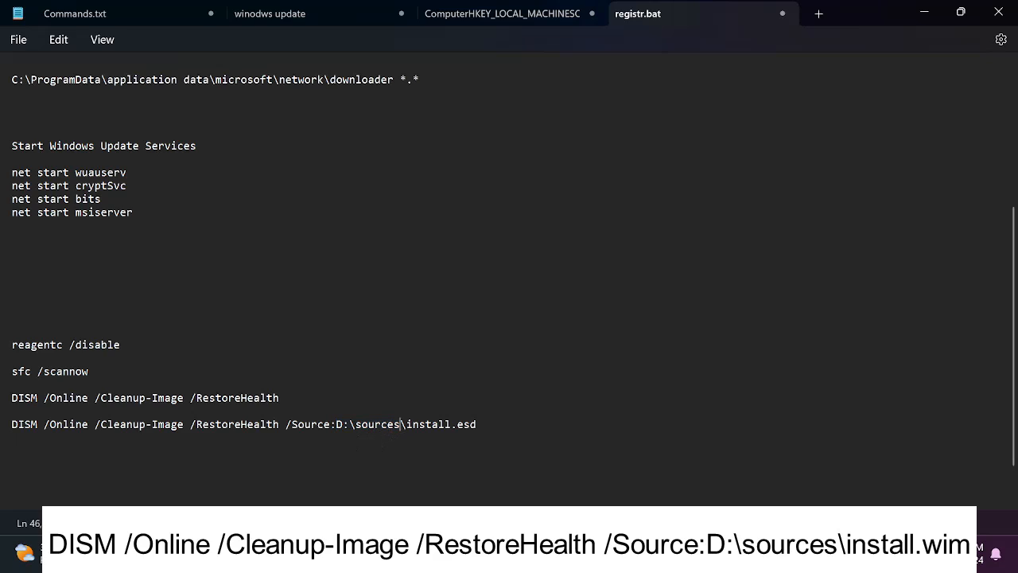
# Change the DISM RestoreHealth source to D:\sources\install.wim in registr.bat and select the whole line
pyautogui.press('Backspace')
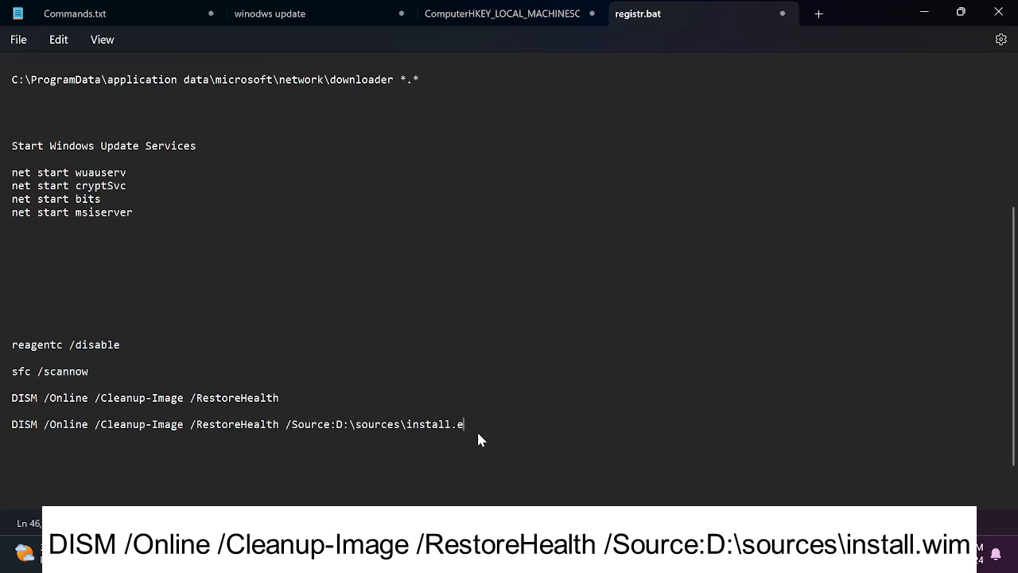
pyautogui.write('W')
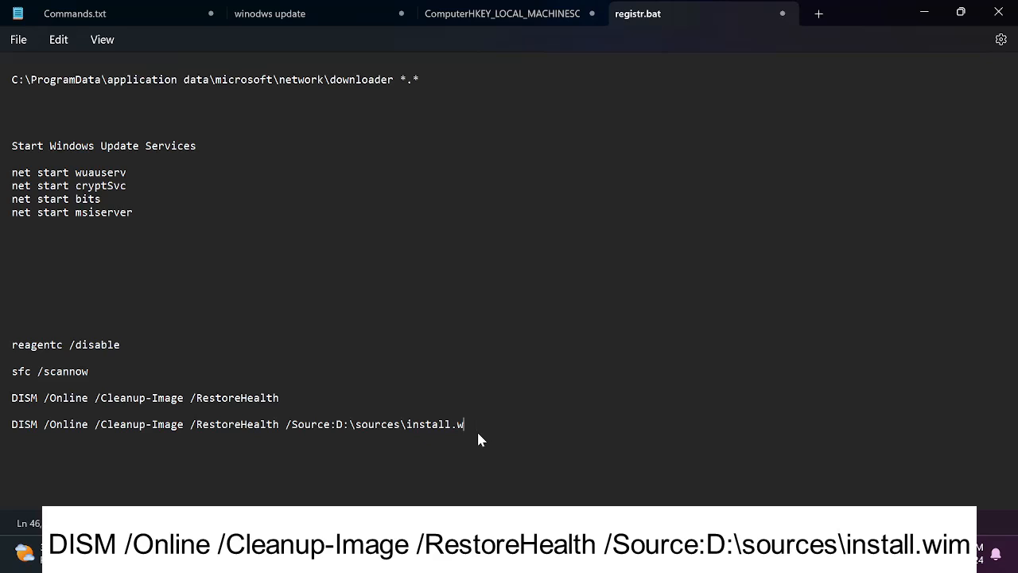
pyautogui.write('im')
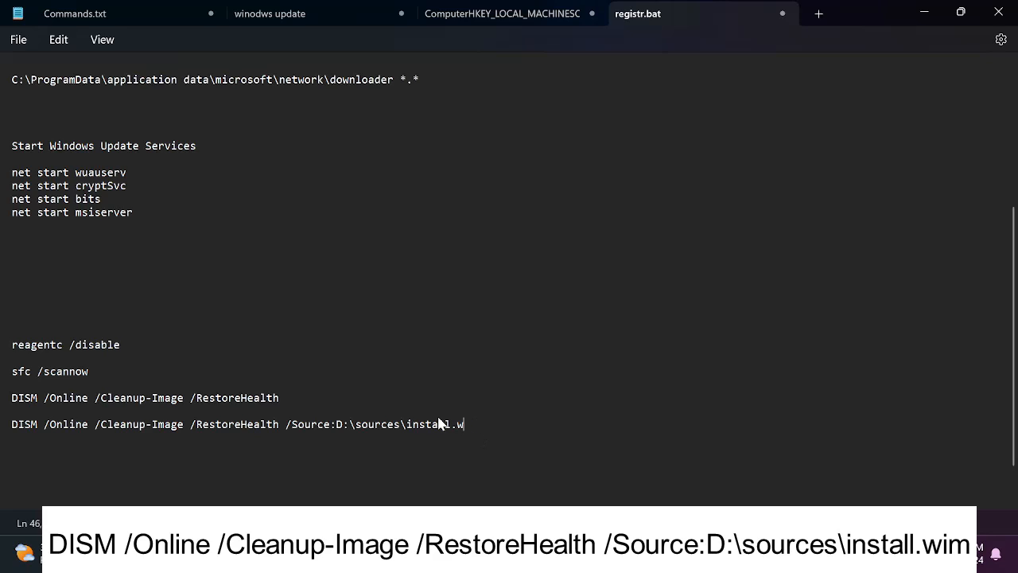
pyautogui.write('i')
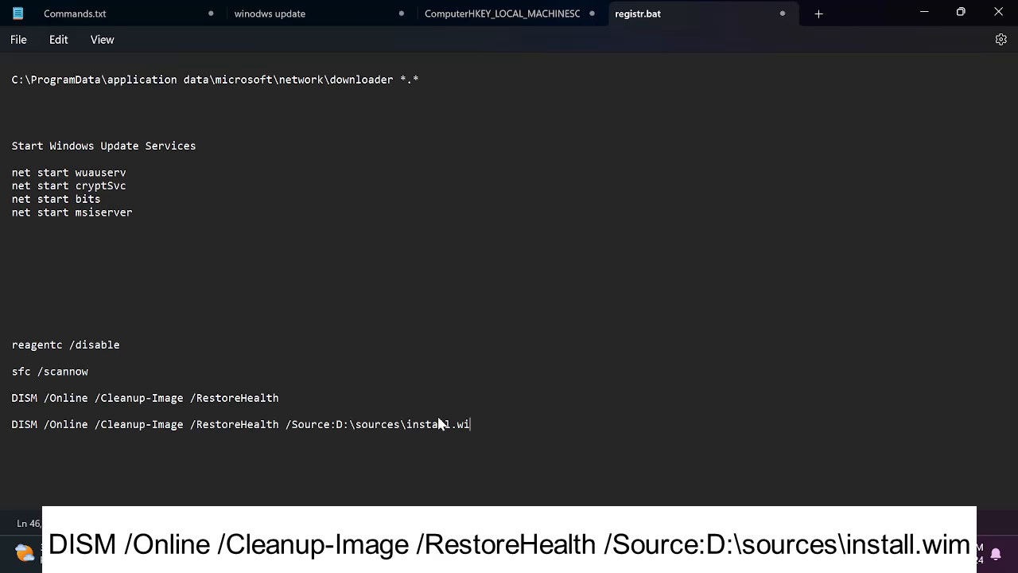
pyautogui.write('m')
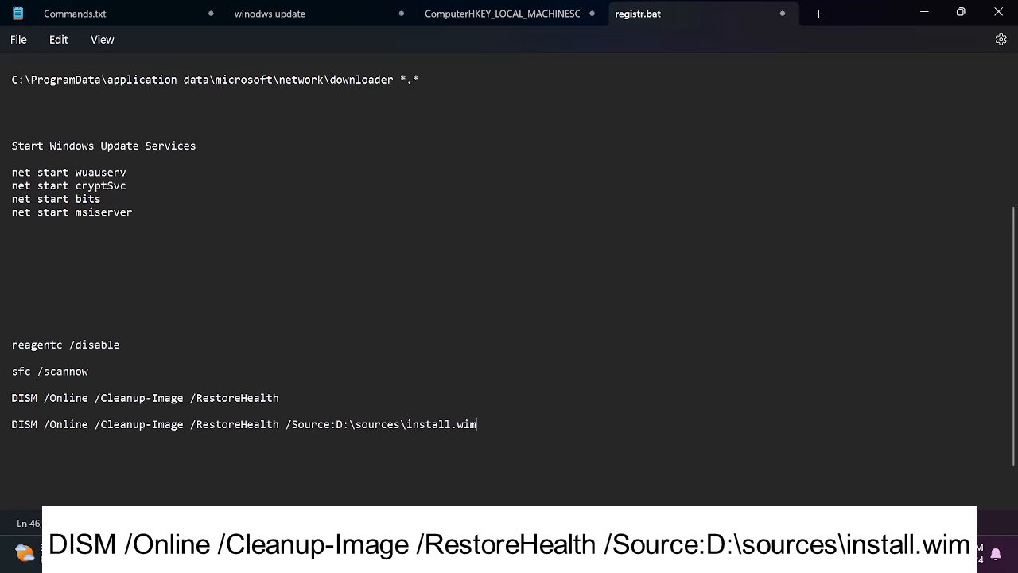
pyautogui.tripleClick(238, 423)
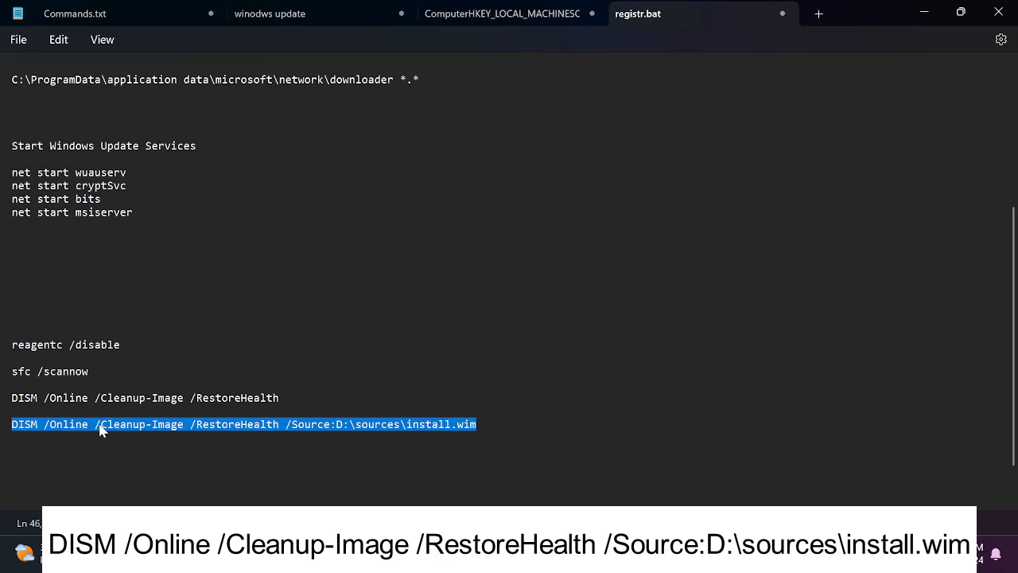
pyautogui.moveTo(310, 438)
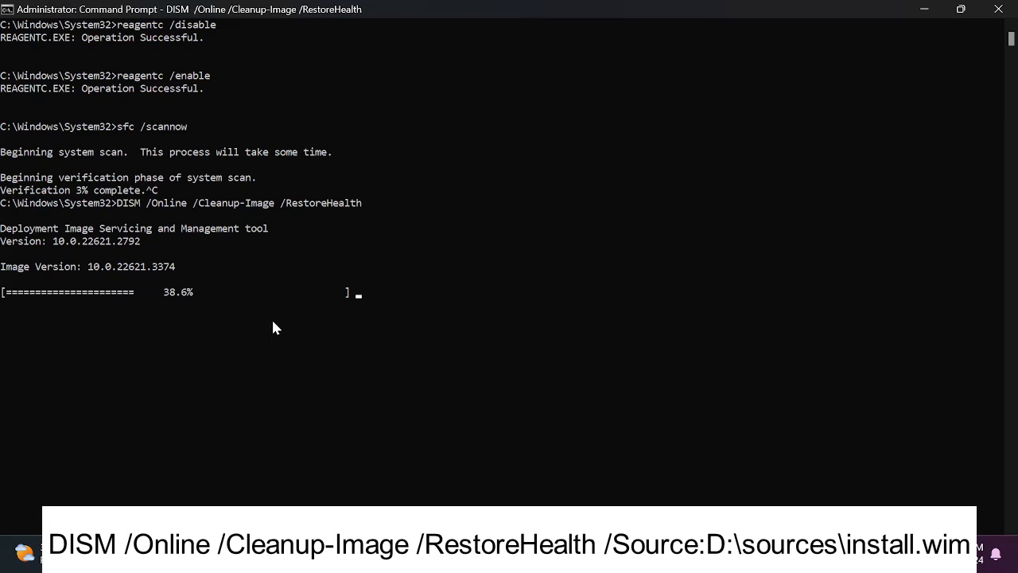
# Cancel the running repair at 38.6% and run DISM /RestoreHealth with /Source:D:\sources\install.wim
pyautogui.press('ctrl+c')
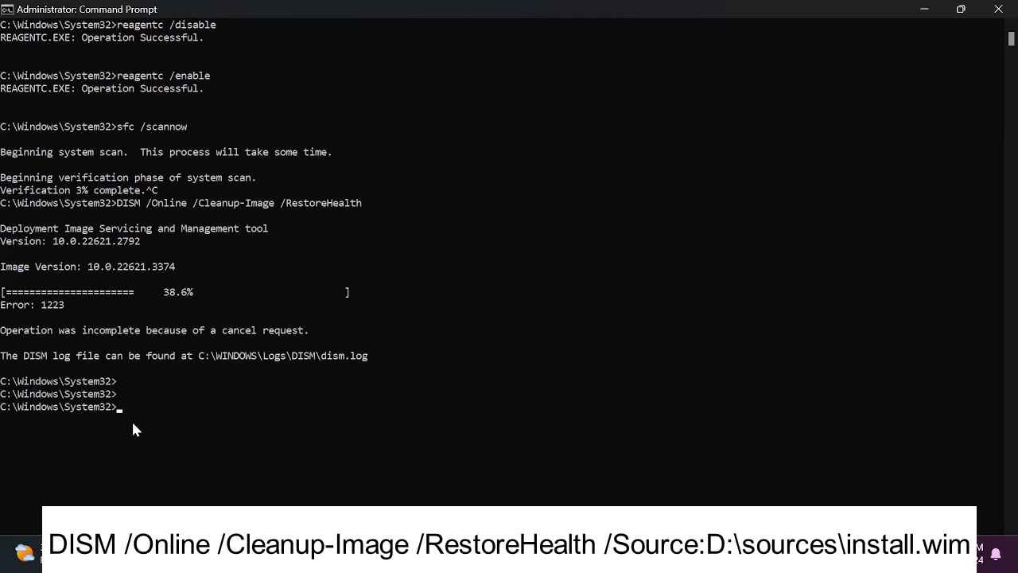
pyautogui.write('DISM /Online /Cleanup-Image /RestoreHealth /Source:D:\\sources\\install.wim')
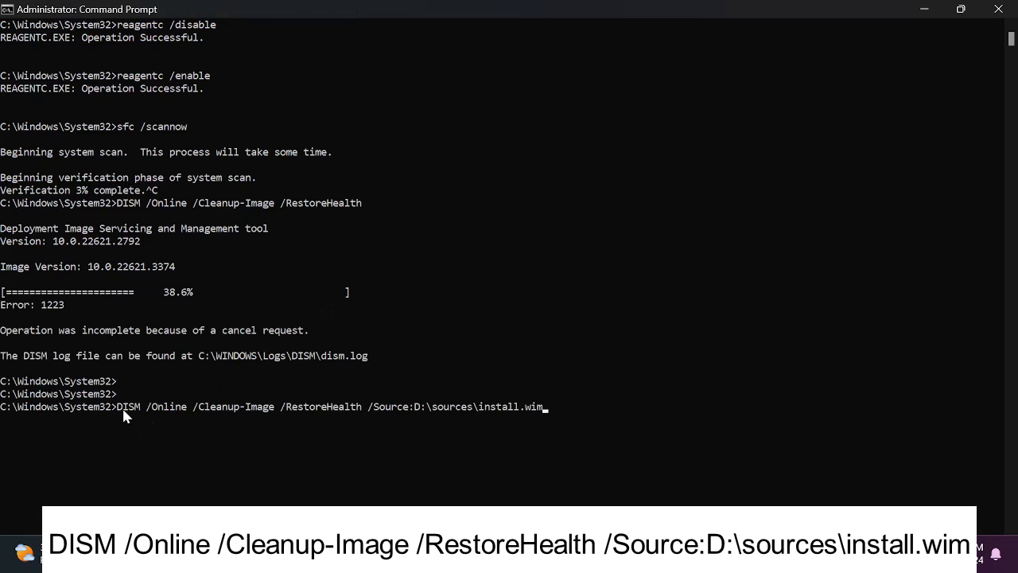
pyautogui.moveTo(464, 417)
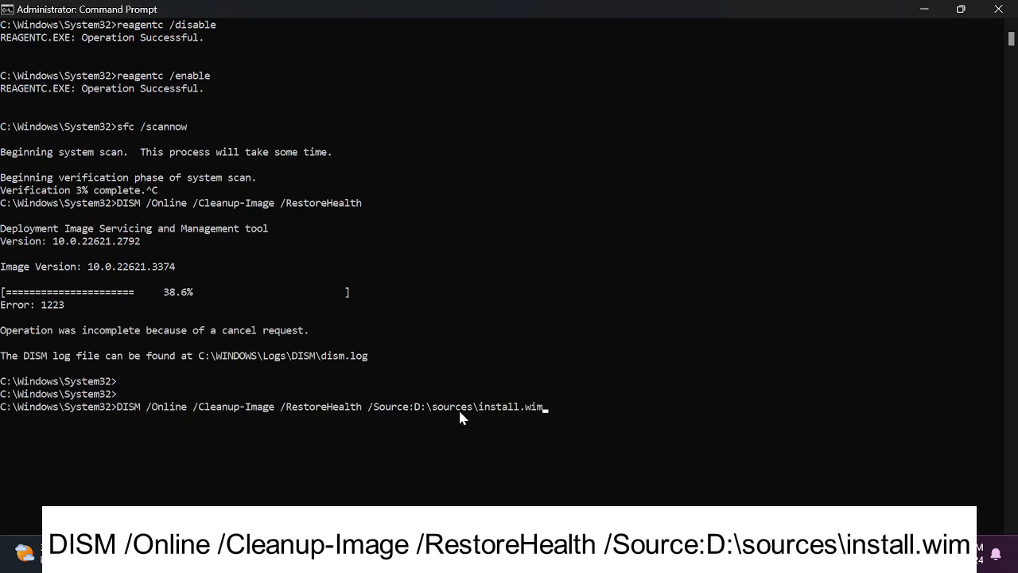
pyautogui.moveTo(416, 416)
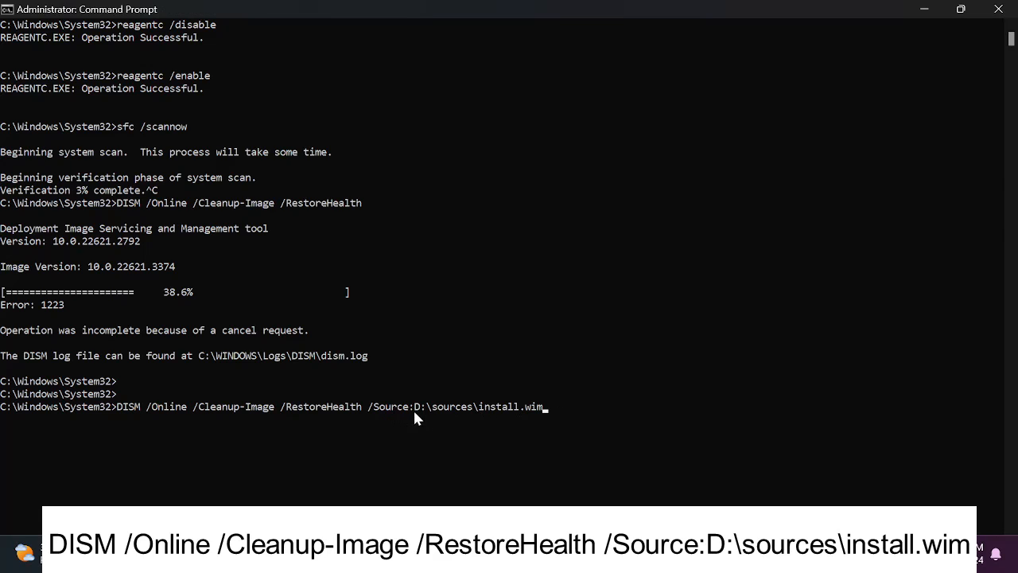
pyautogui.moveTo(395, 417)
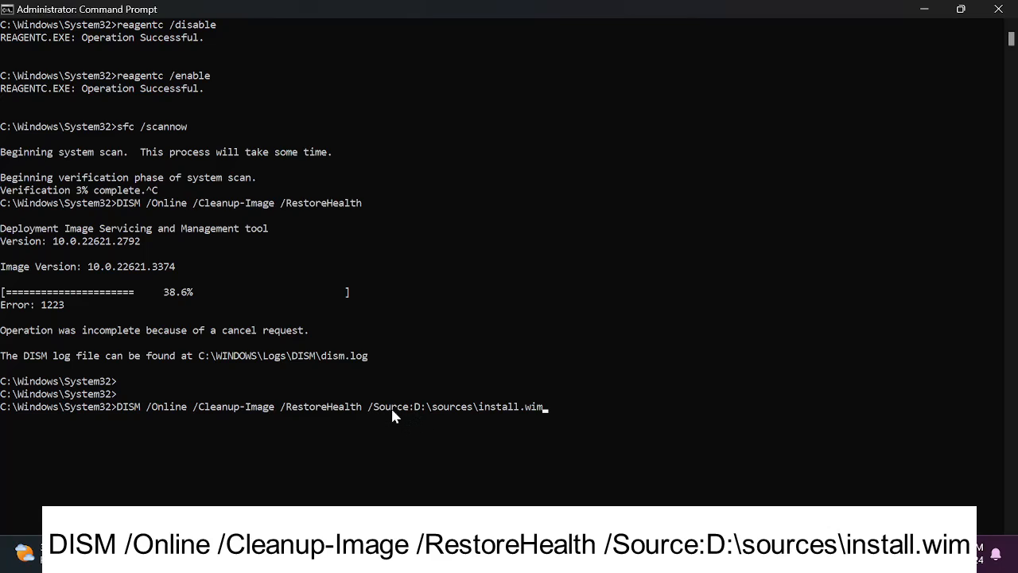
pyautogui.moveTo(547, 415)
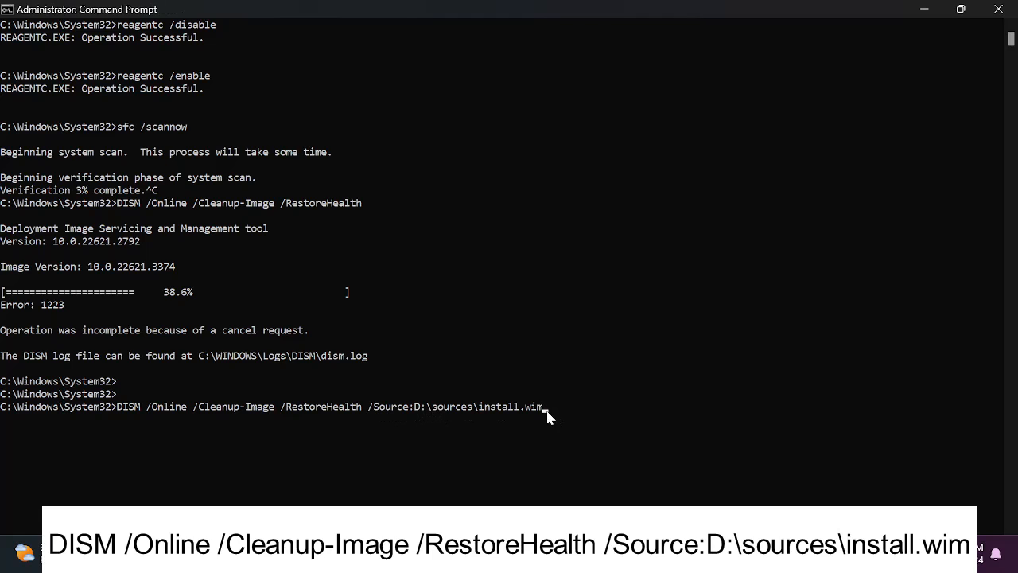
pyautogui.press('Return')
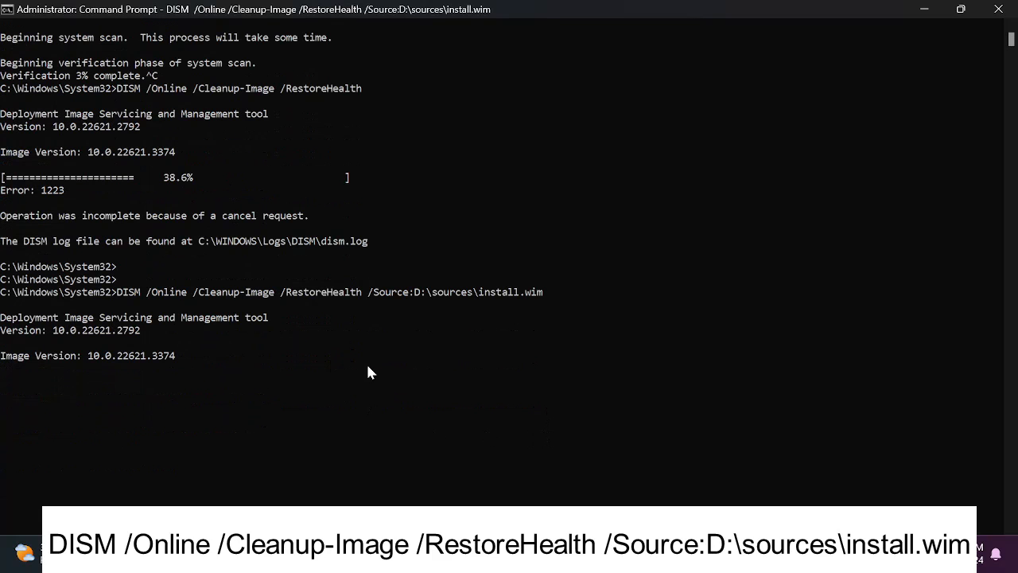
pyautogui.moveTo(226, 318)
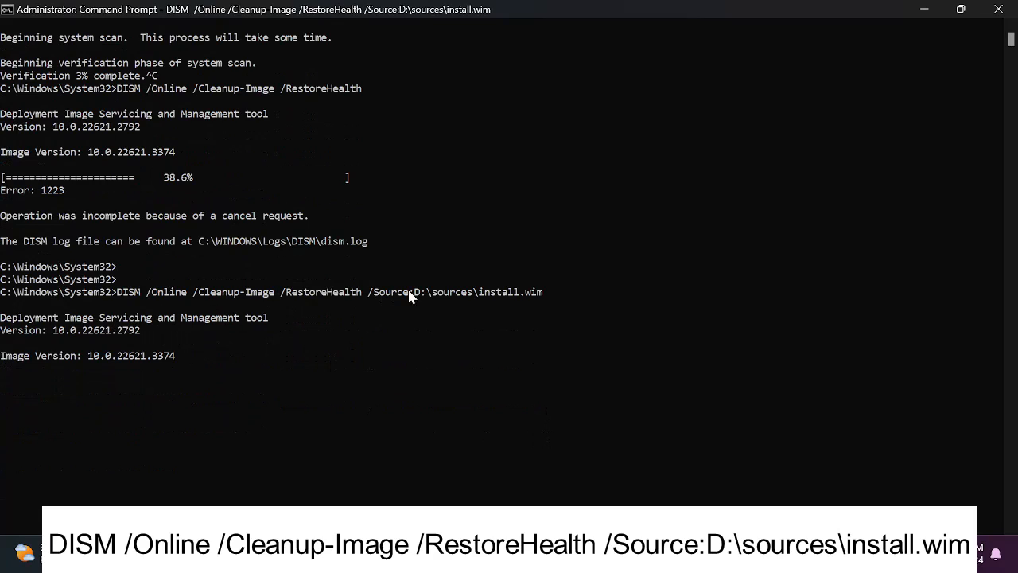
pyautogui.moveTo(439, 299)
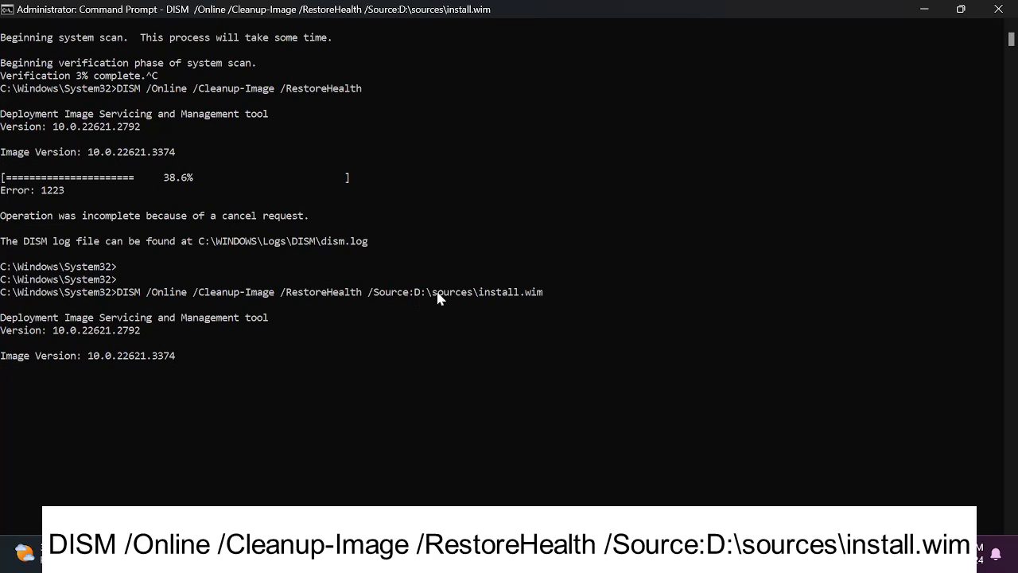
pyautogui.moveTo(124, 365)
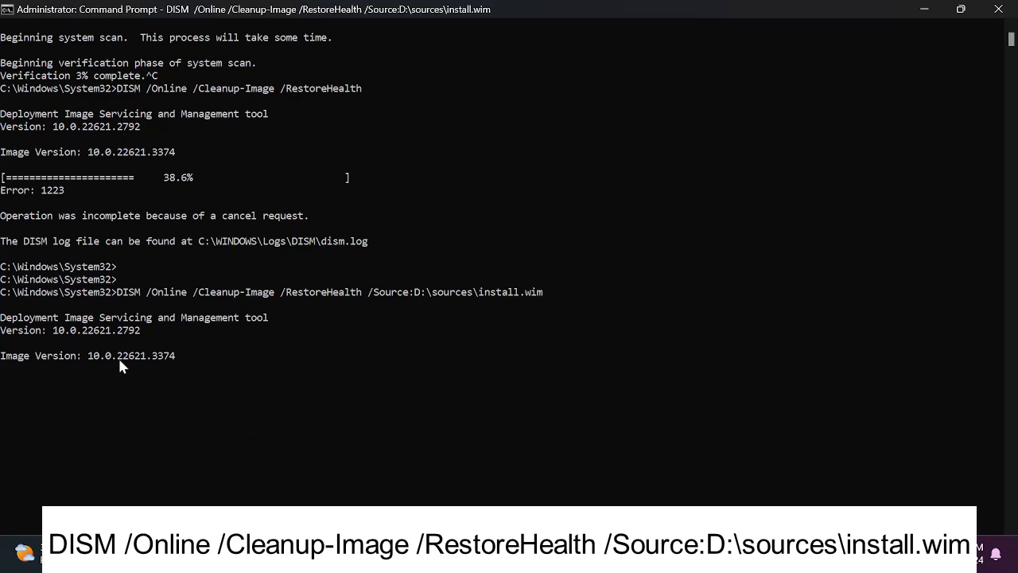
pyautogui.moveTo(156, 426)
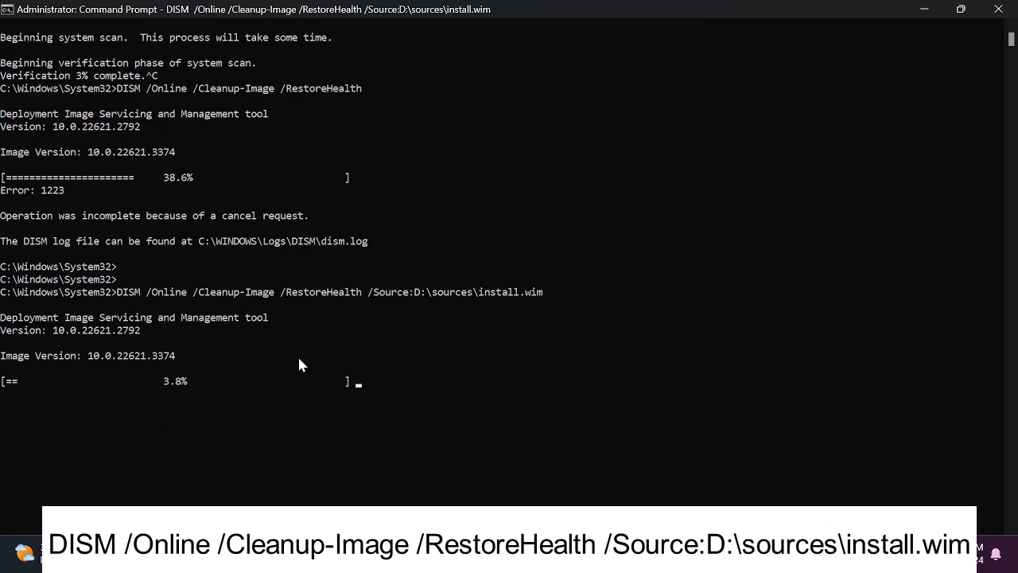
pyautogui.moveTo(184, 395)
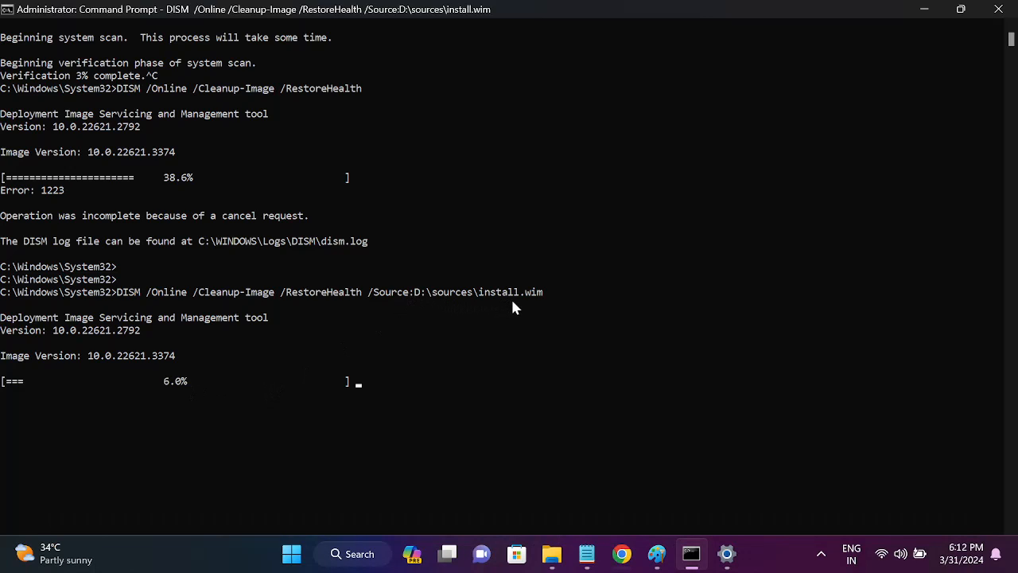
pyautogui.moveTo(495, 358)
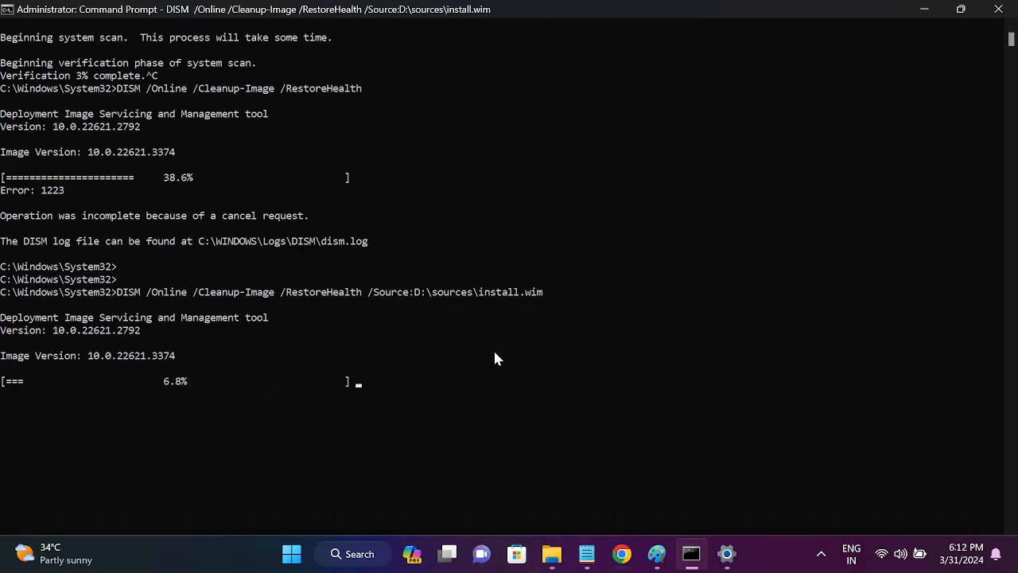
pyautogui.moveTo(267, 420)
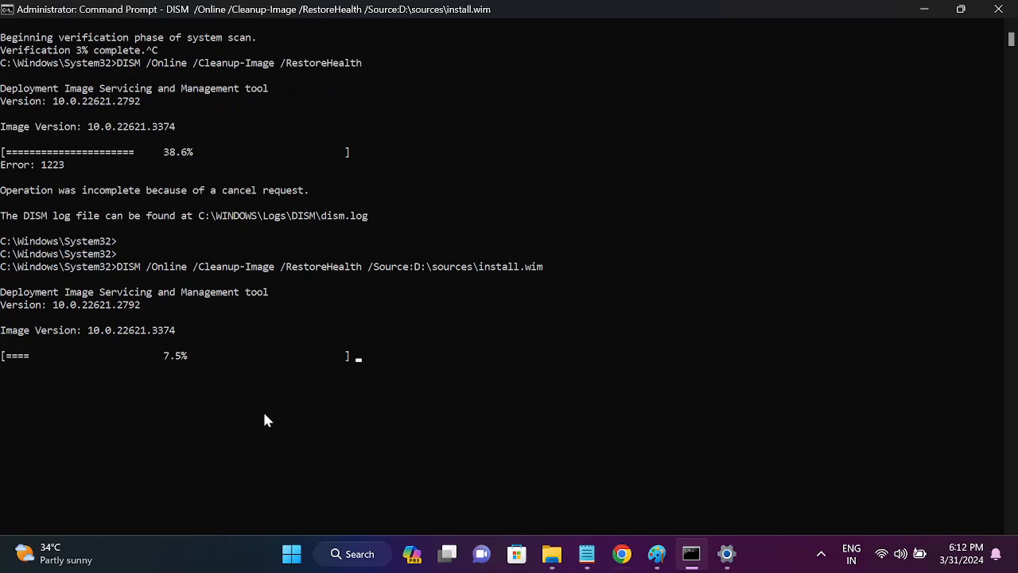
pyautogui.moveTo(252, 353)
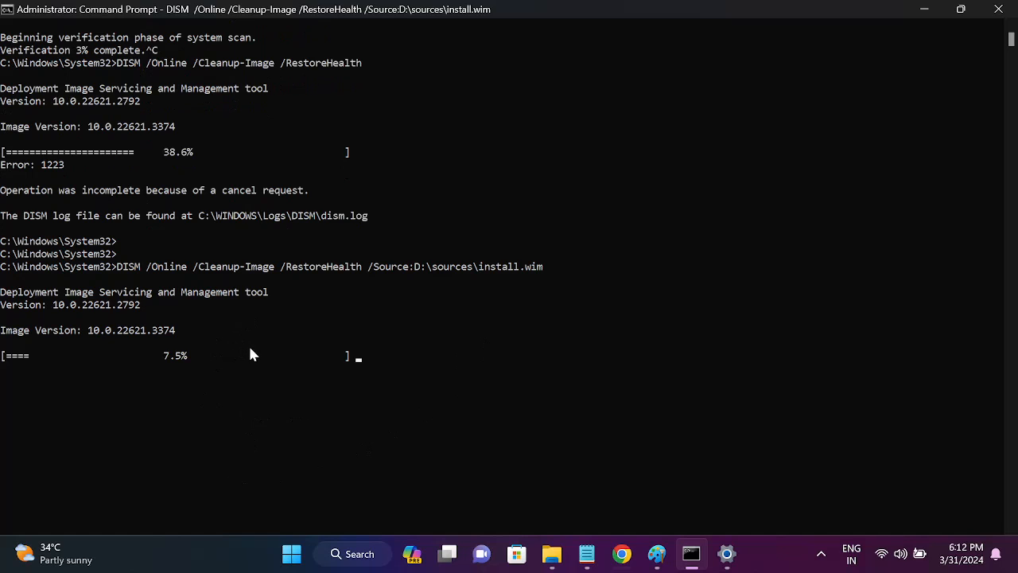
pyautogui.moveTo(442, 435)
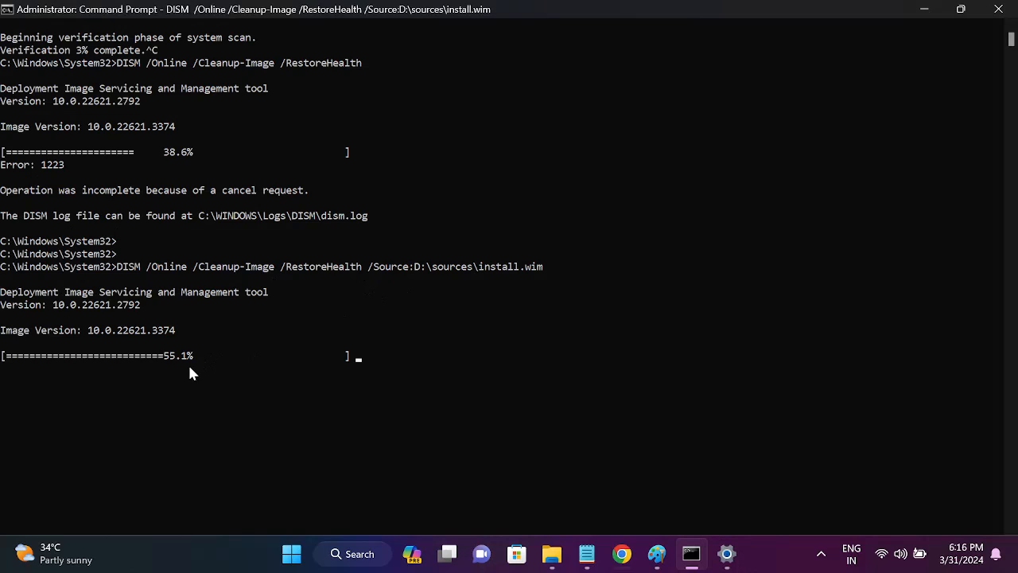
pyautogui.moveTo(477, 284)
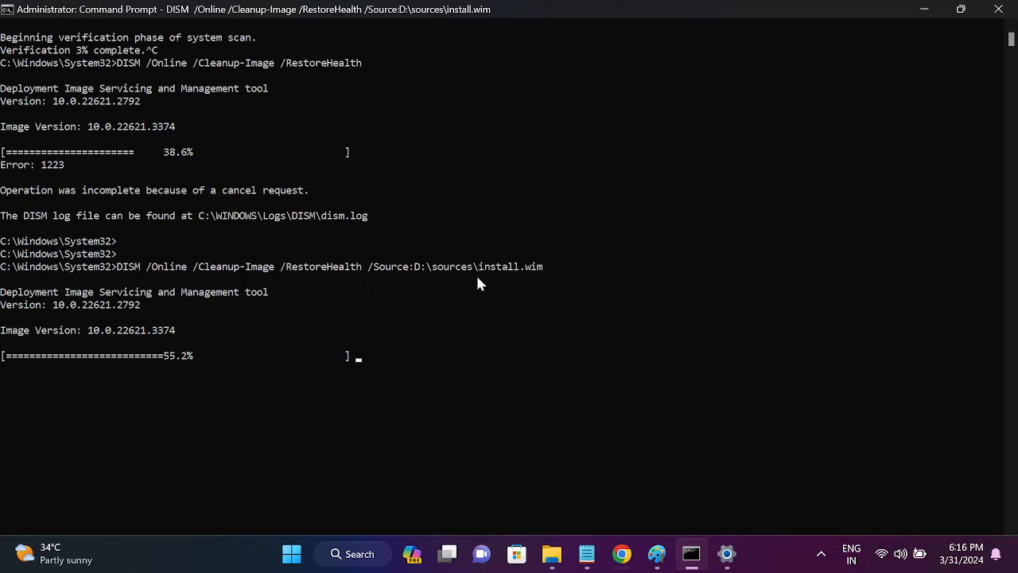
pyautogui.moveTo(522, 276)
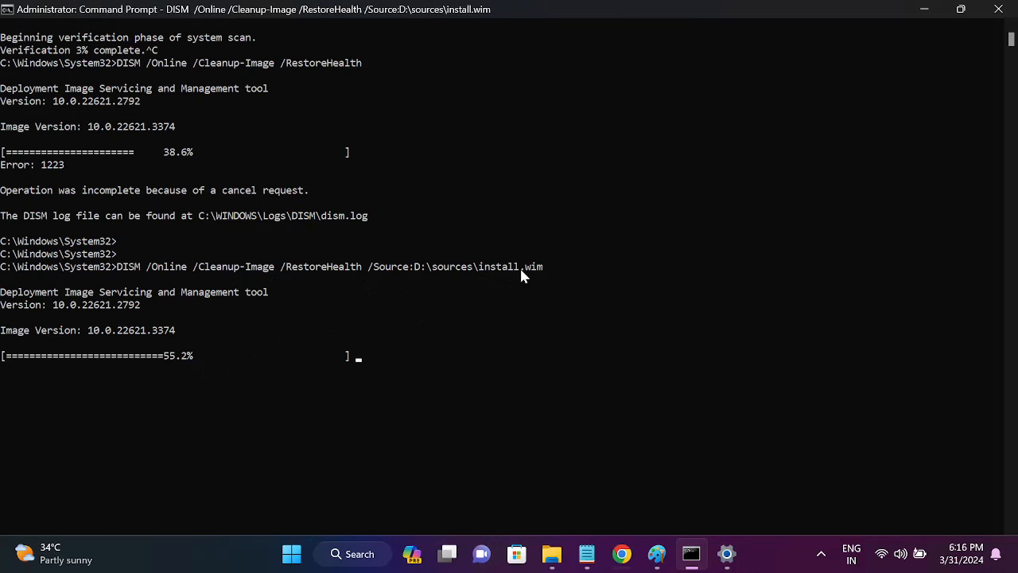
pyautogui.moveTo(532, 280)
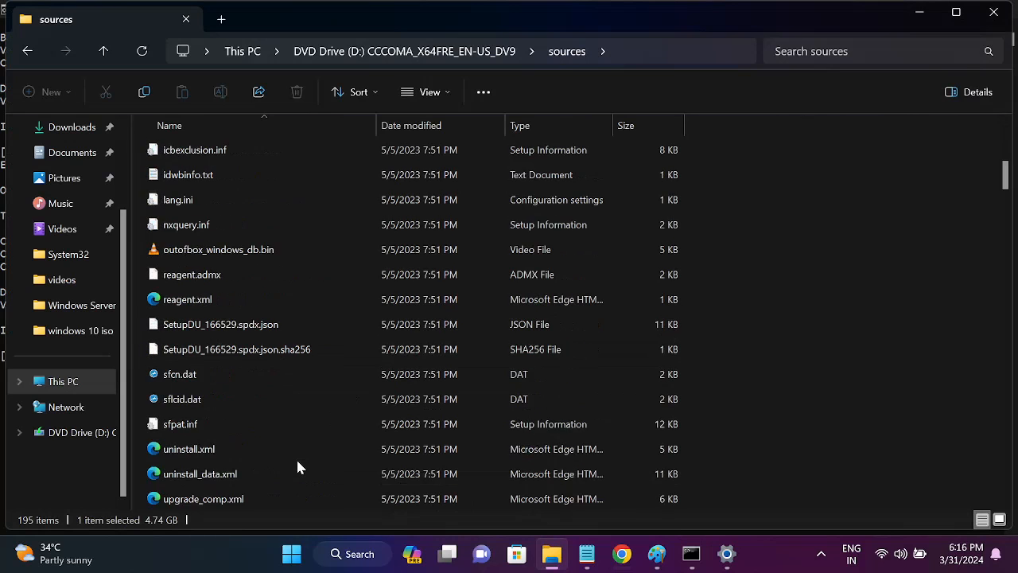
# Scroll the sources folder listing down to the 4.74 GB install.wim file
pyautogui.scroll(3)
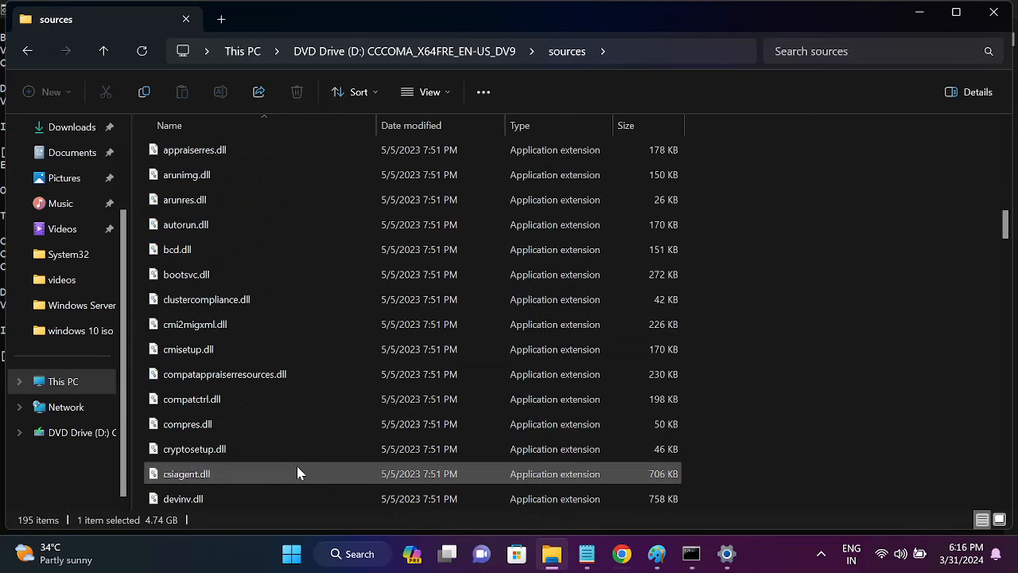
pyautogui.scroll(-3)
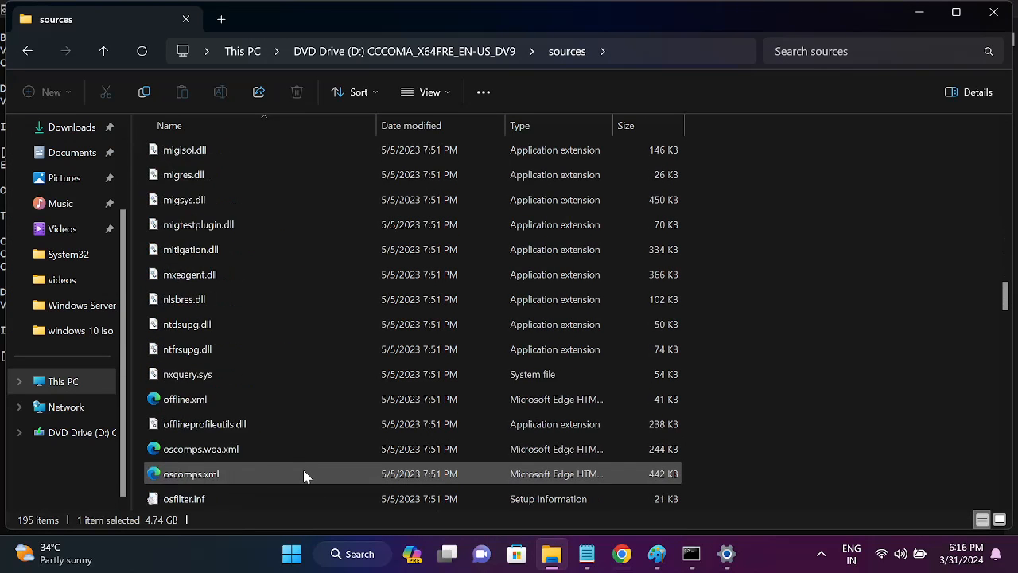
pyautogui.scroll(-3)
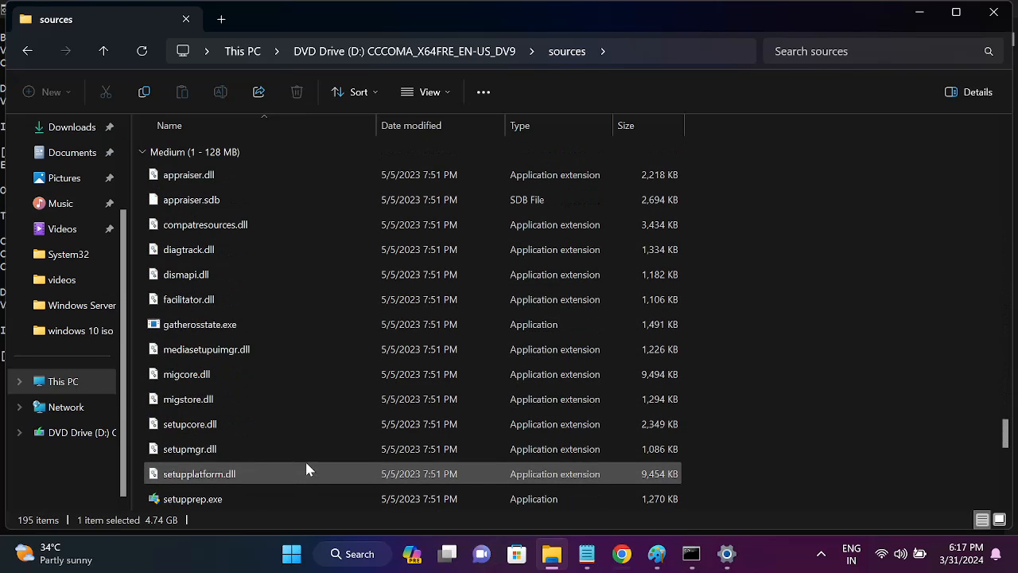
pyautogui.moveTo(326, 444)
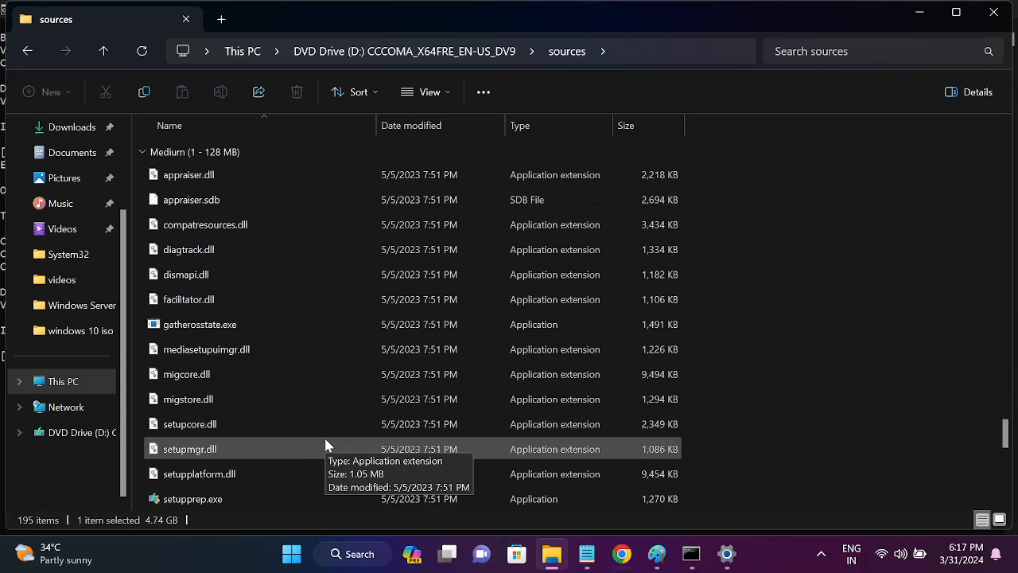
pyautogui.scroll(-3)
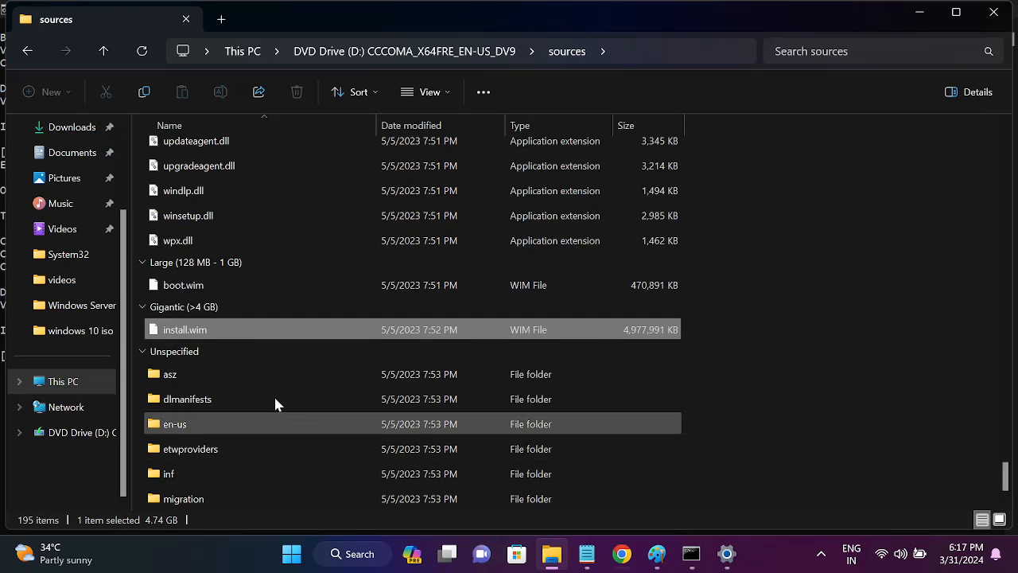
pyautogui.moveTo(651, 340)
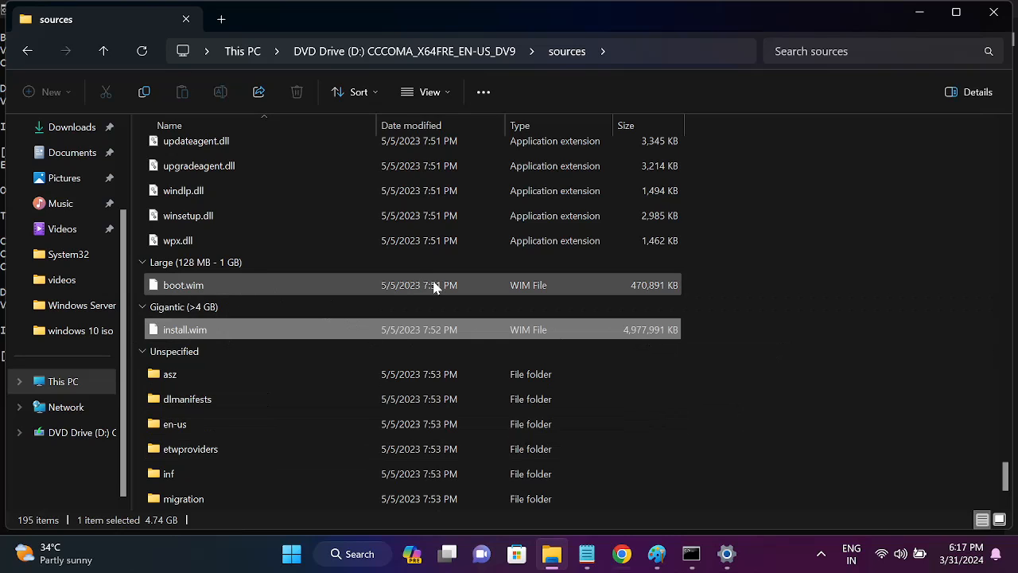
pyautogui.moveTo(512, 293)
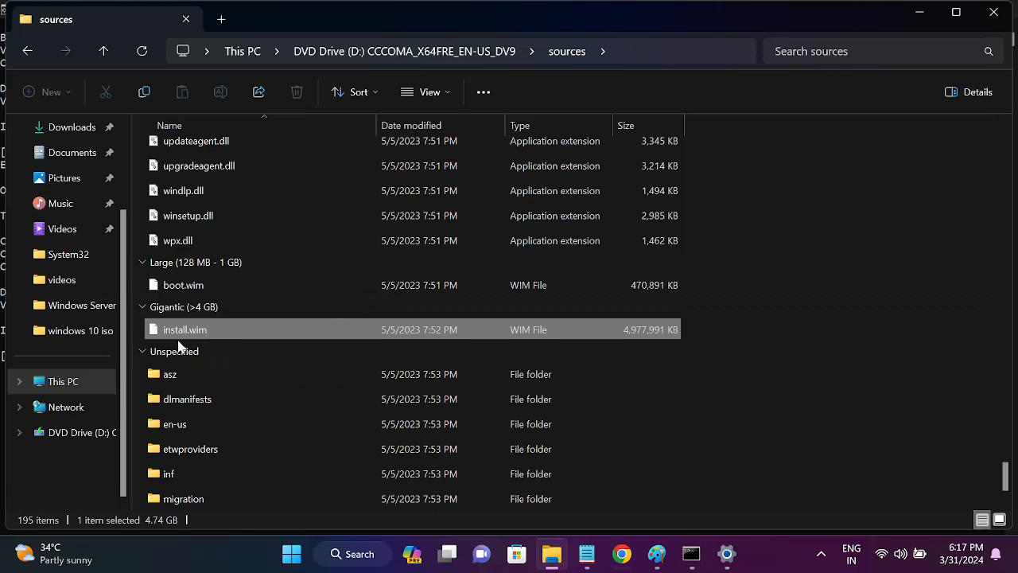
pyautogui.moveTo(245, 333)
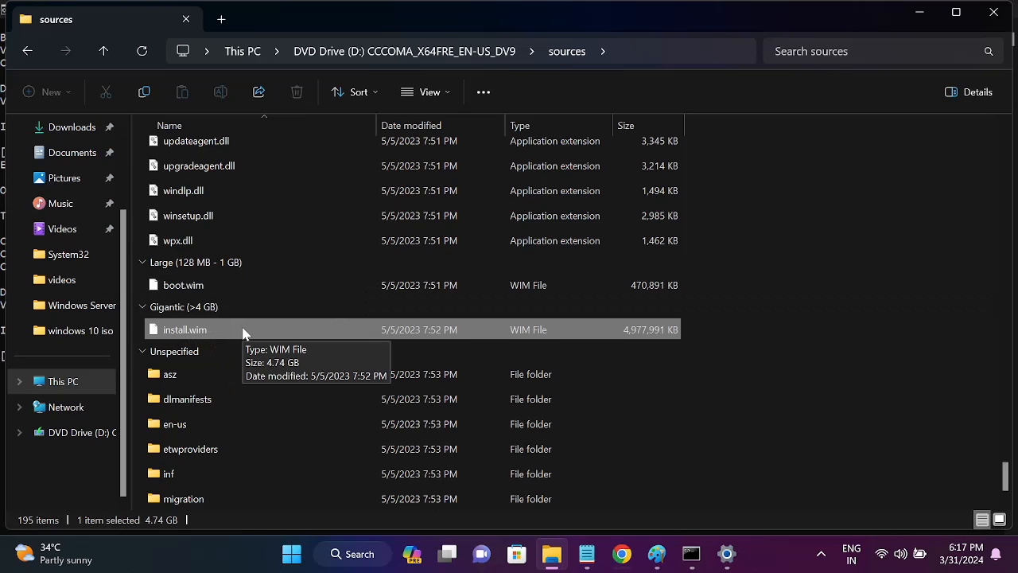
pyautogui.moveTo(664, 532)
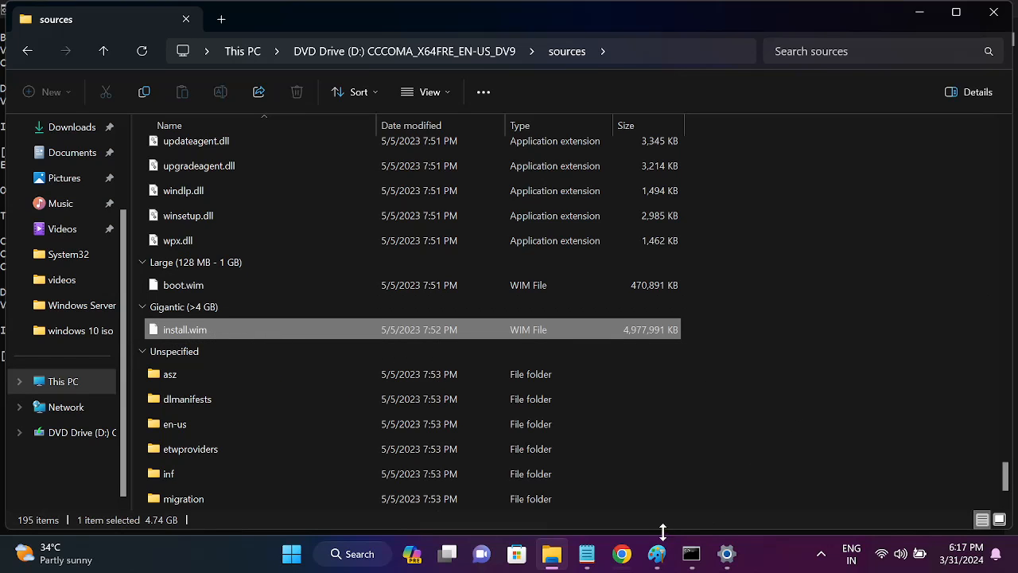
# Bring Command Prompt forward and wait for the install.wim-sourced repair to reach 100% successfully
pyautogui.click(690, 553)
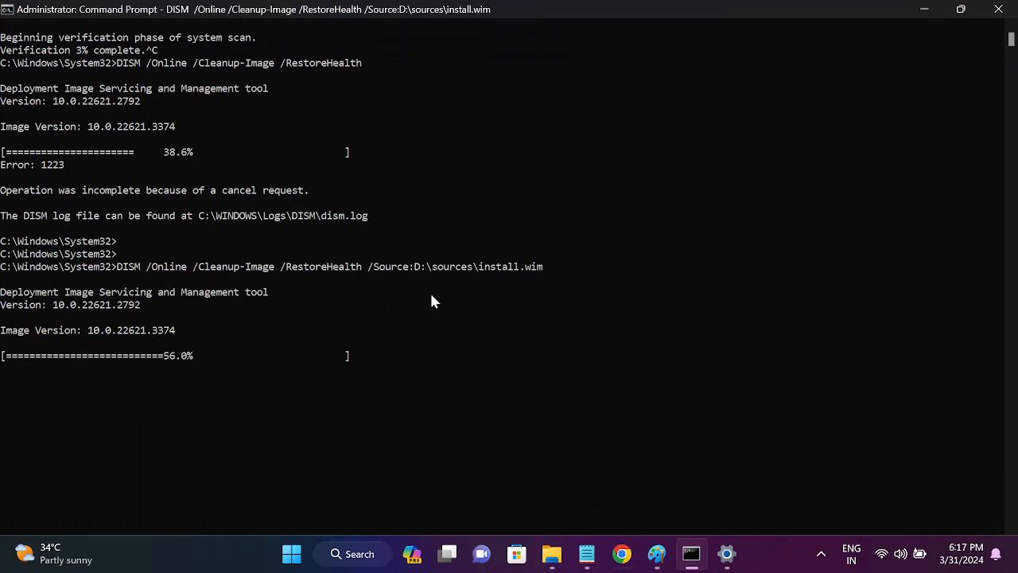
pyautogui.moveTo(643, 525)
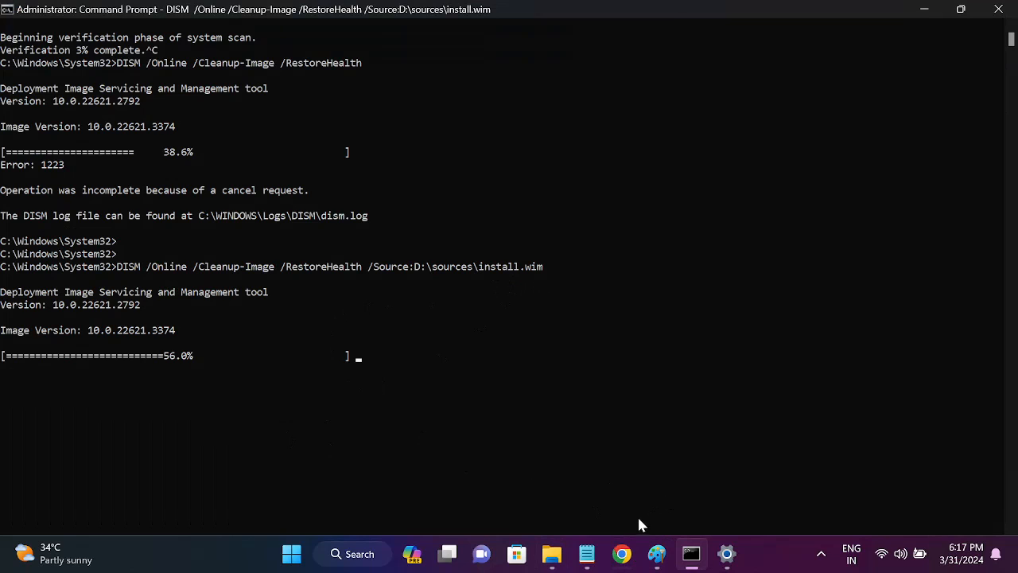
pyautogui.moveTo(587, 553)
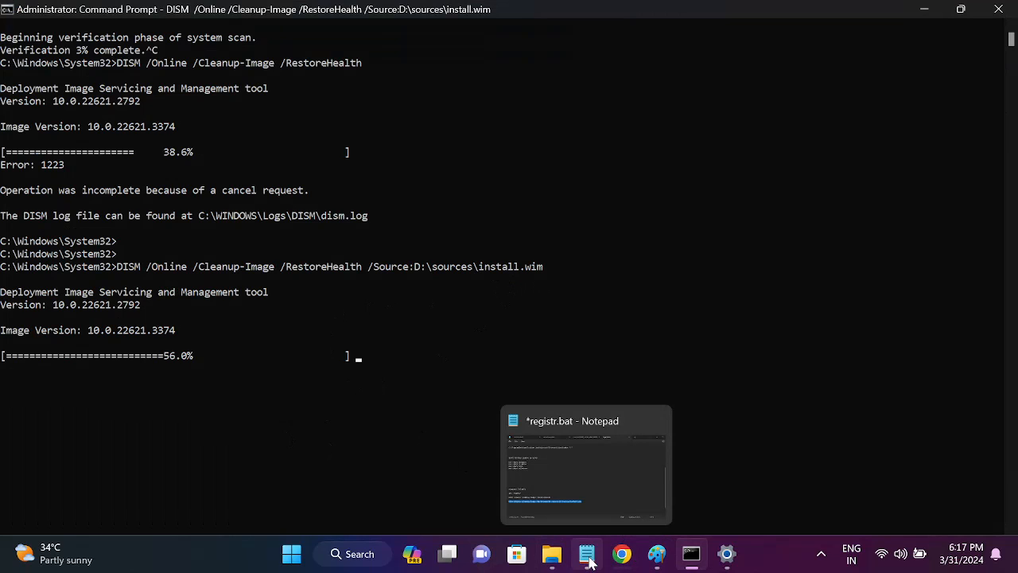
pyautogui.click(585, 465)
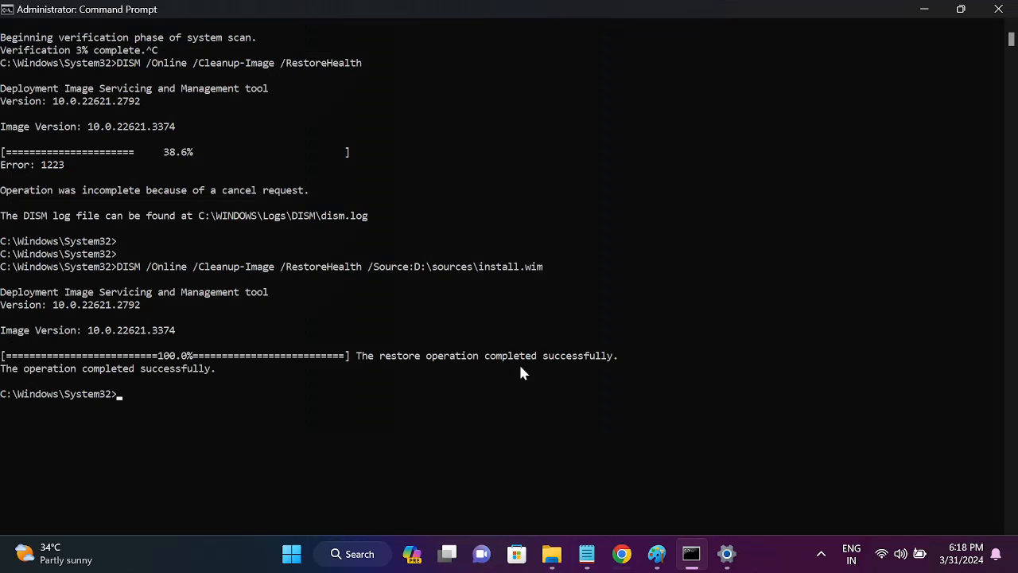
pyautogui.moveTo(140, 366)
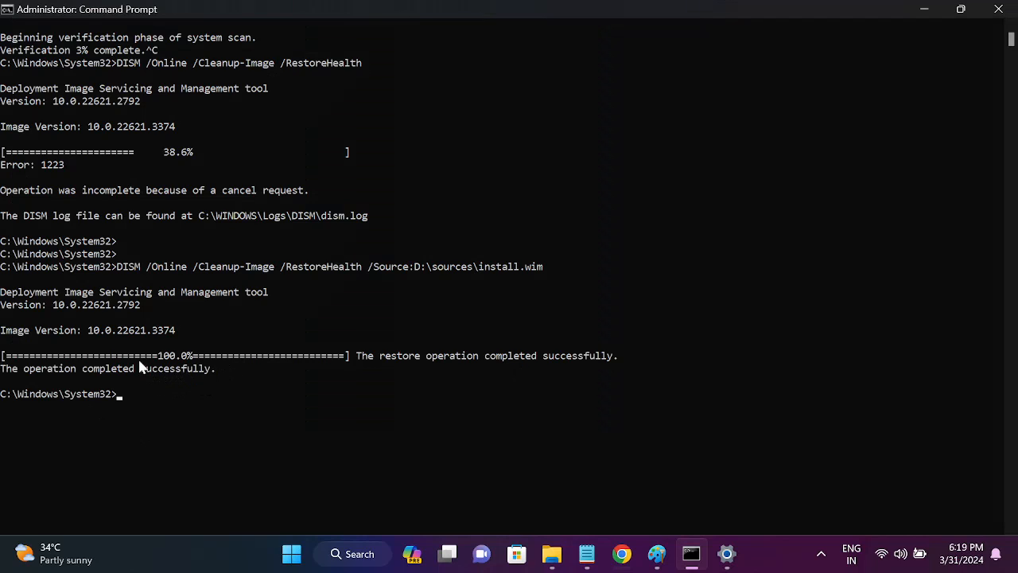
pyautogui.moveTo(479, 367)
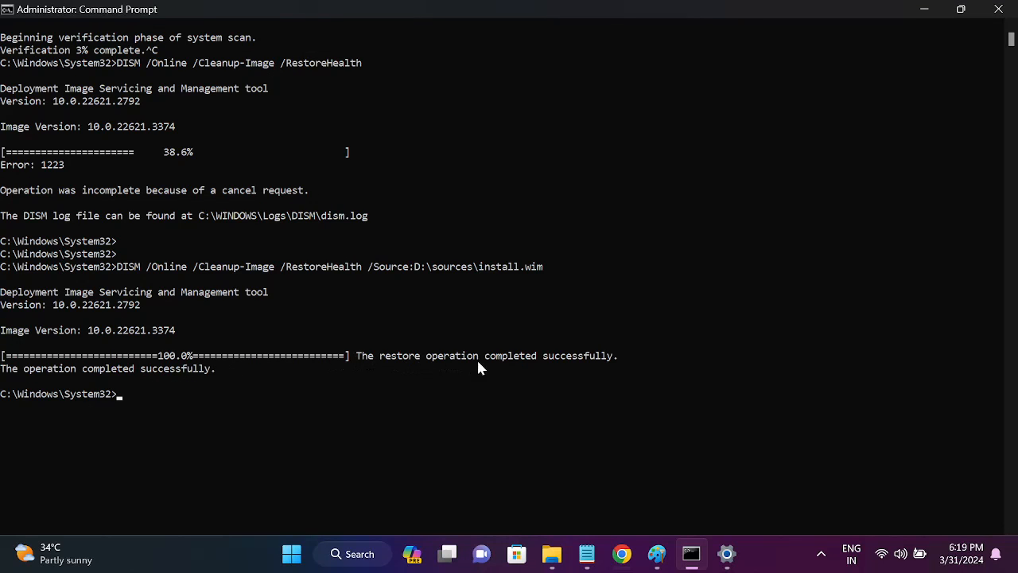
pyautogui.moveTo(83, 377)
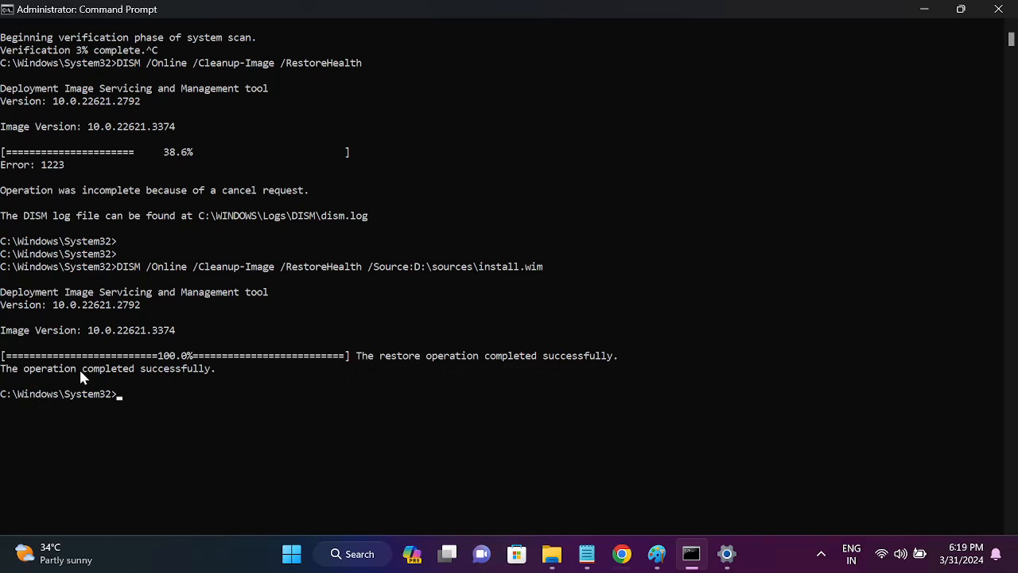
pyautogui.moveTo(754, 519)
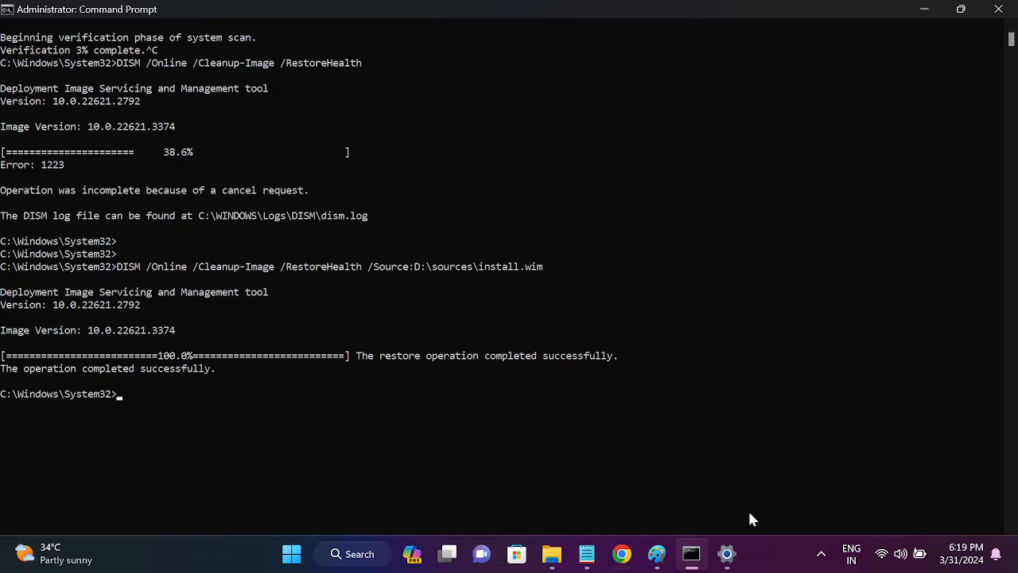
# Show the Settings System Recovery page with Reset this PC and Windows Update reinstall
pyautogui.click(725, 554)
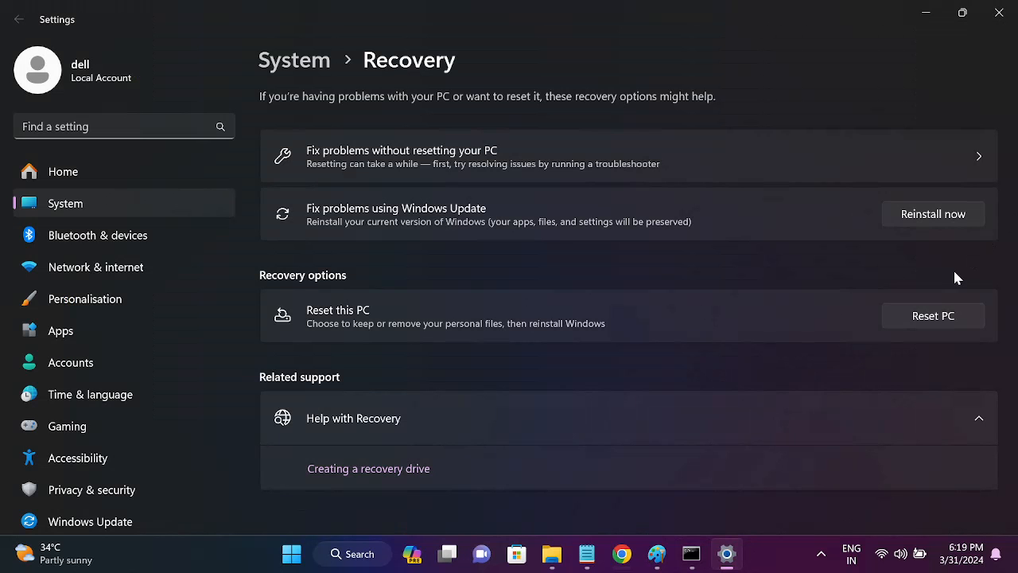
pyautogui.moveTo(932, 315)
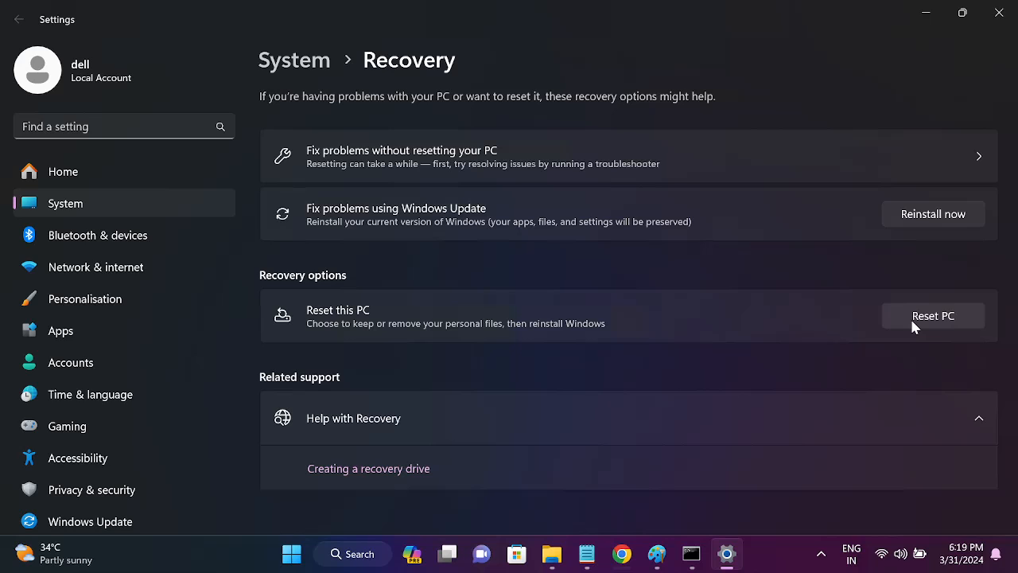
pyautogui.moveTo(375, 388)
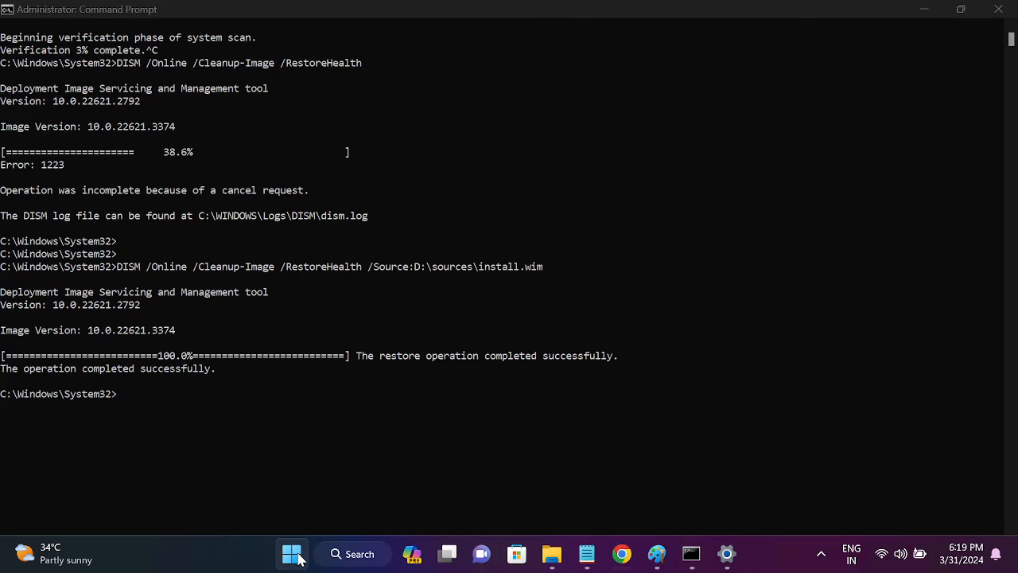
# Show the Start menu power options including Restart, then dismiss them without restarting
pyautogui.click(292, 554)
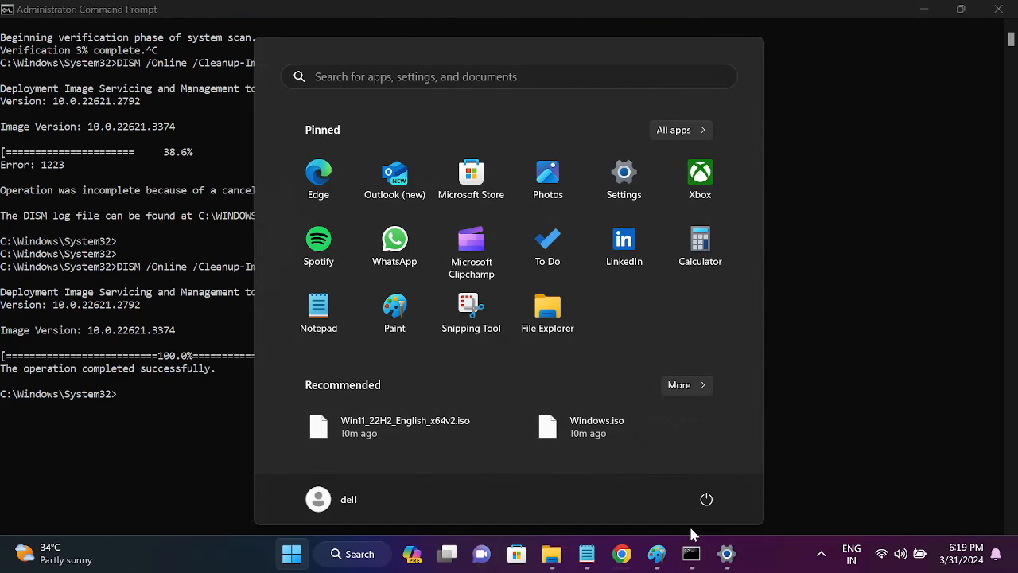
pyautogui.click(706, 500)
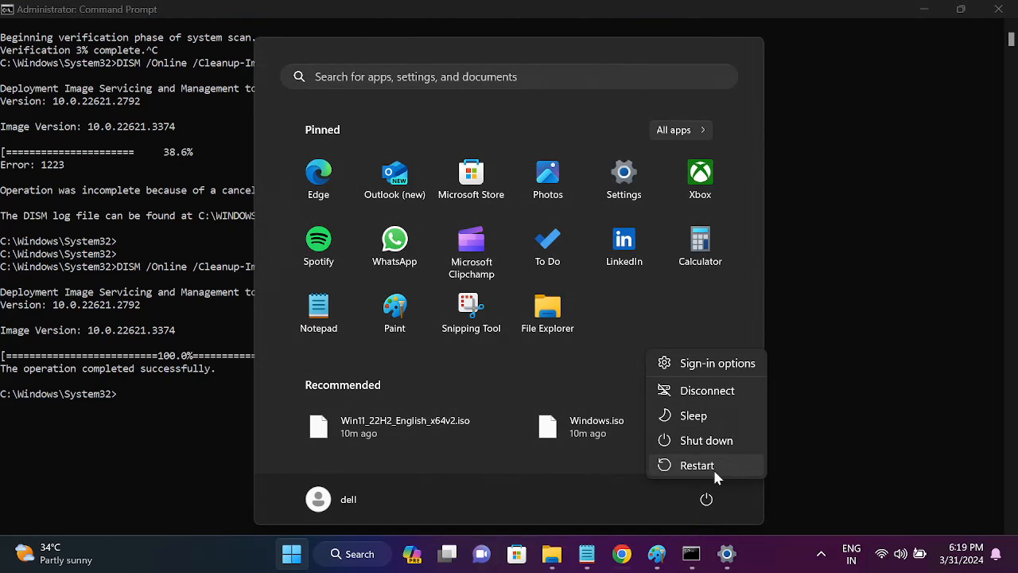
pyautogui.click(828, 469)
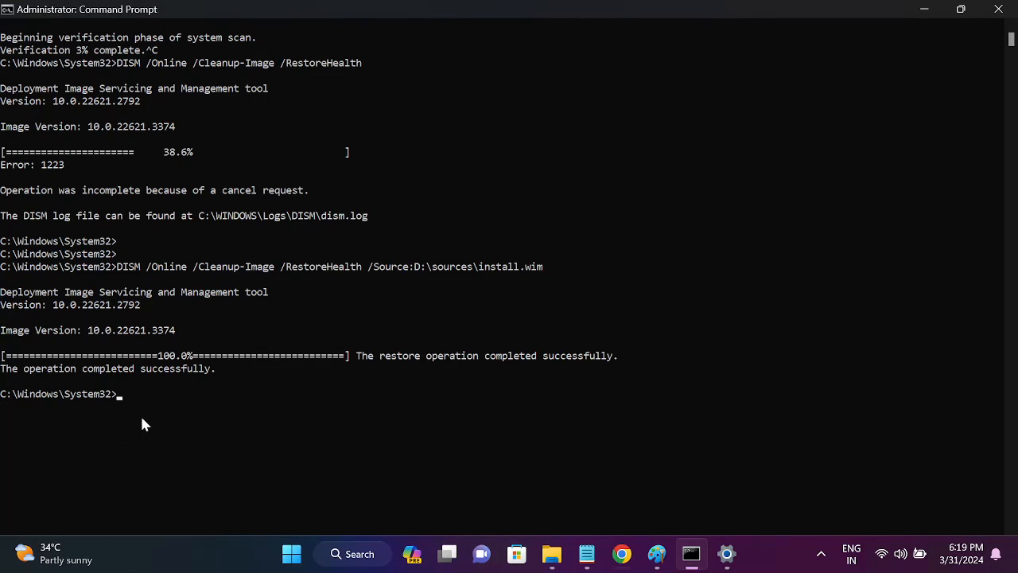
pyautogui.moveTo(130, 417)
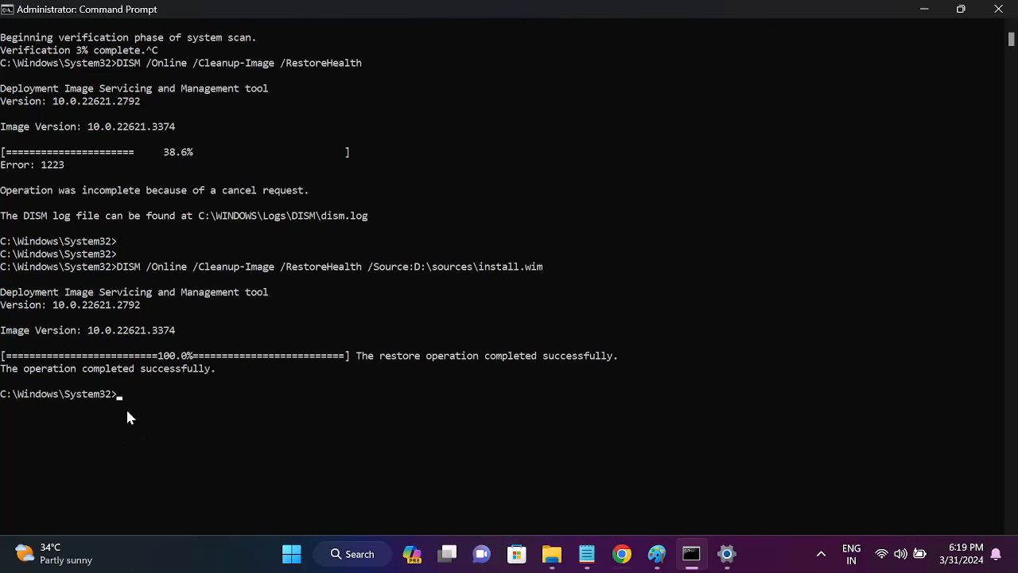
pyautogui.moveTo(198, 433)
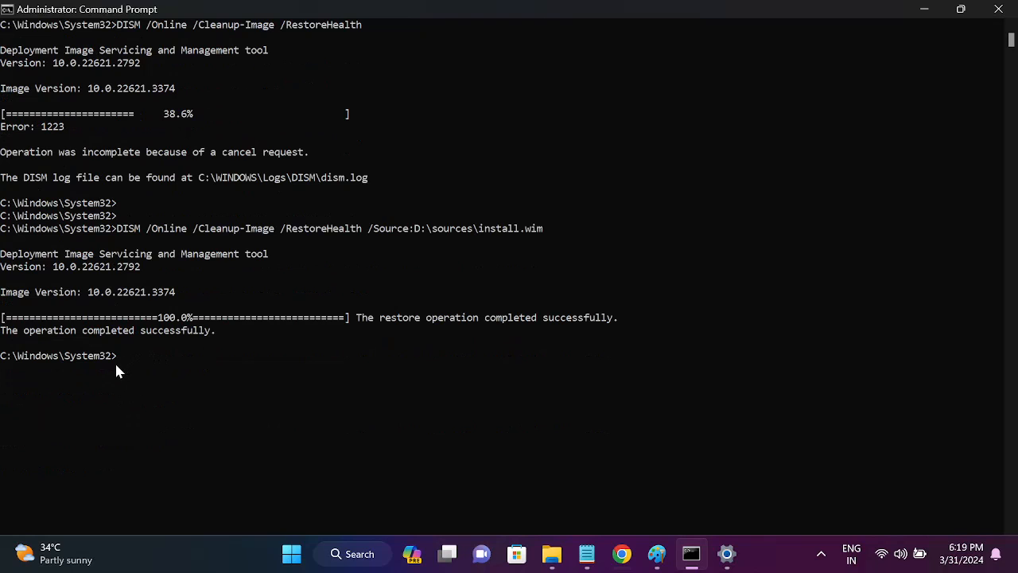
pyautogui.moveTo(897, 46)
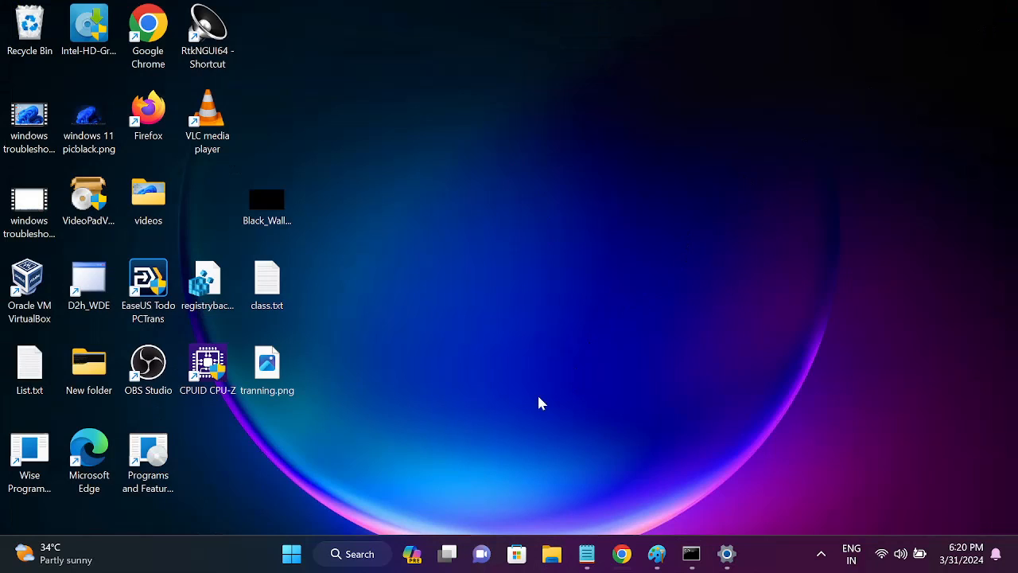
pyautogui.moveTo(528, 413)
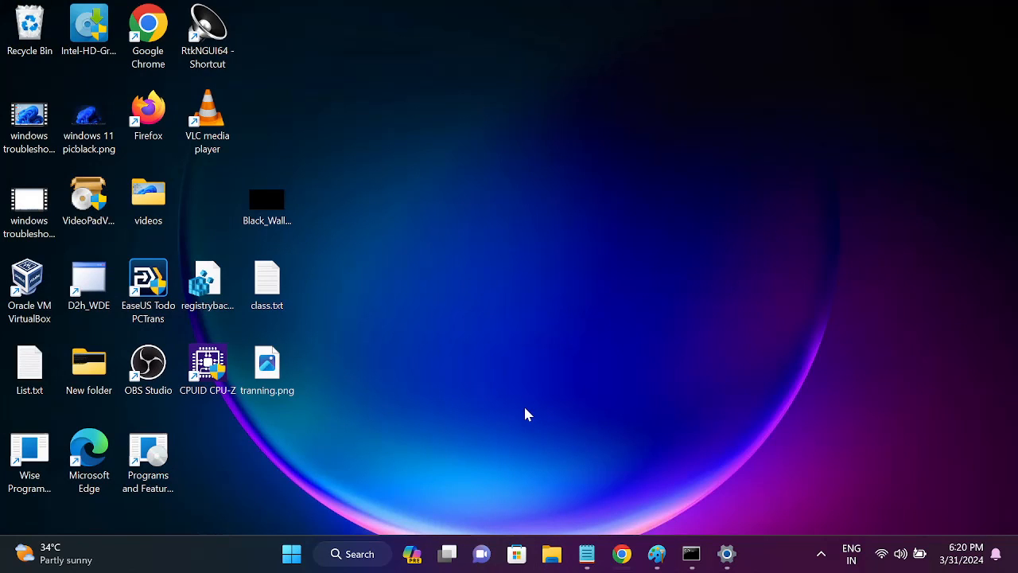